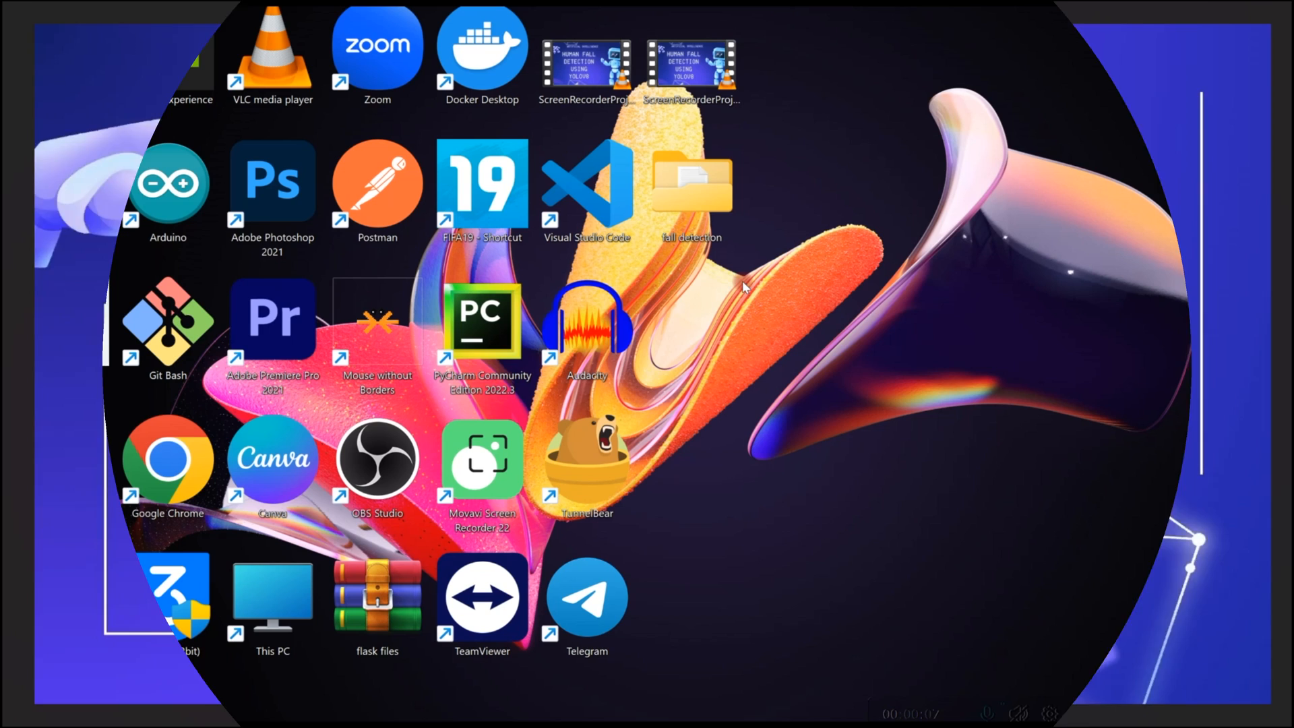
mouse_move(693, 178)
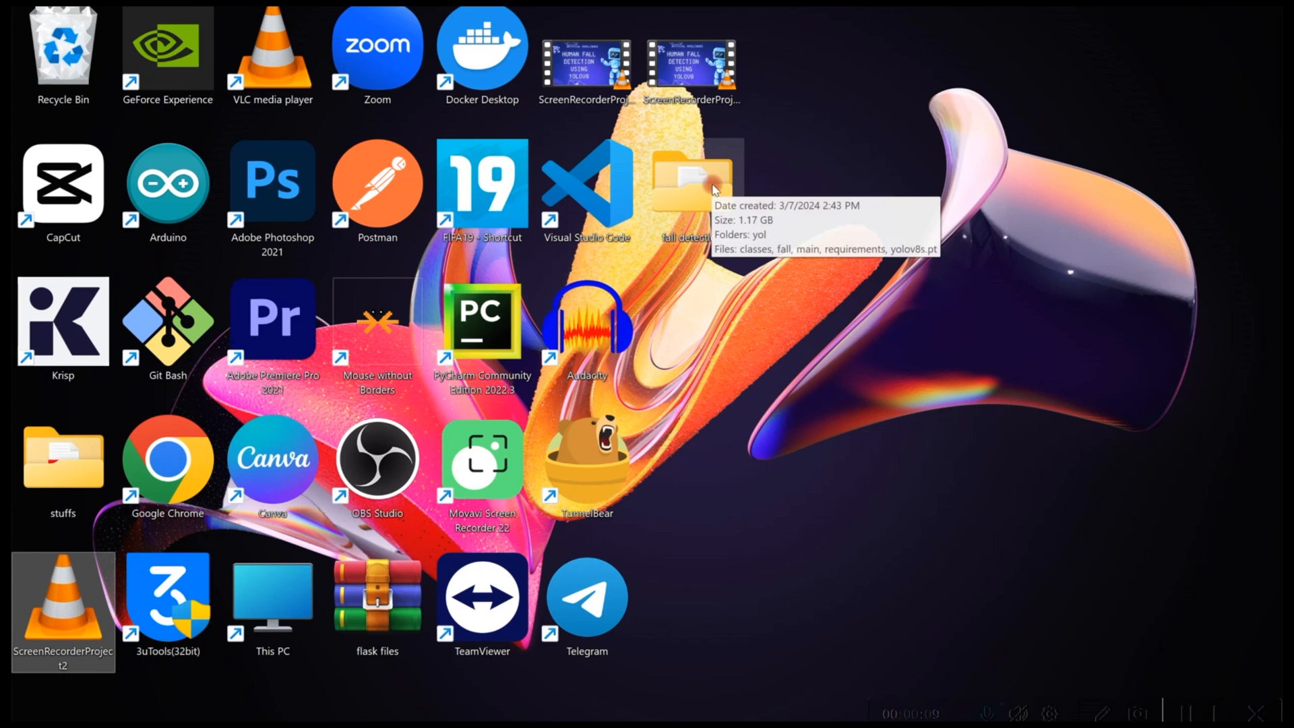
Open the 'fall detection' folder on the desktop in File Explorer.
double_click(691, 179)
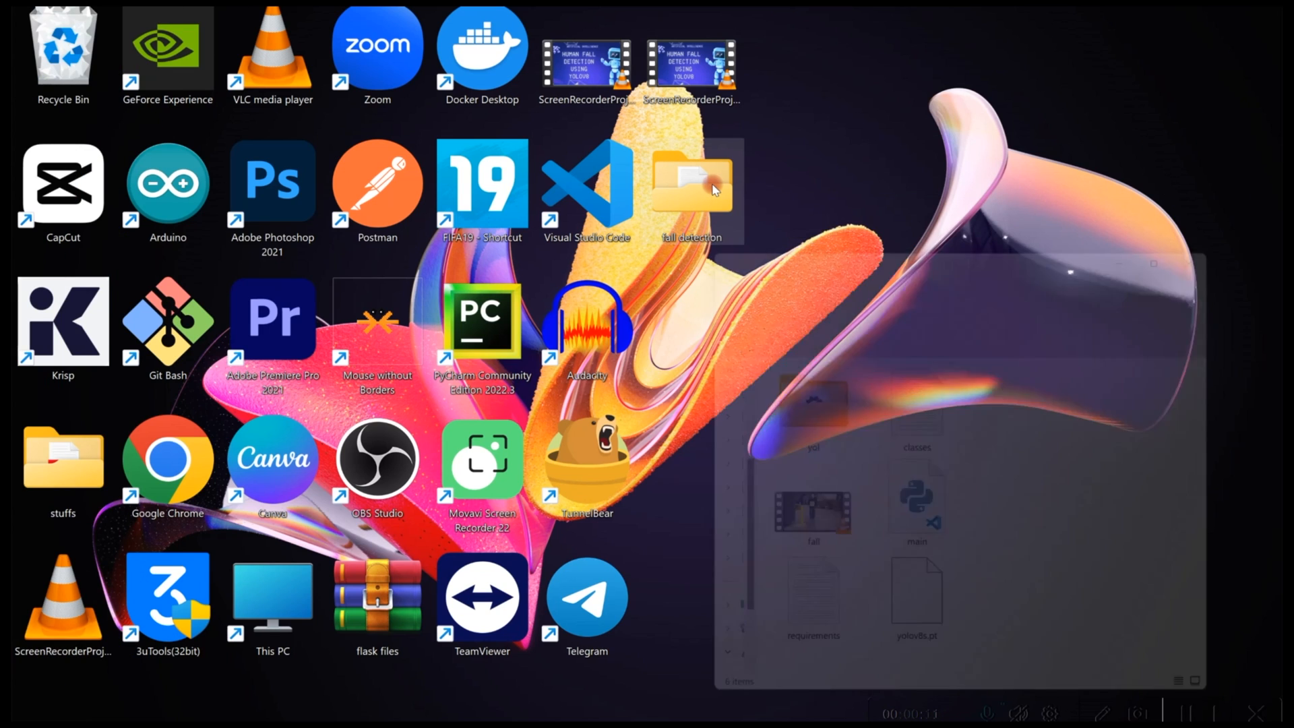
double_click(691, 178)
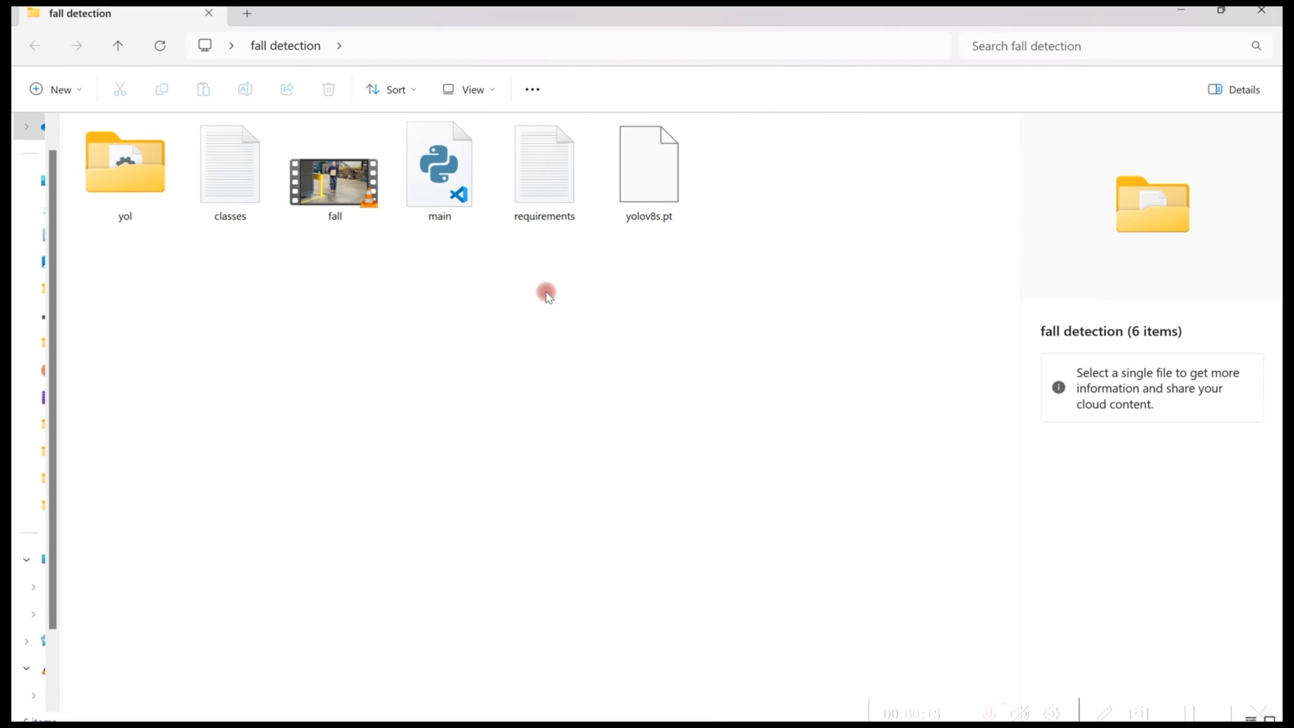
Preview the fall video's details, then select requirements to show its details pane.
left_click(335, 171)
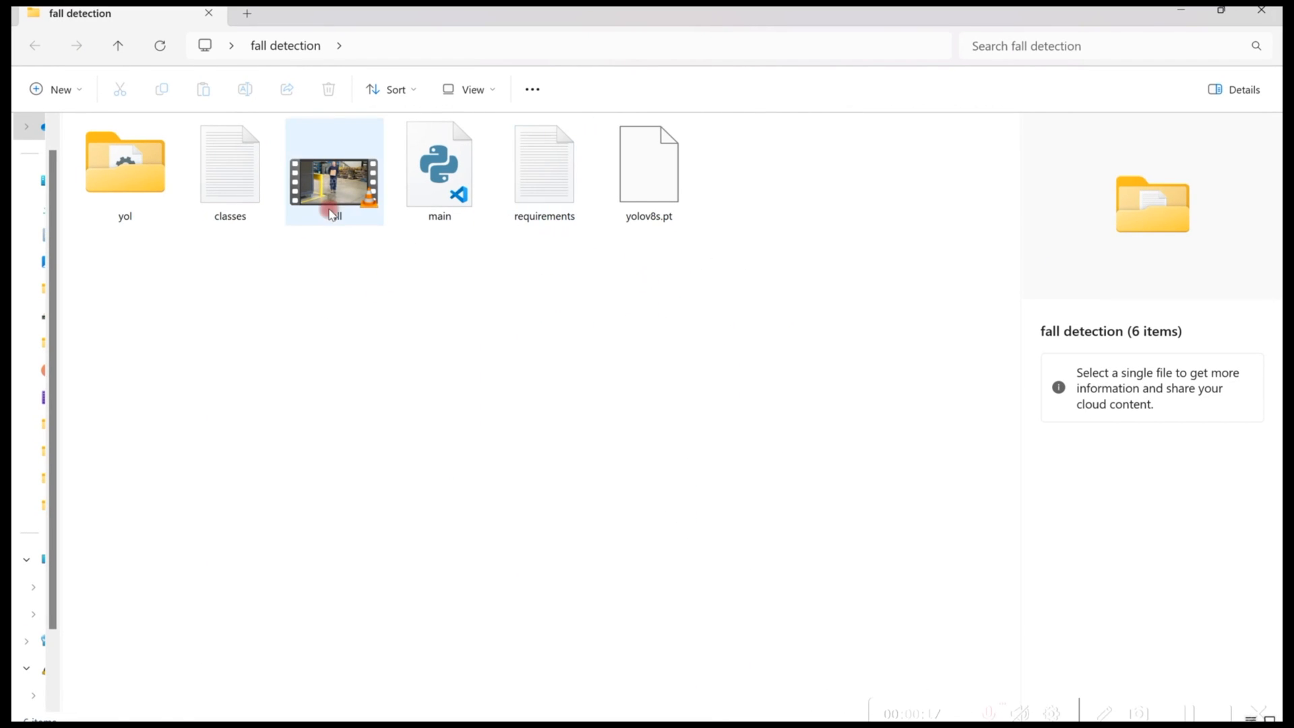
double_click(333, 171)
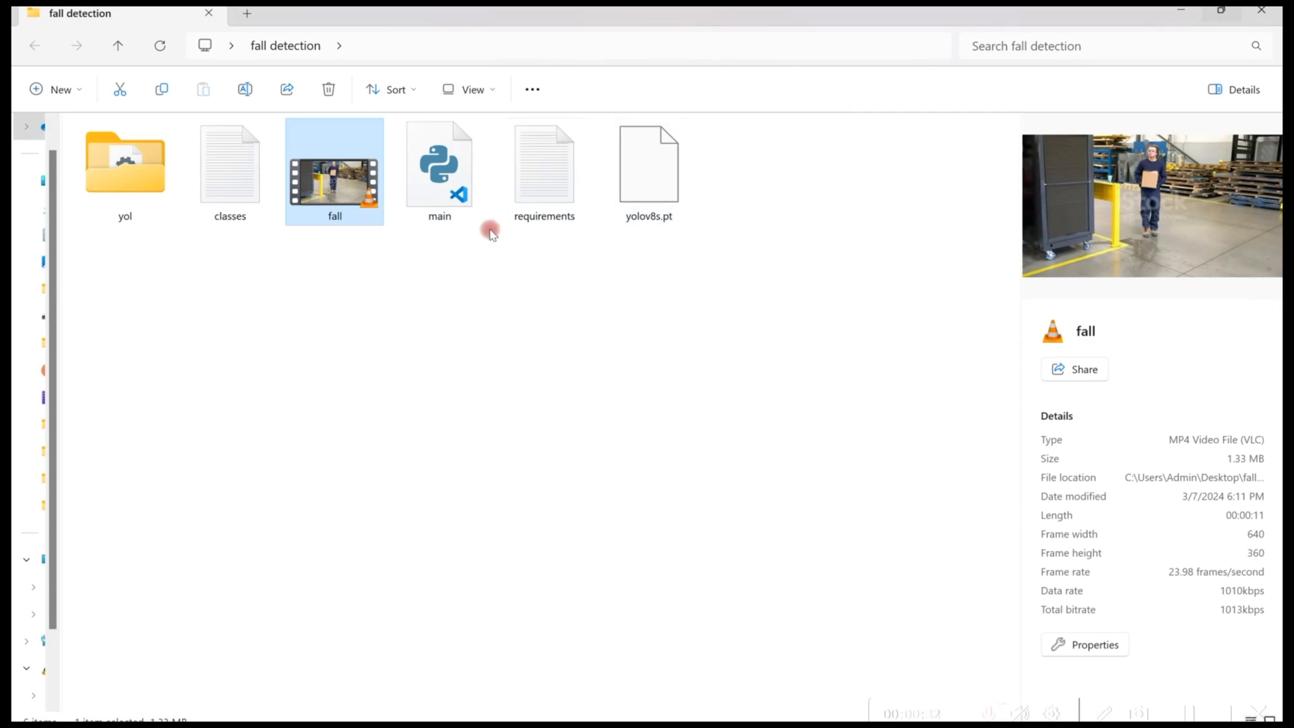
left_click(439, 165)
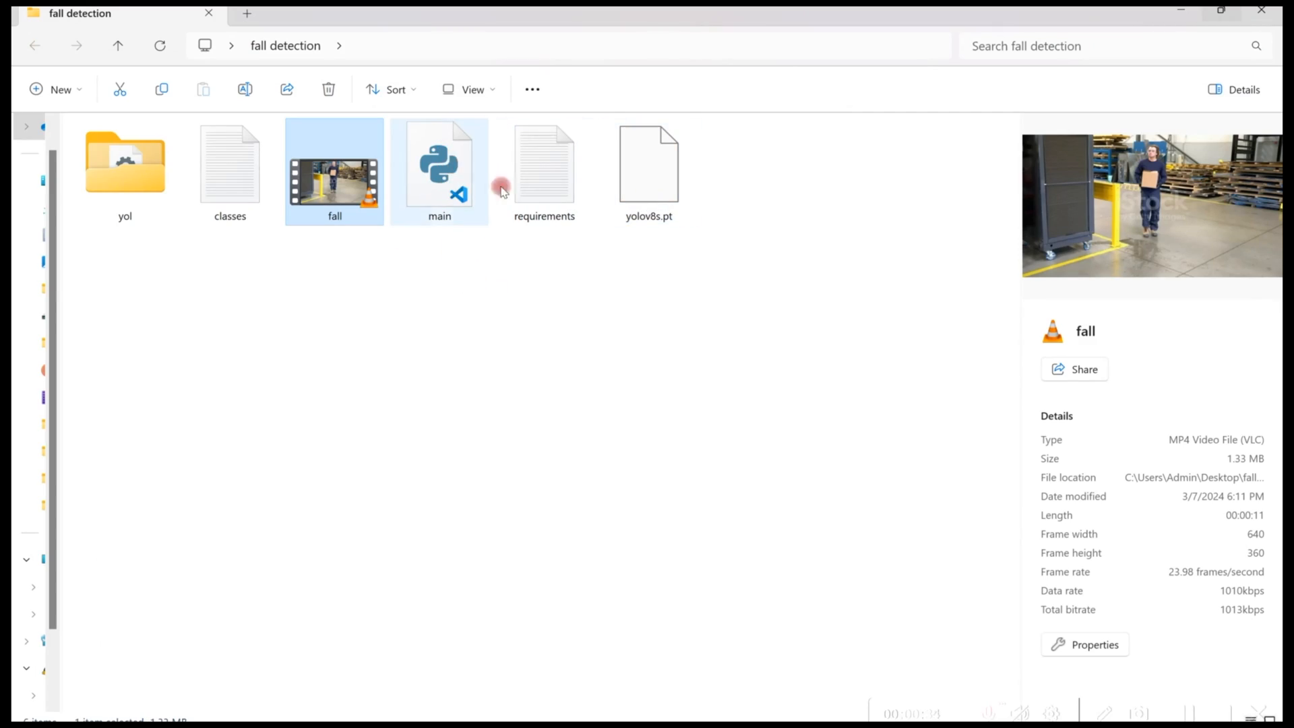
left_click(543, 165)
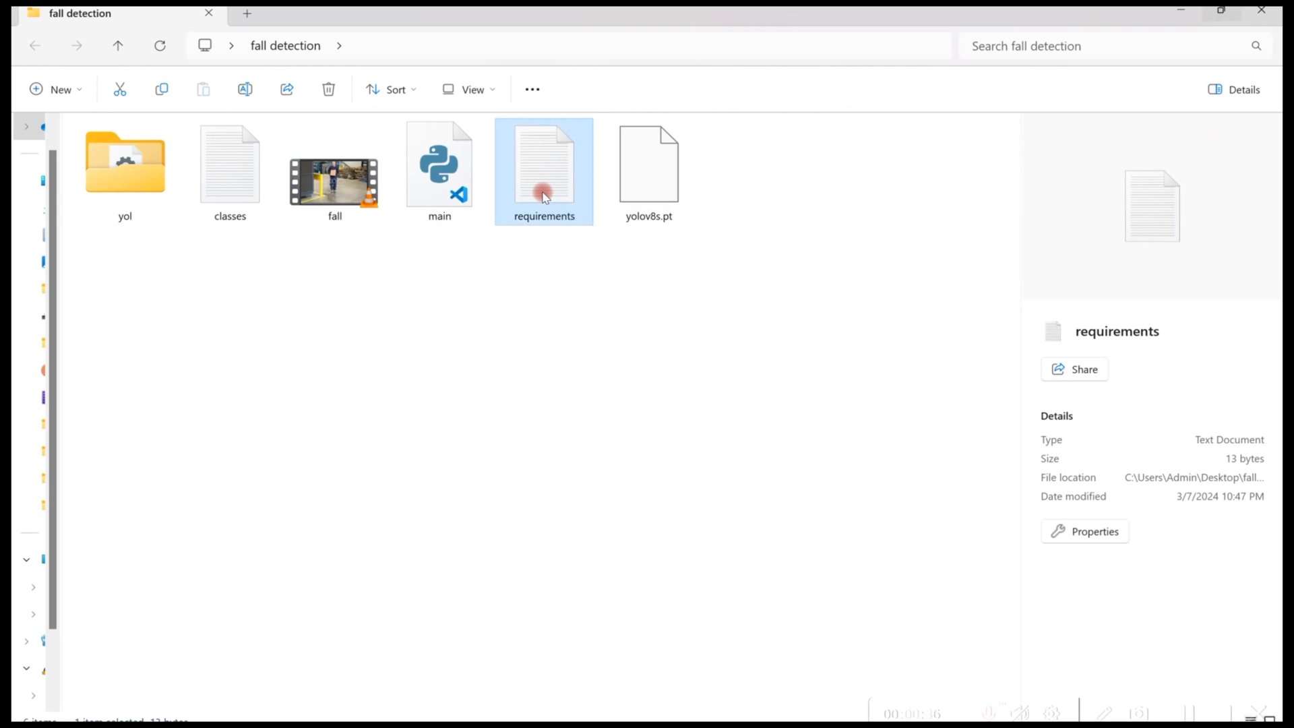
double_click(543, 171)
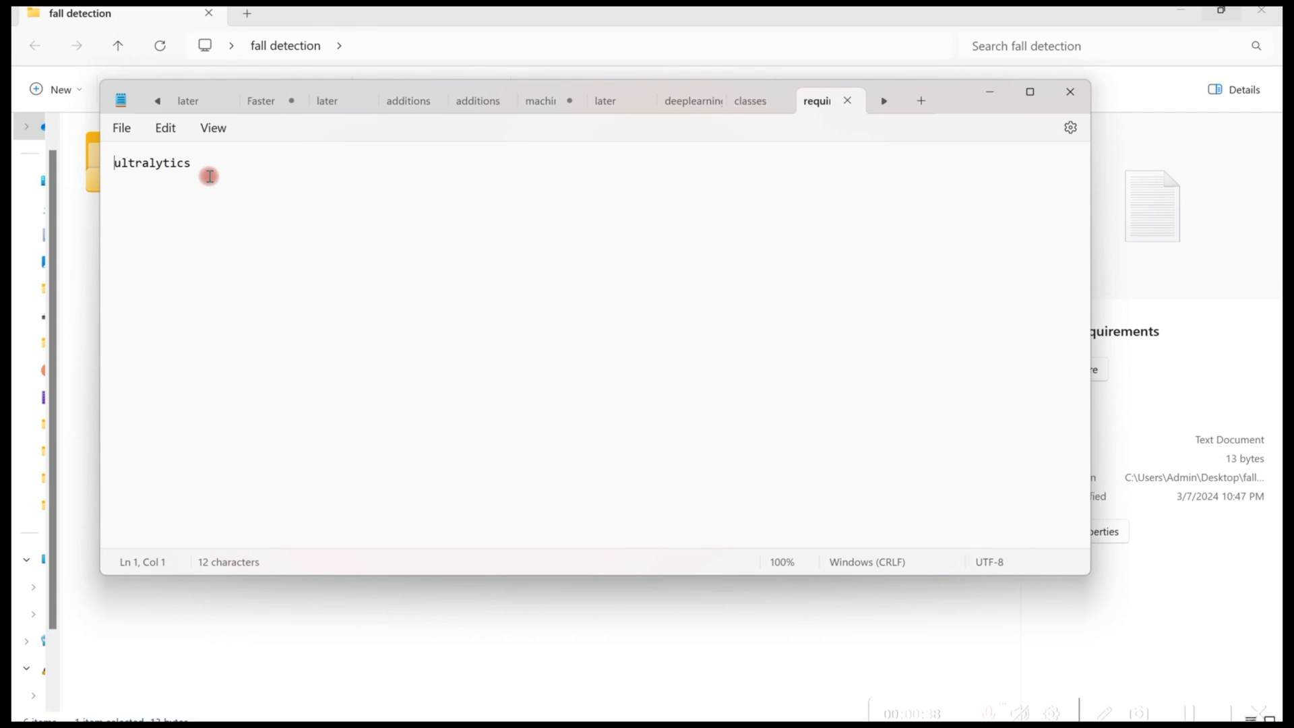
mouse_move(229, 202)
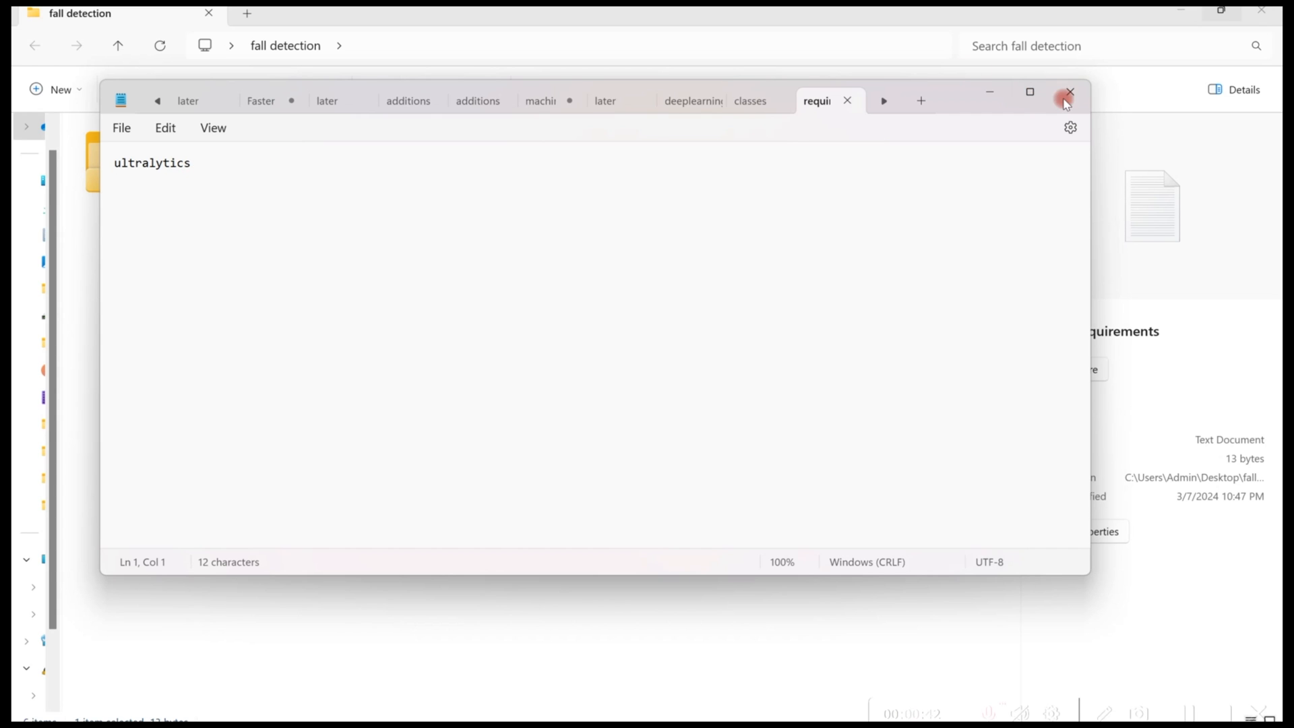
left_click(1069, 90)
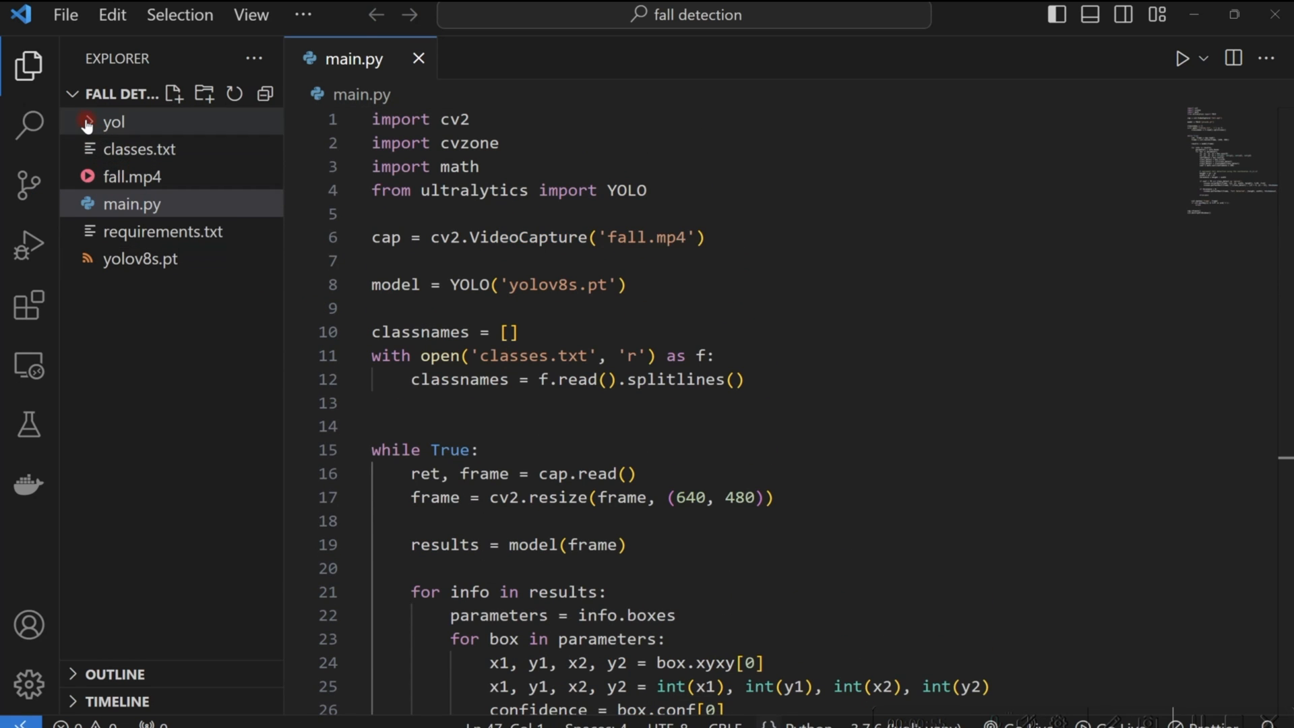
Collapse the yol folder, view classes.txt's class list, then return to main.py.
left_click(113, 121)
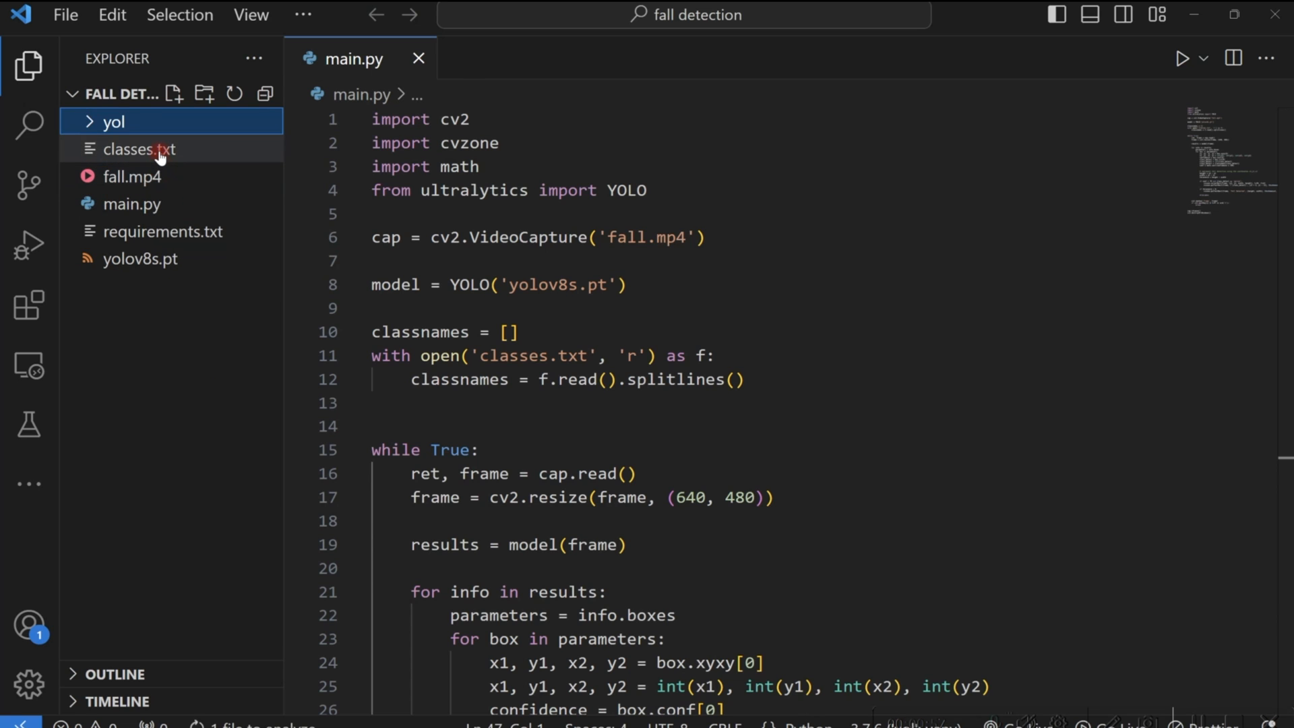
left_click(138, 149)
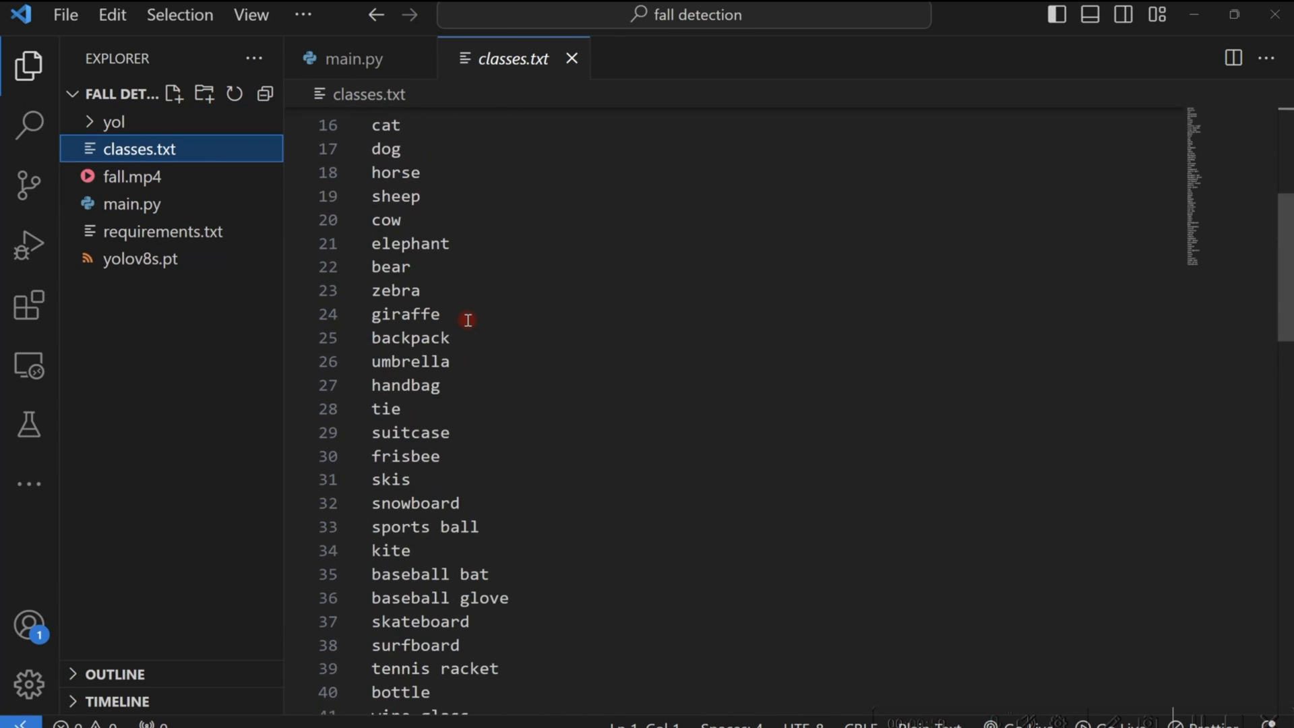
scroll("up", 3)
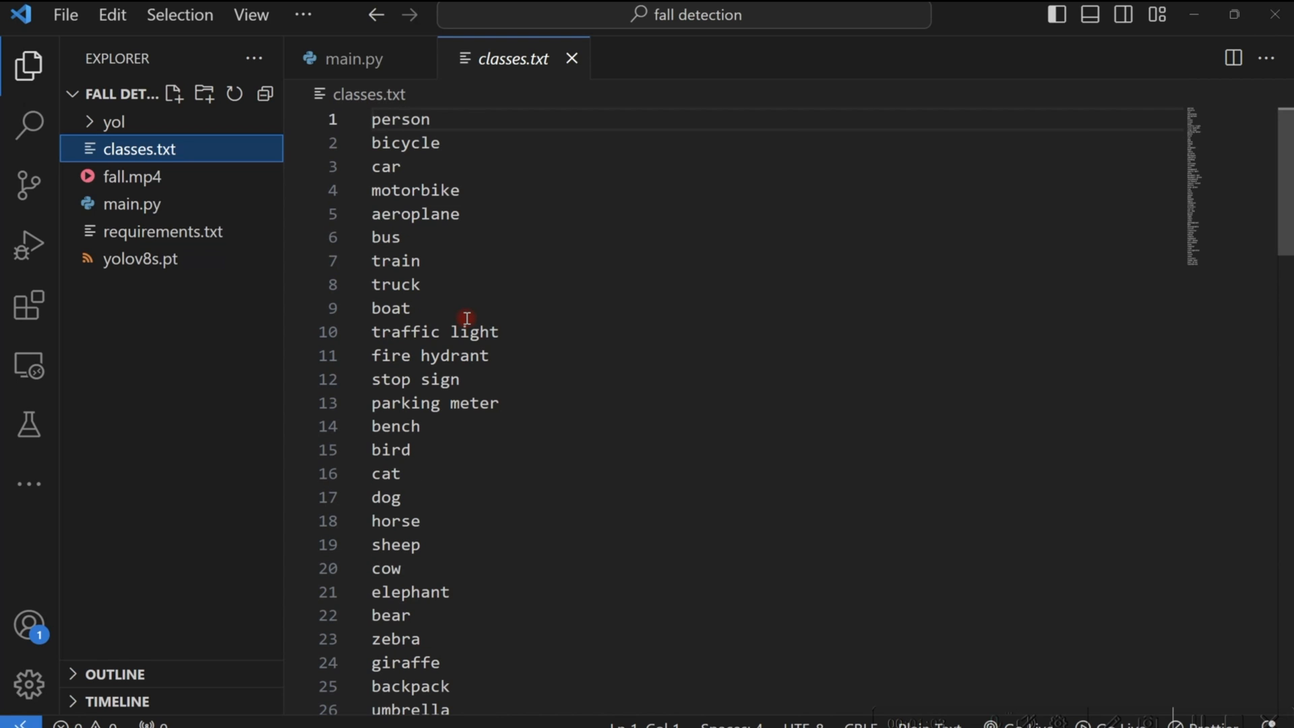
left_click(354, 58)
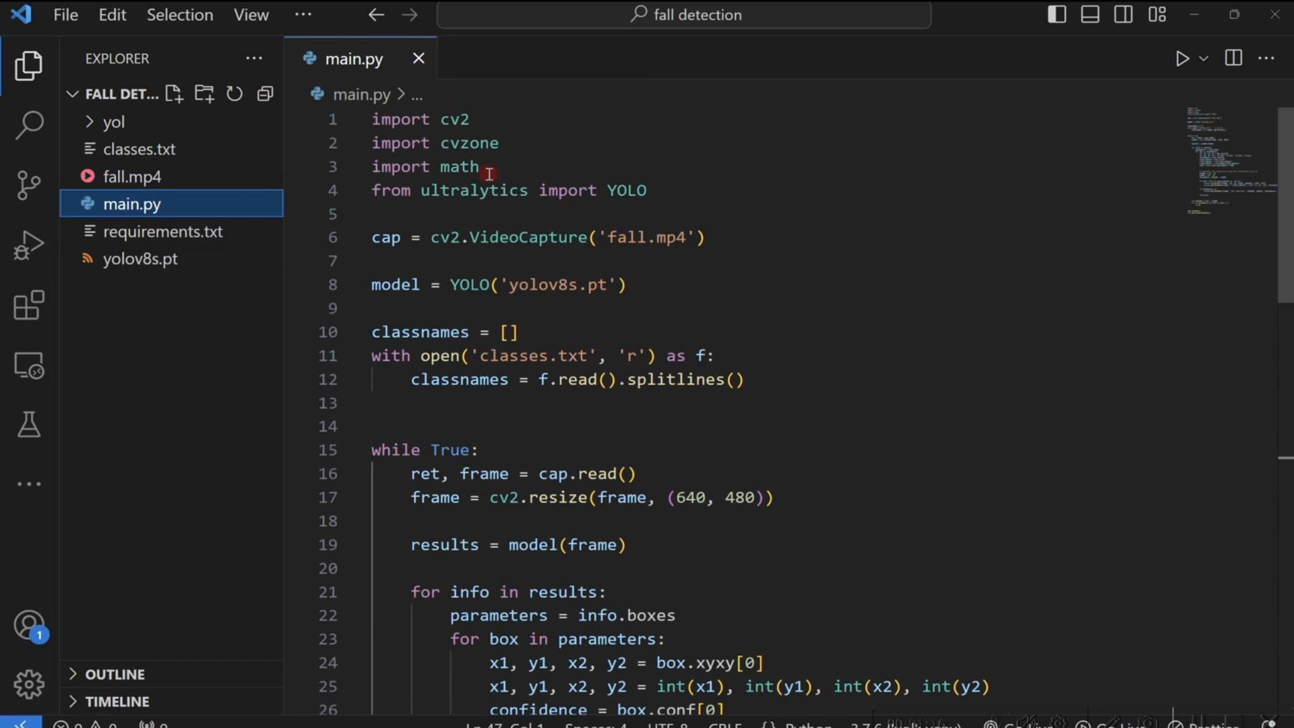
scroll("down", 3)
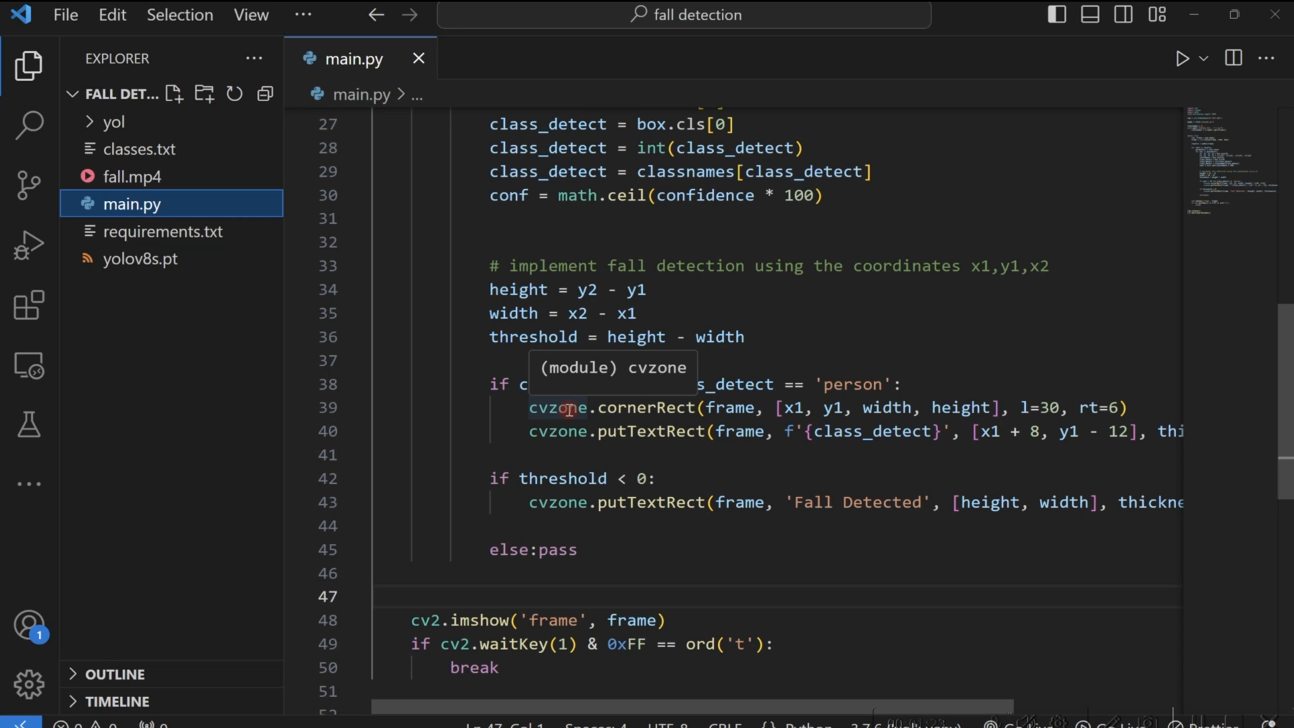
mouse_move(565, 436)
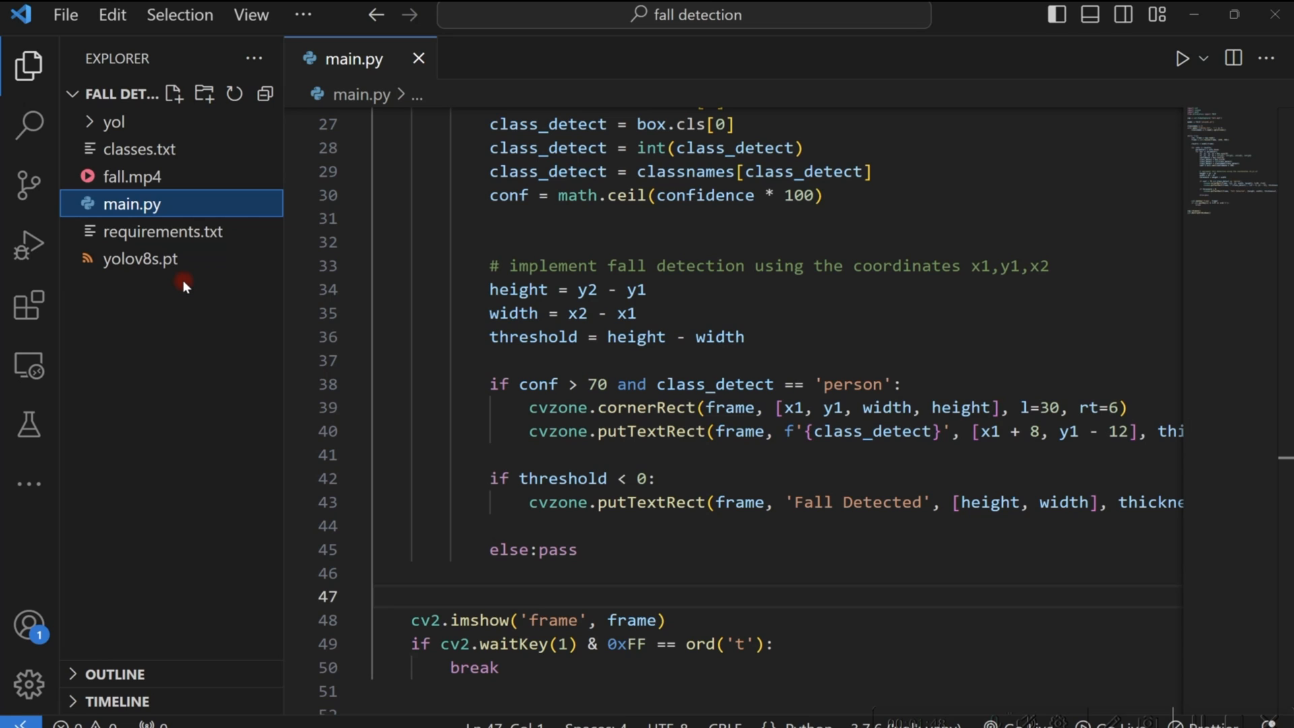
mouse_move(129, 309)
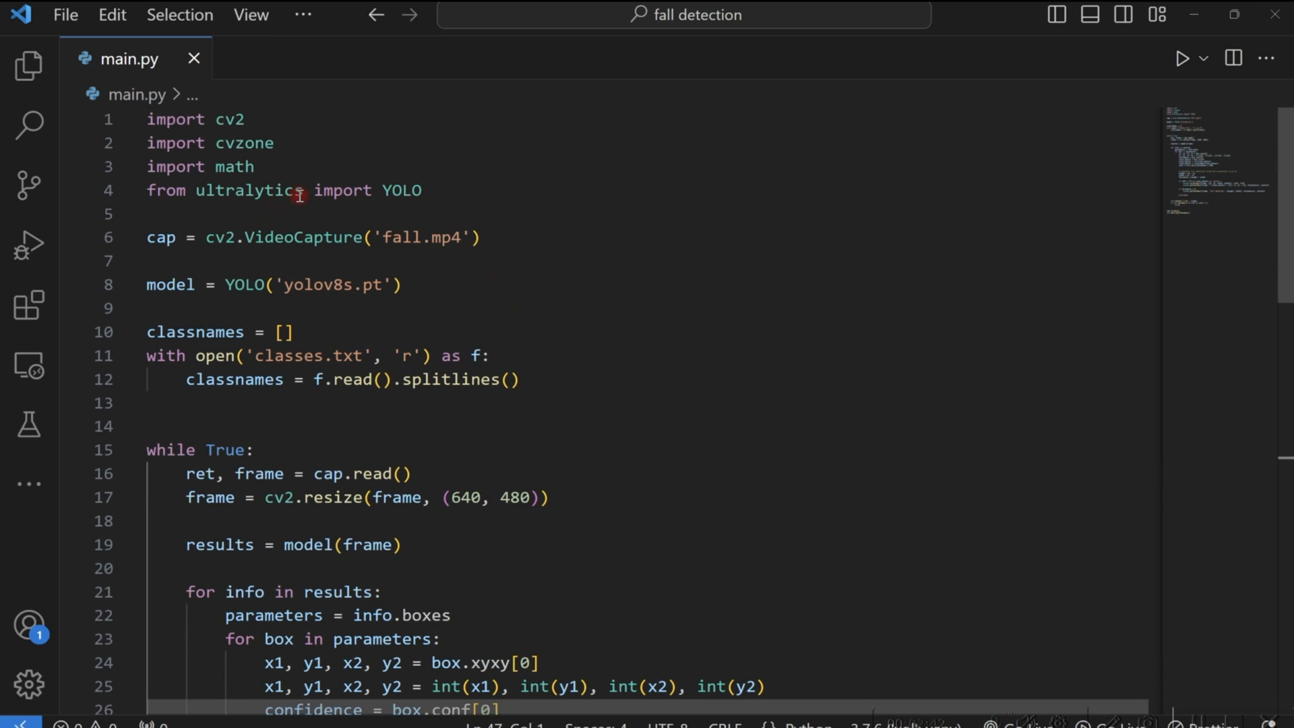
mouse_move(338, 224)
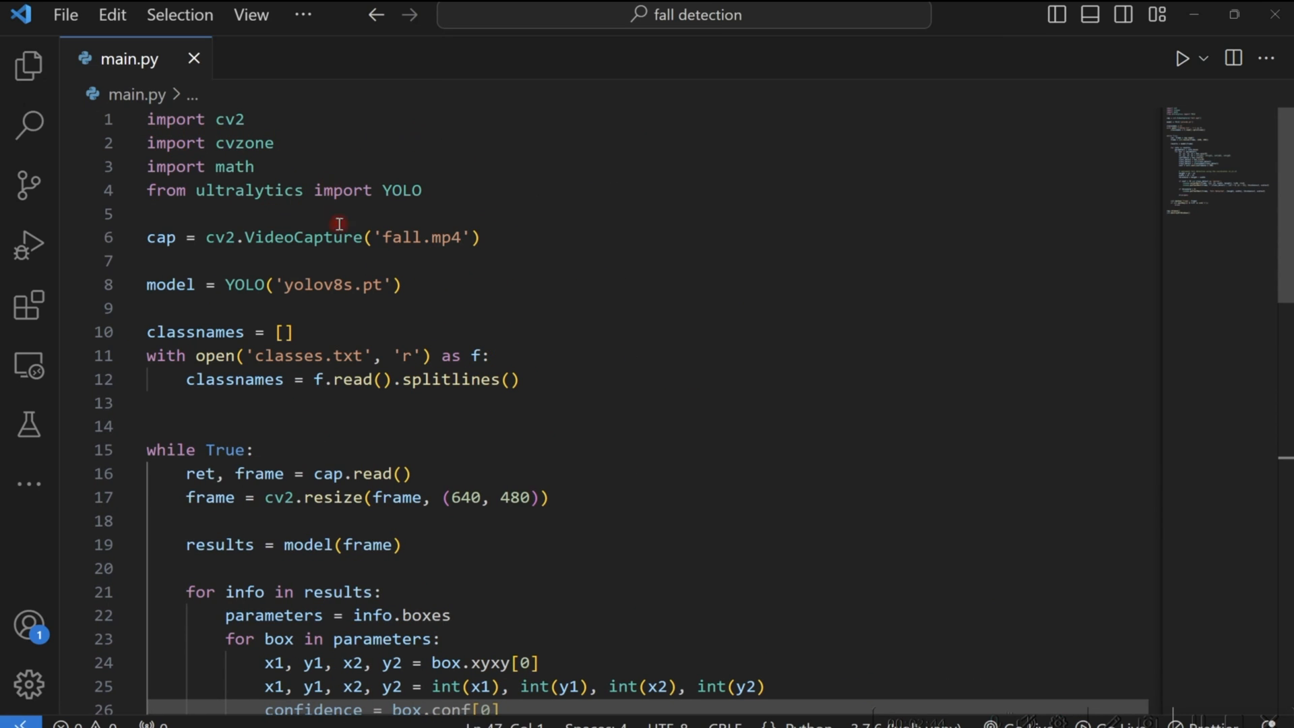
mouse_move(321, 190)
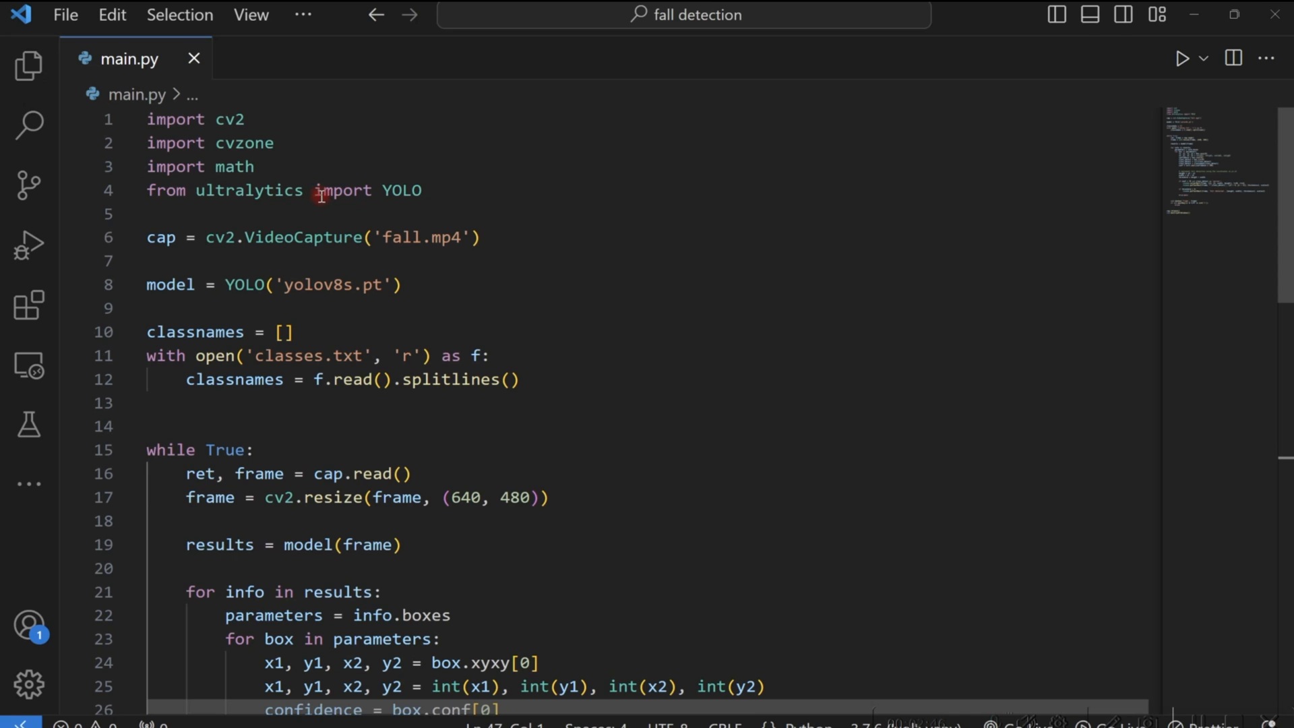
mouse_move(229, 133)
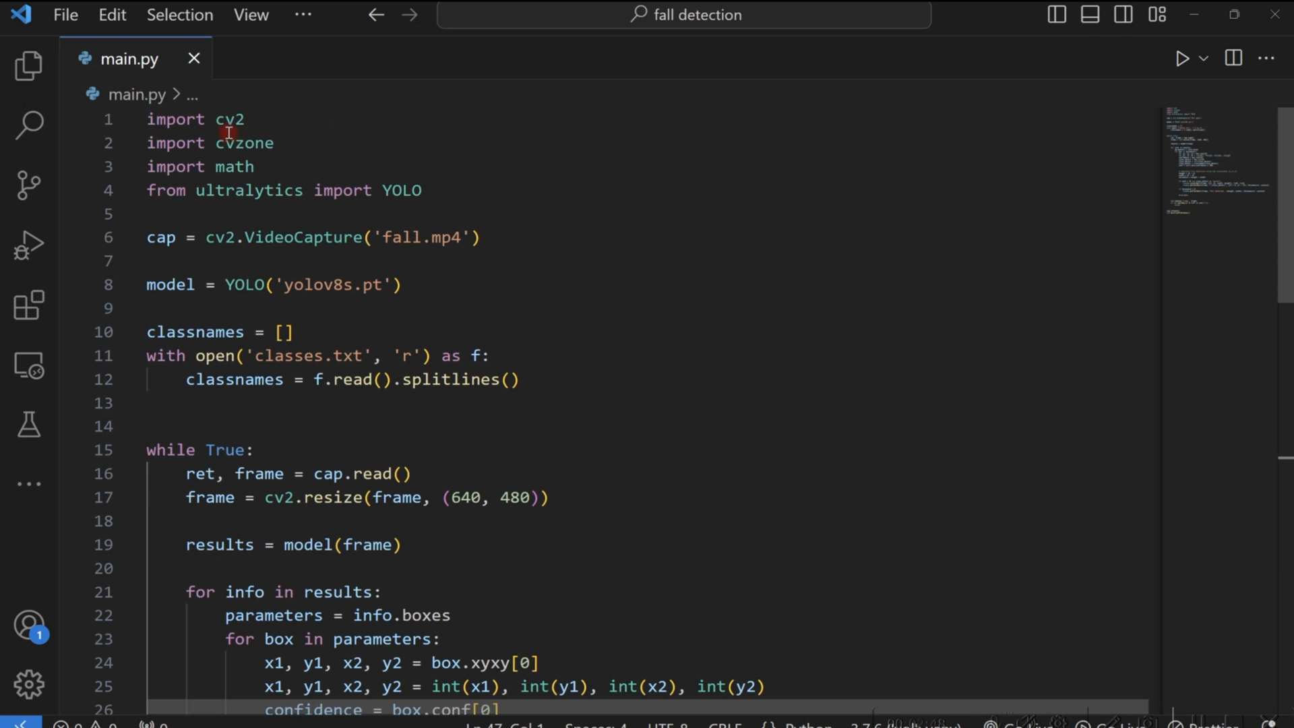
mouse_move(265, 167)
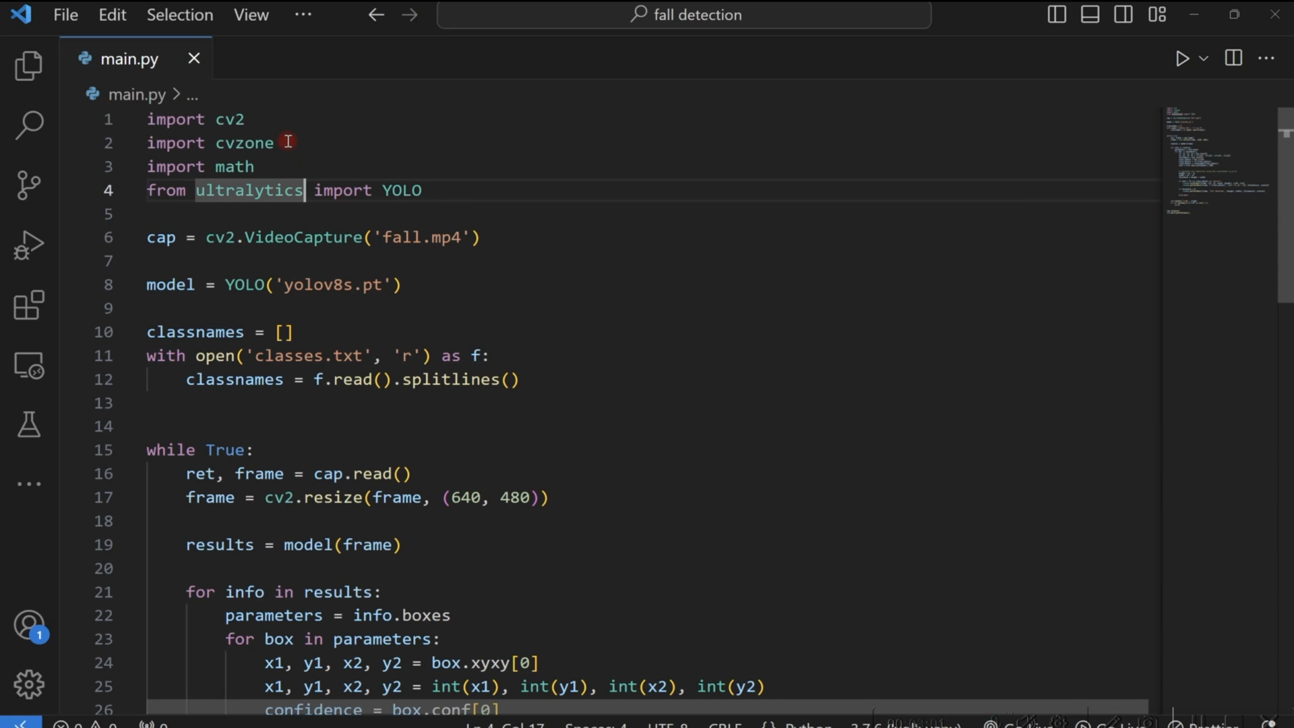
mouse_move(459, 259)
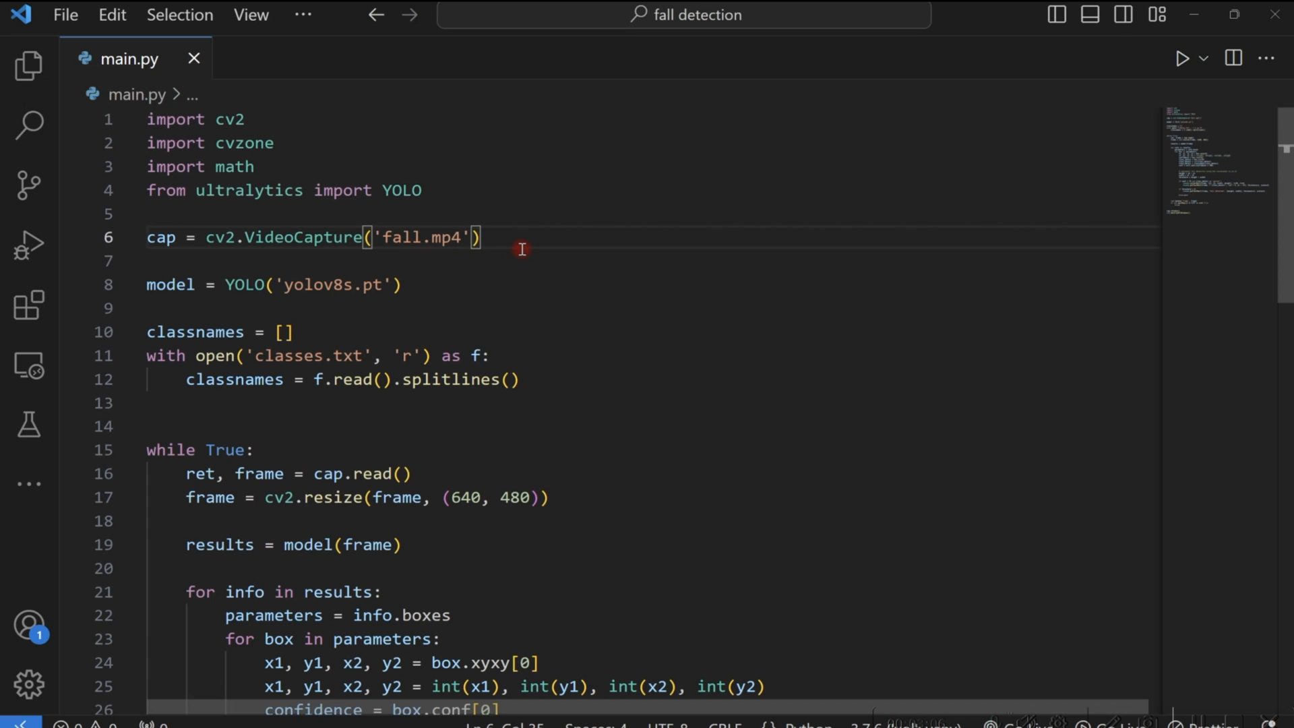
mouse_move(51, 205)
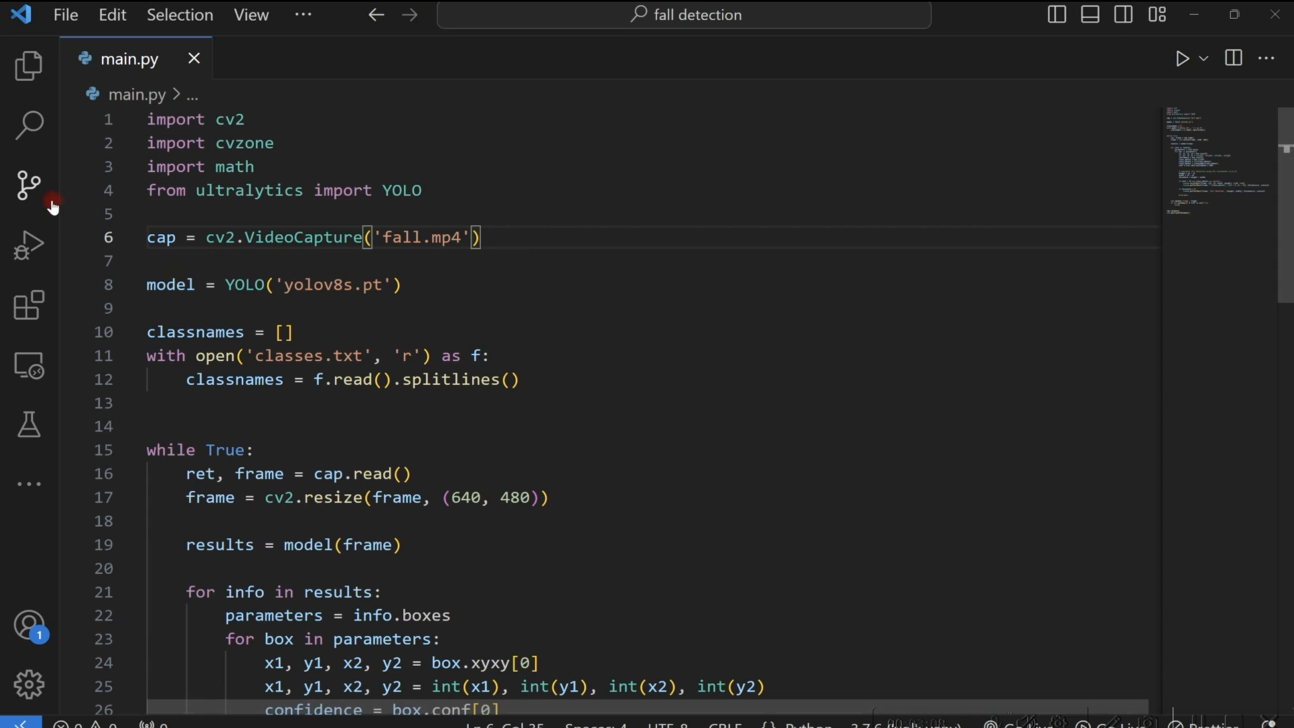
mouse_move(30, 65)
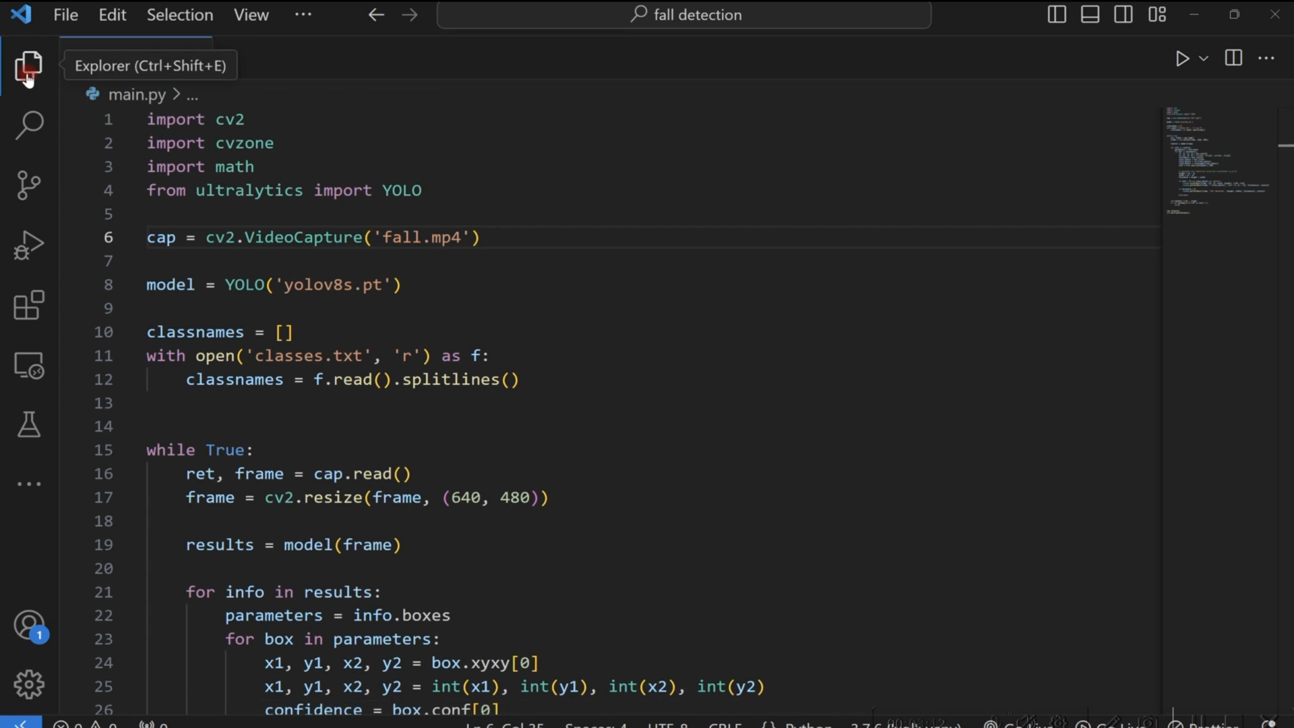
left_click(29, 65)
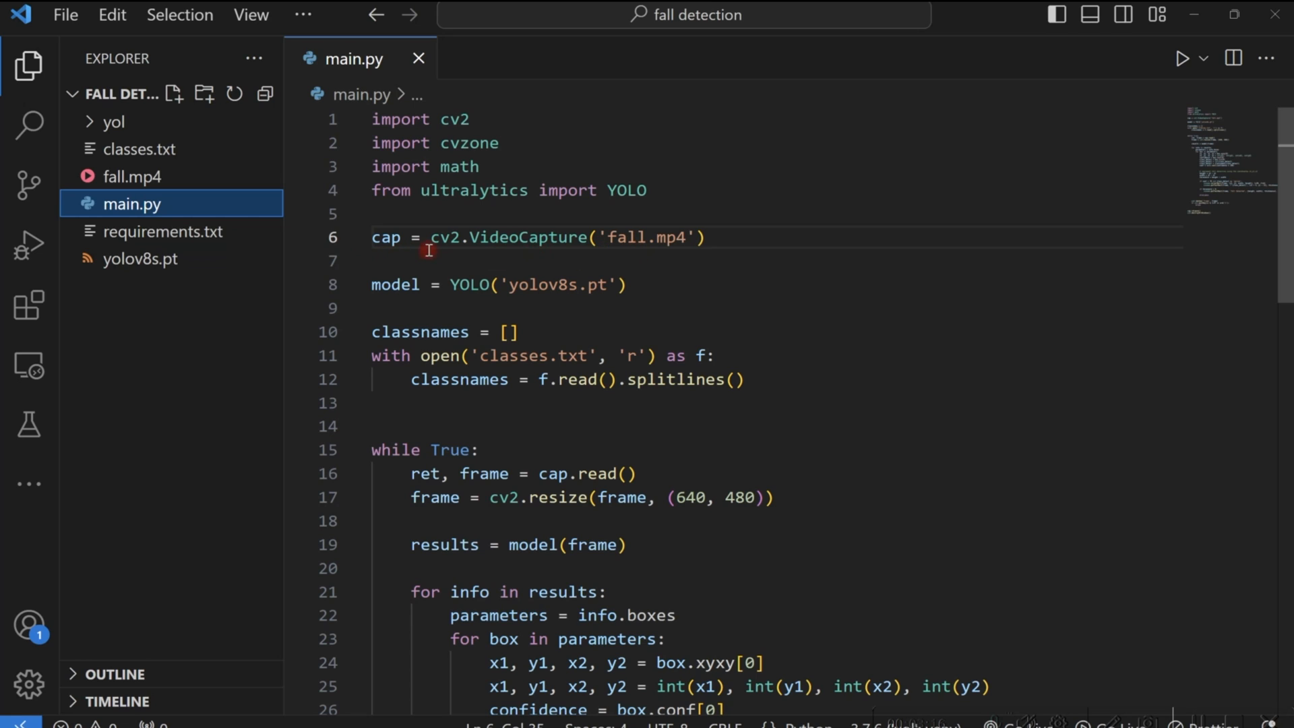
mouse_move(696, 286)
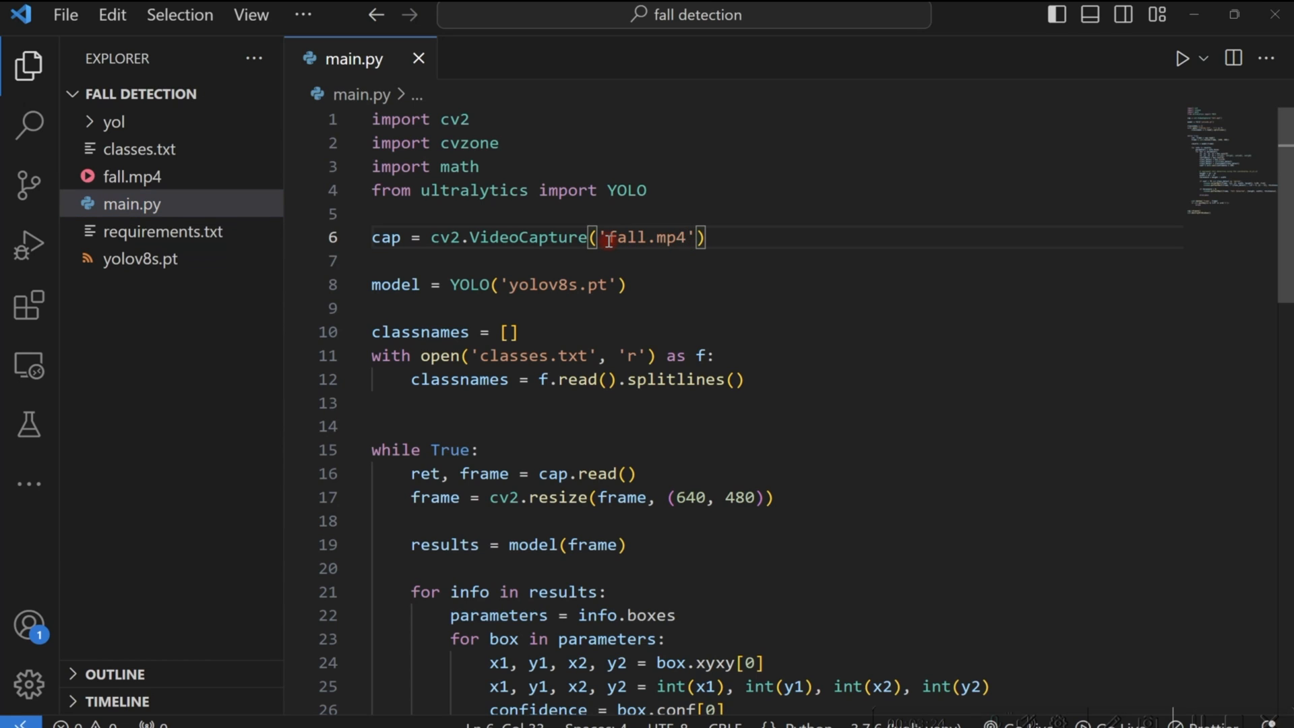
double_click(646, 237)
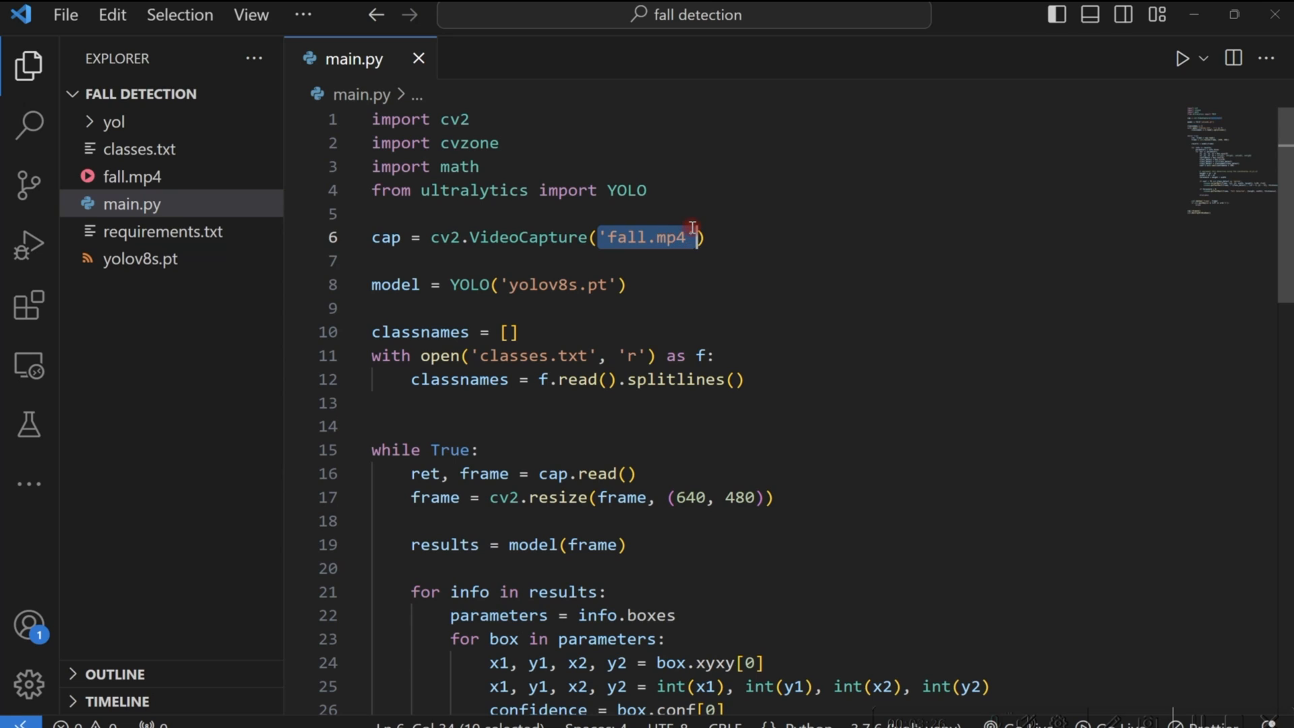
type("0")
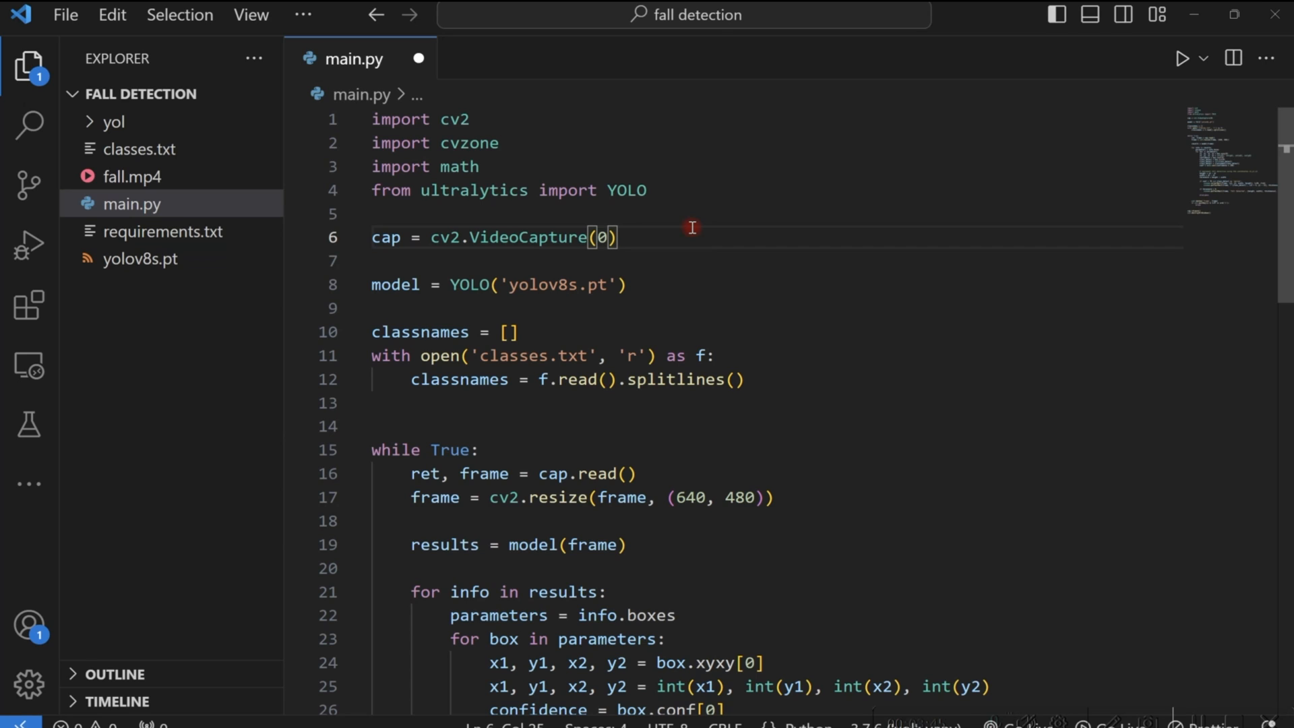
type("'fall.mp4'")
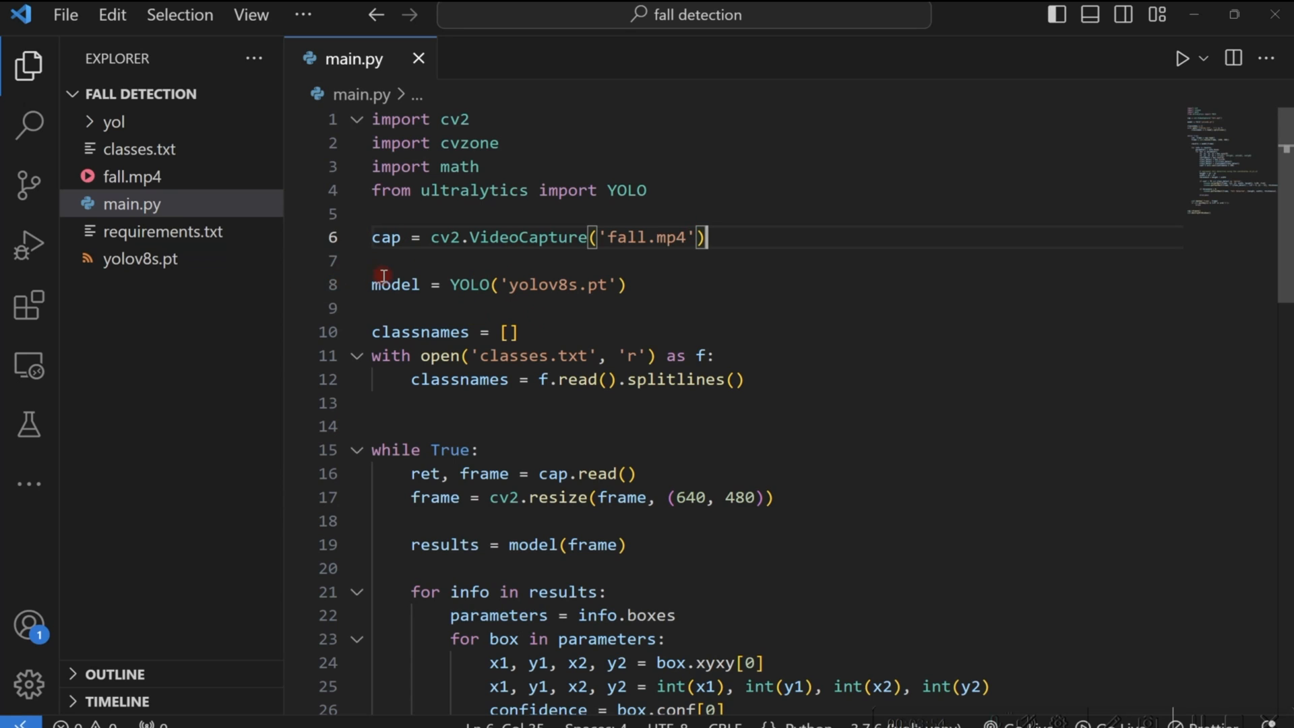
mouse_move(396, 284)
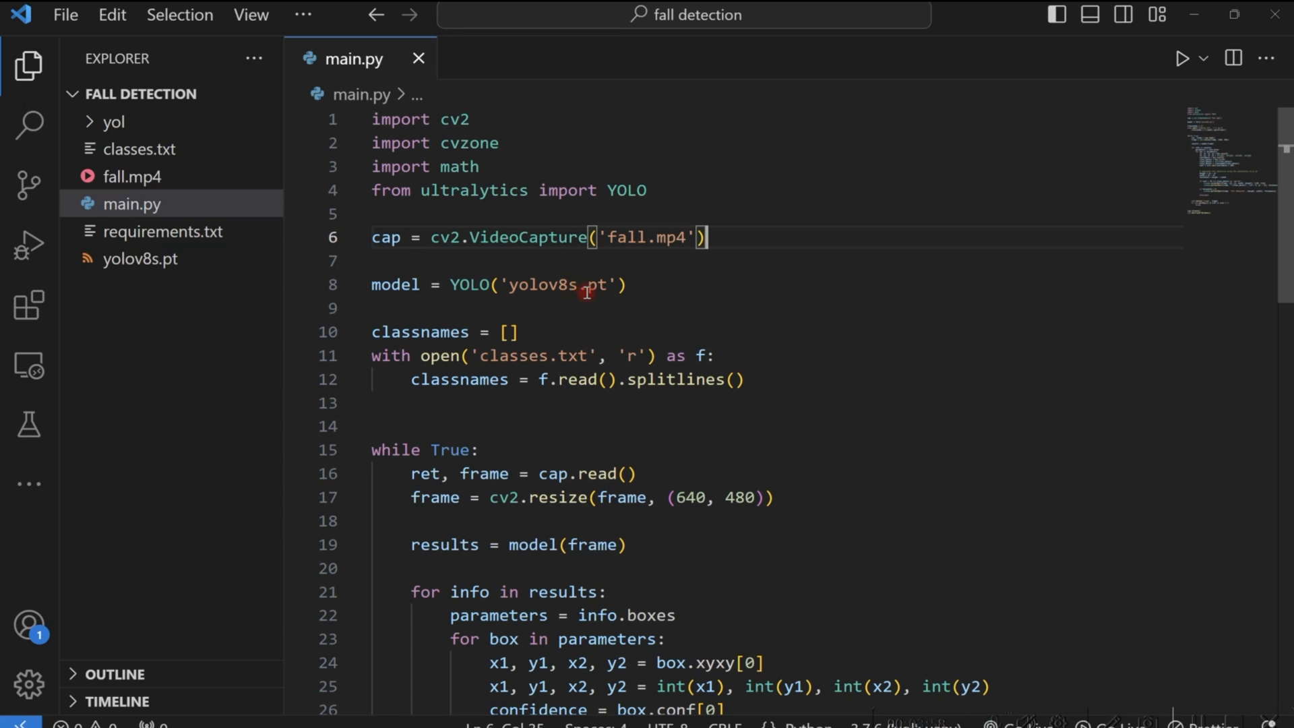
double_click(568, 285)
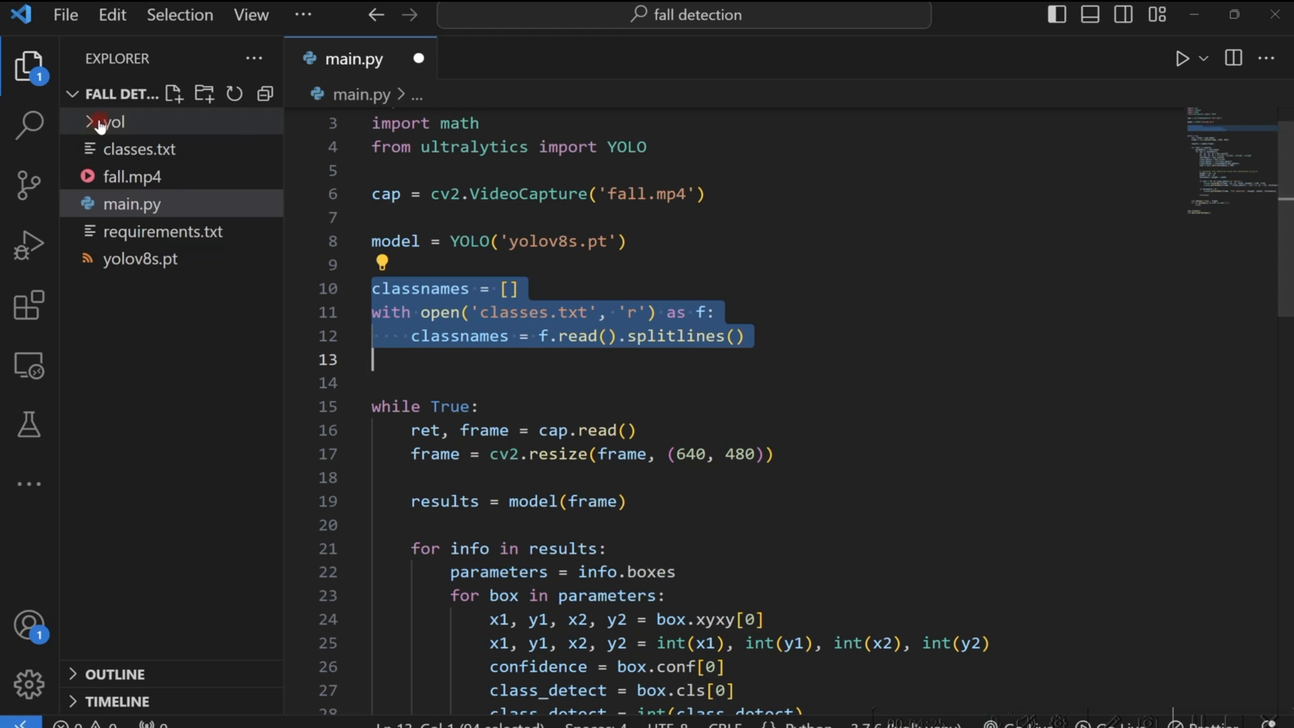
left_click(139, 148)
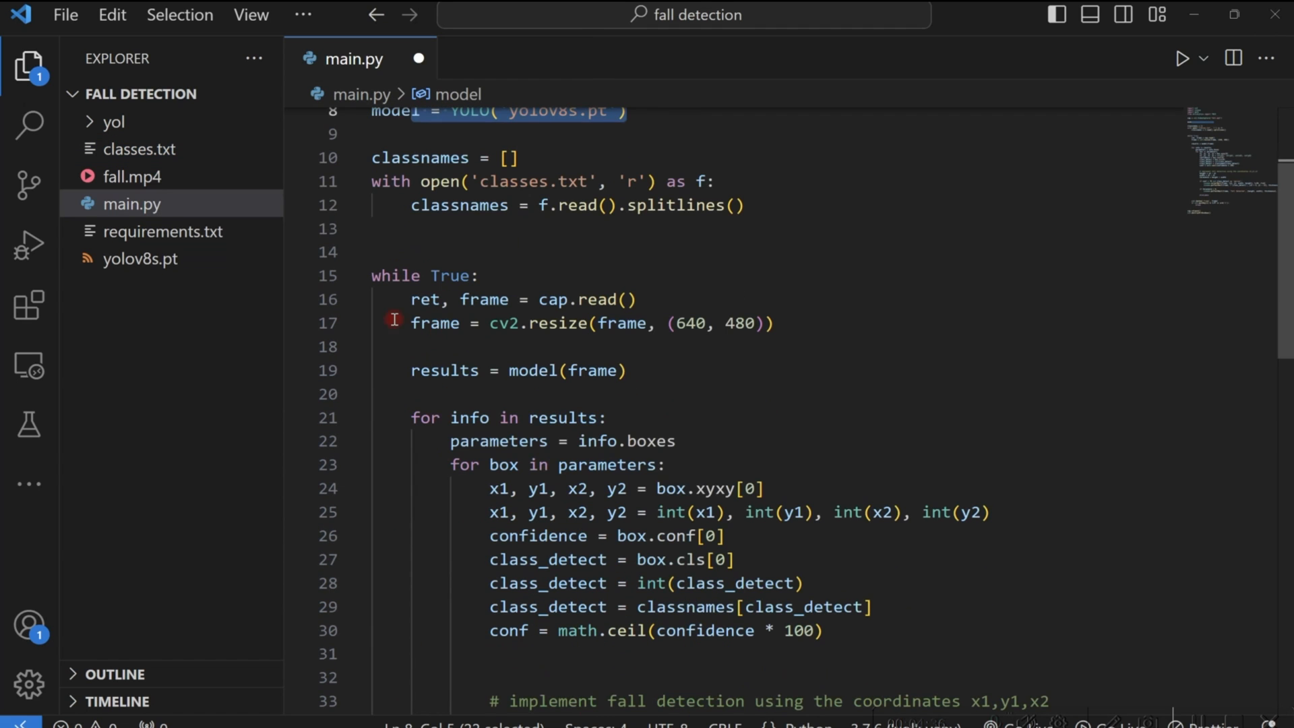
mouse_move(422, 306)
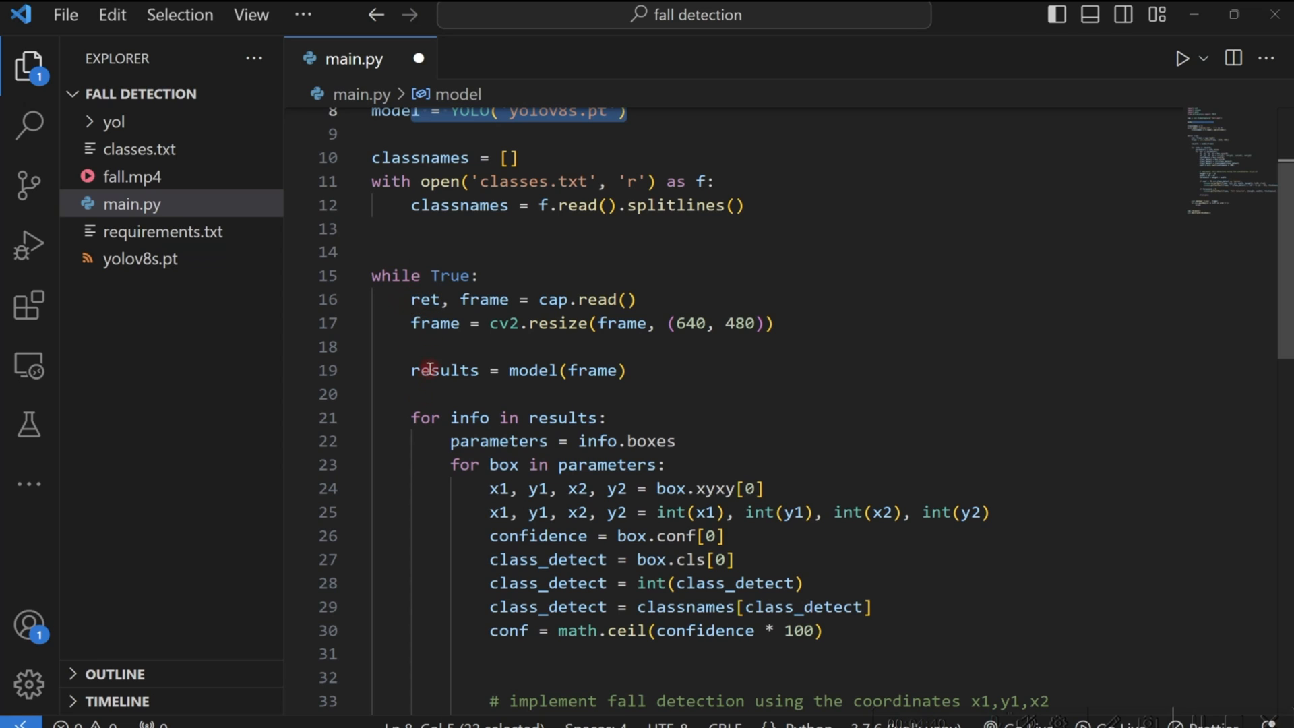
double_click(425, 299)
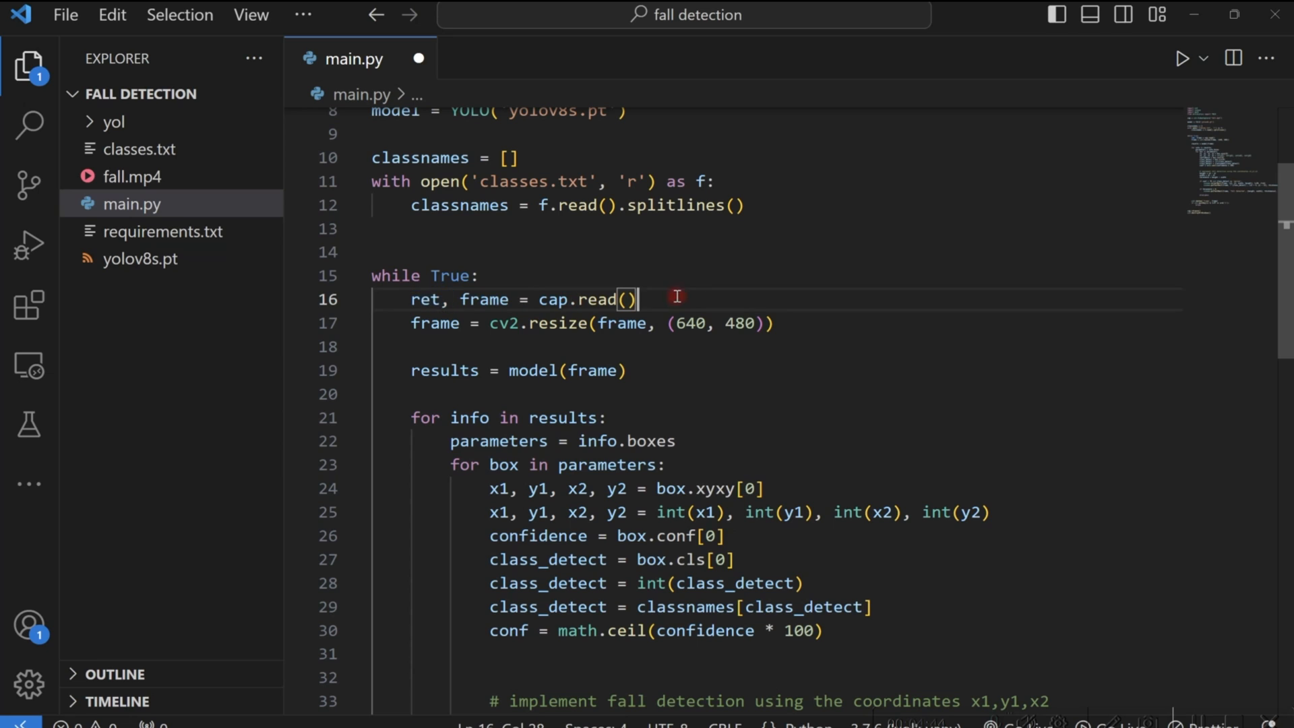
left_click(466, 299)
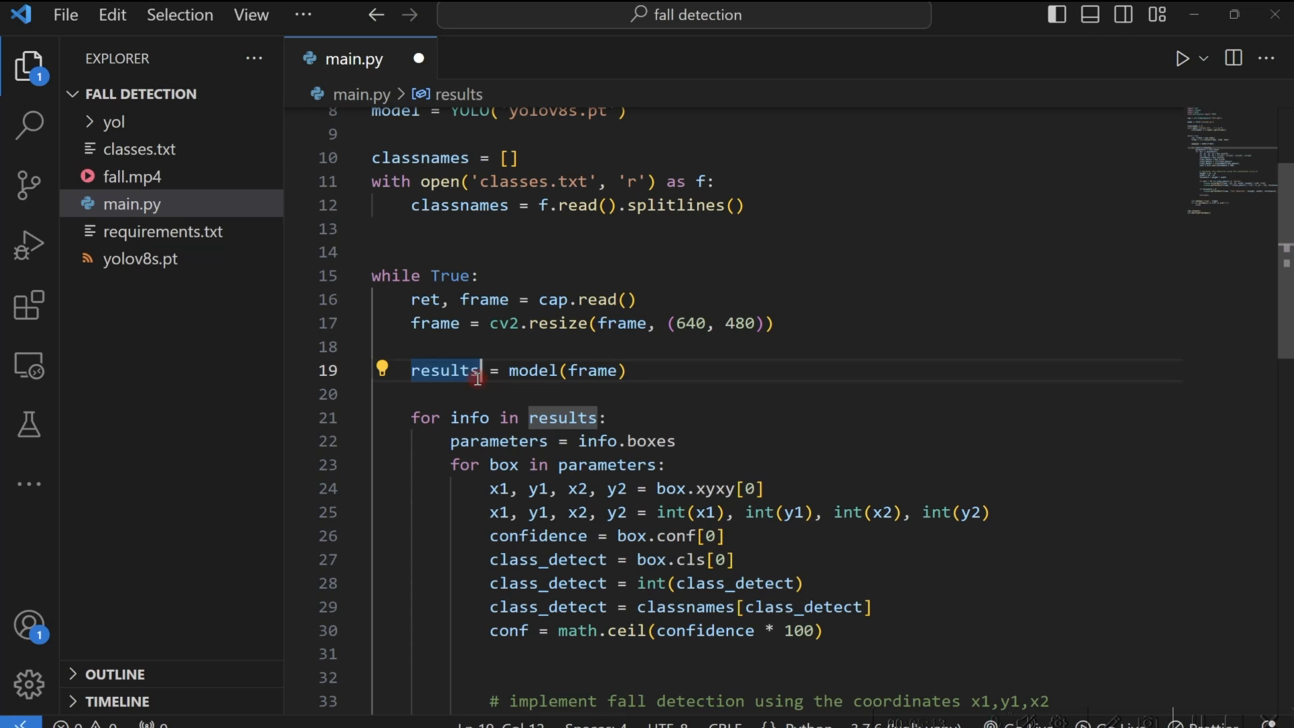
mouse_move(428, 425)
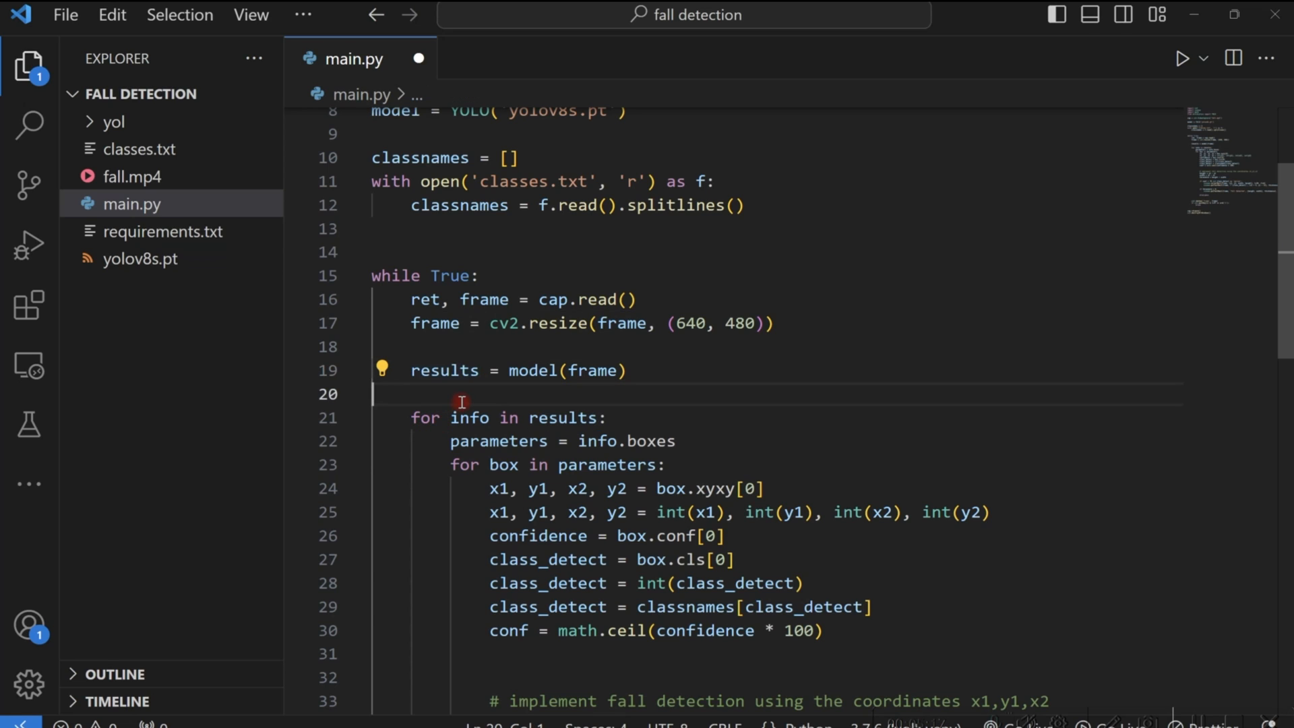
mouse_move(461, 534)
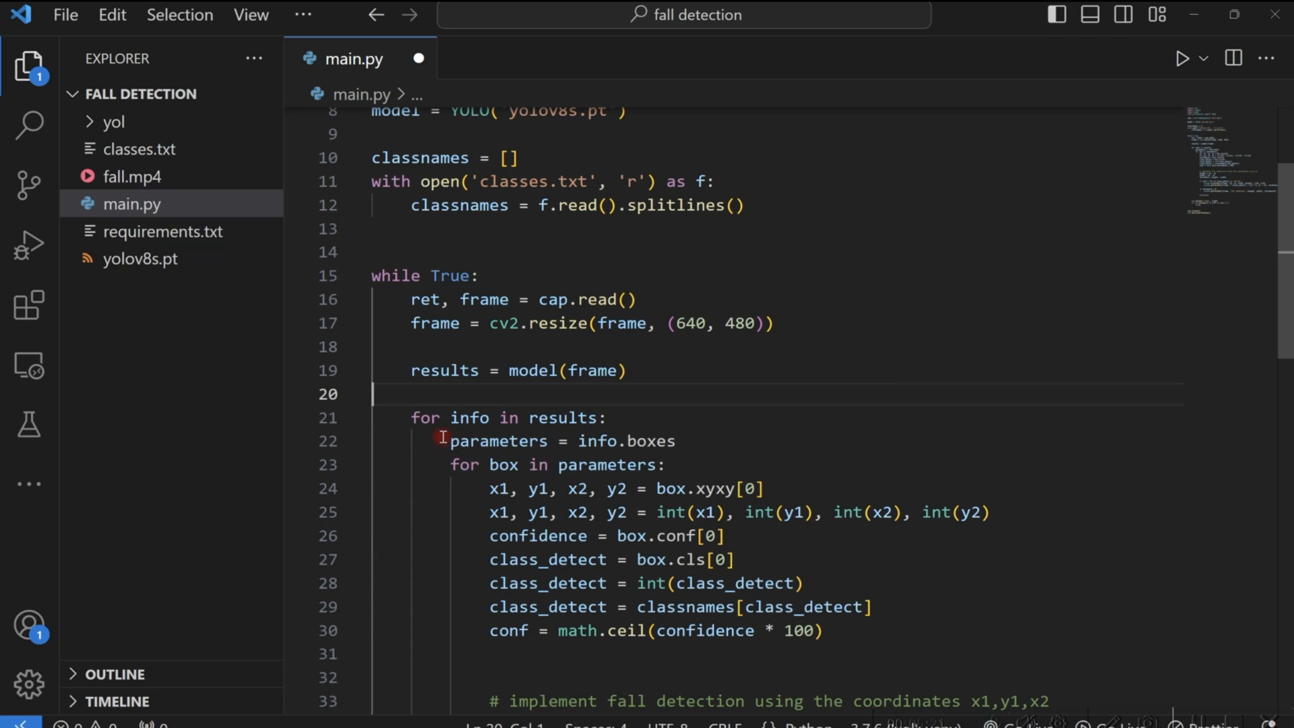
mouse_move(546, 512)
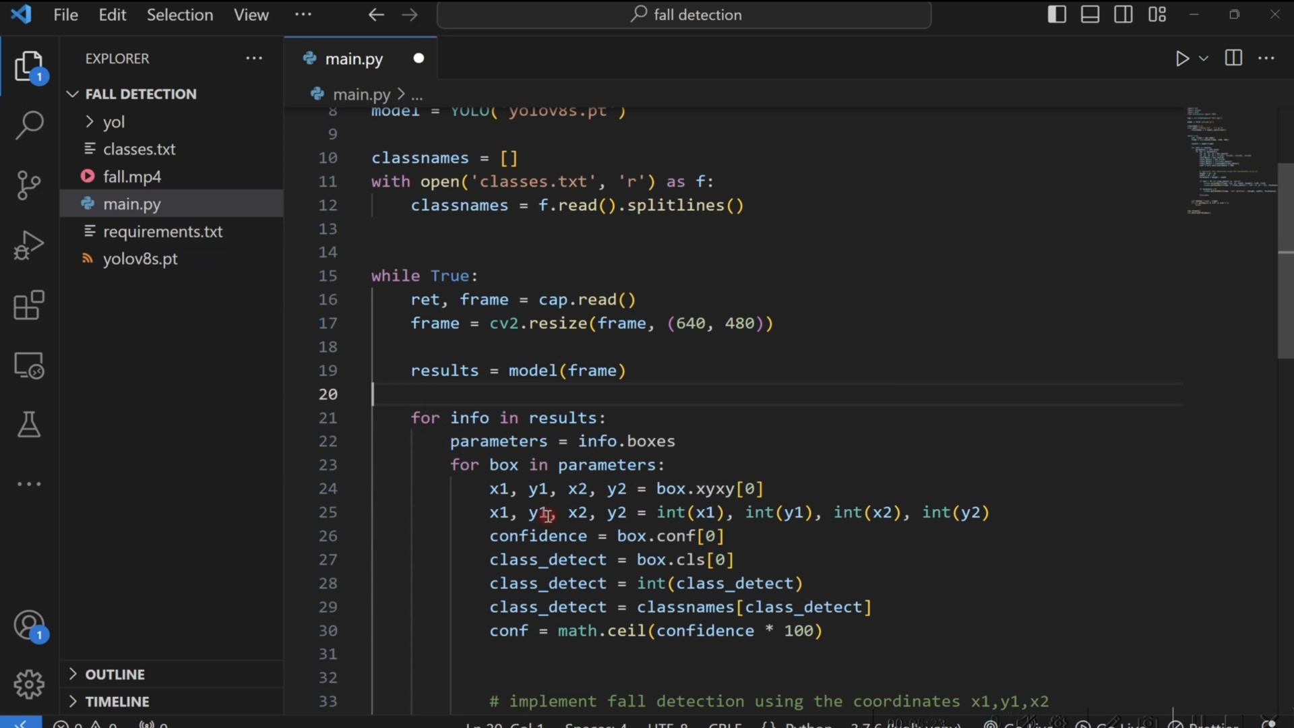
mouse_move(656, 481)
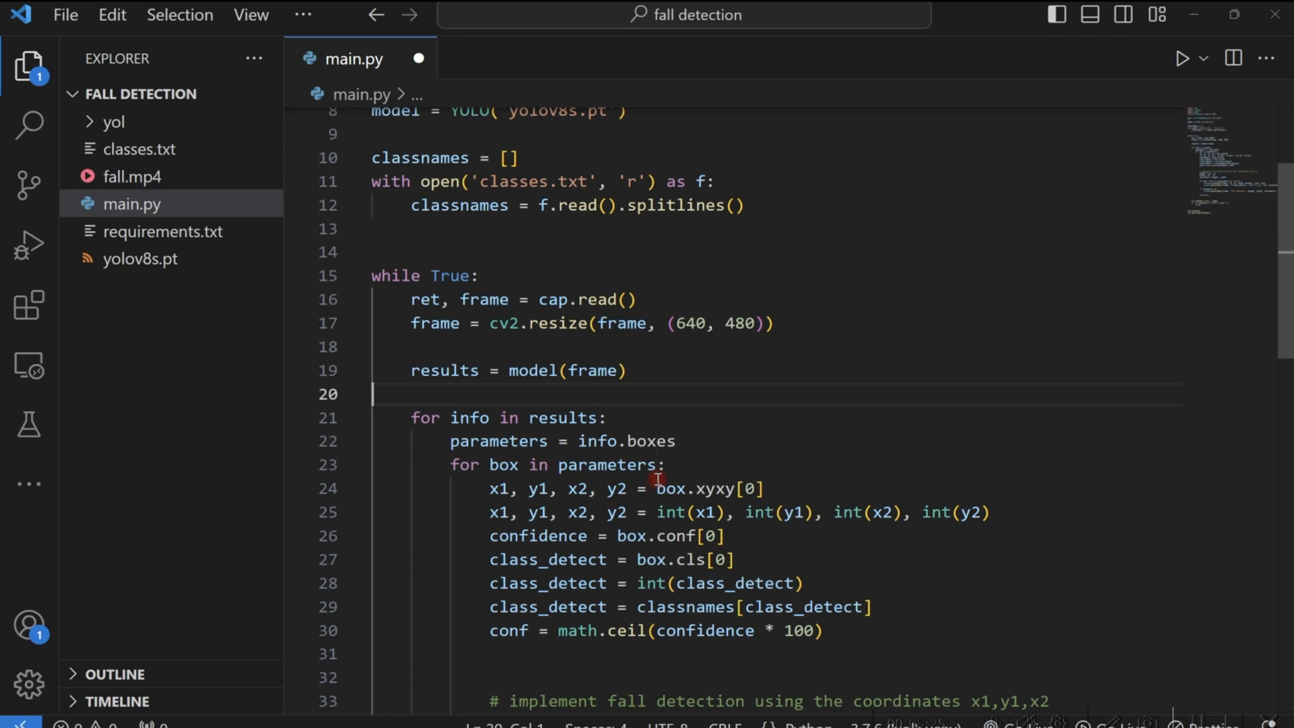
mouse_move(535, 512)
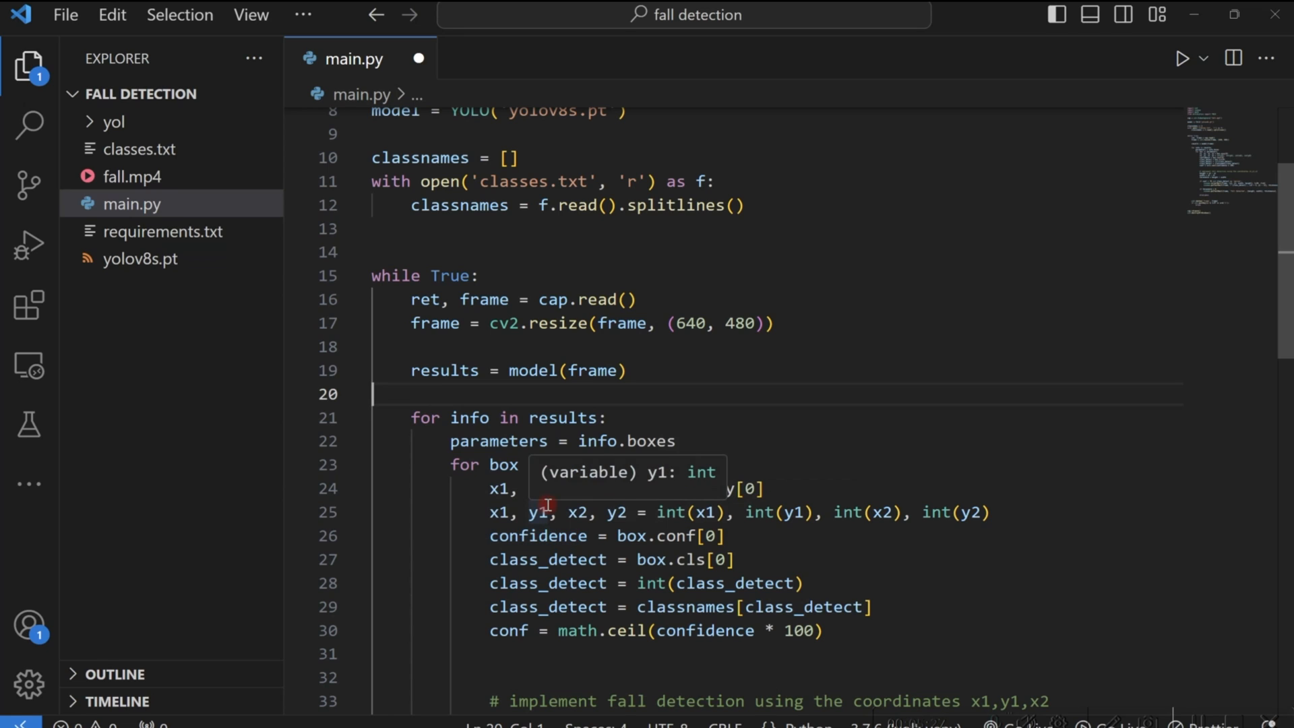
mouse_move(443, 496)
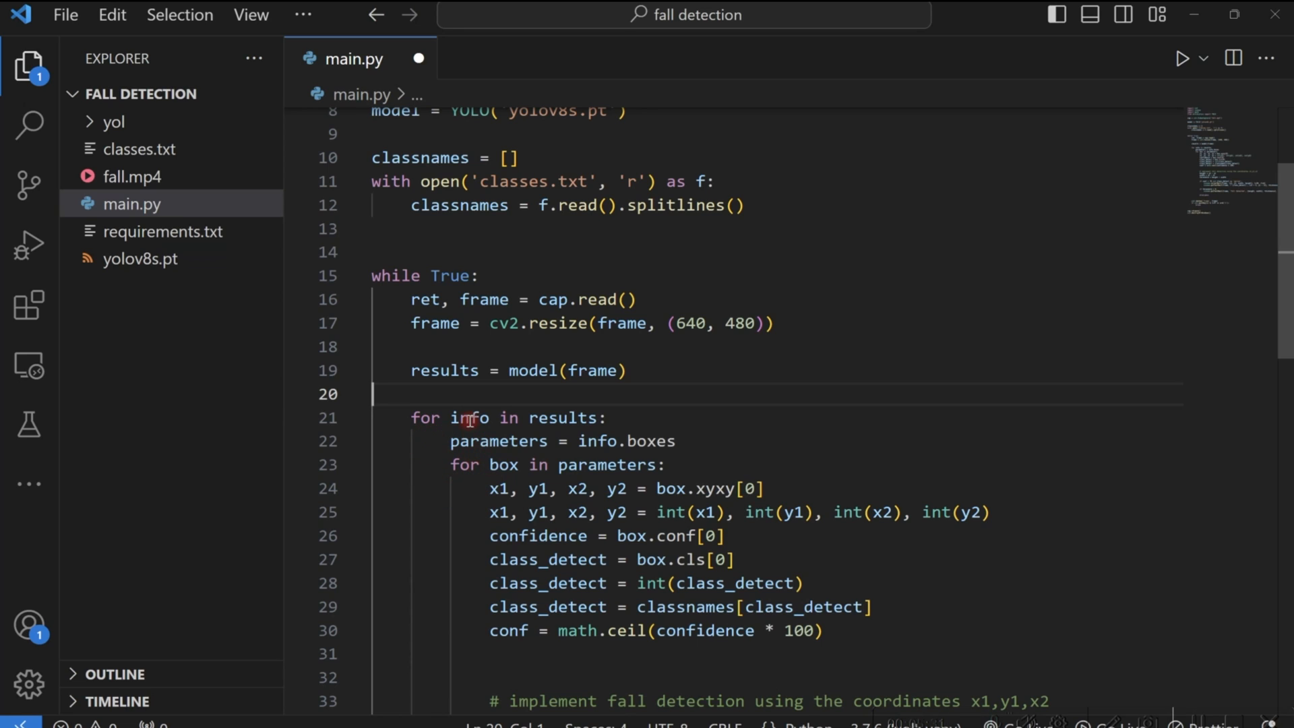
left_click(490, 488)
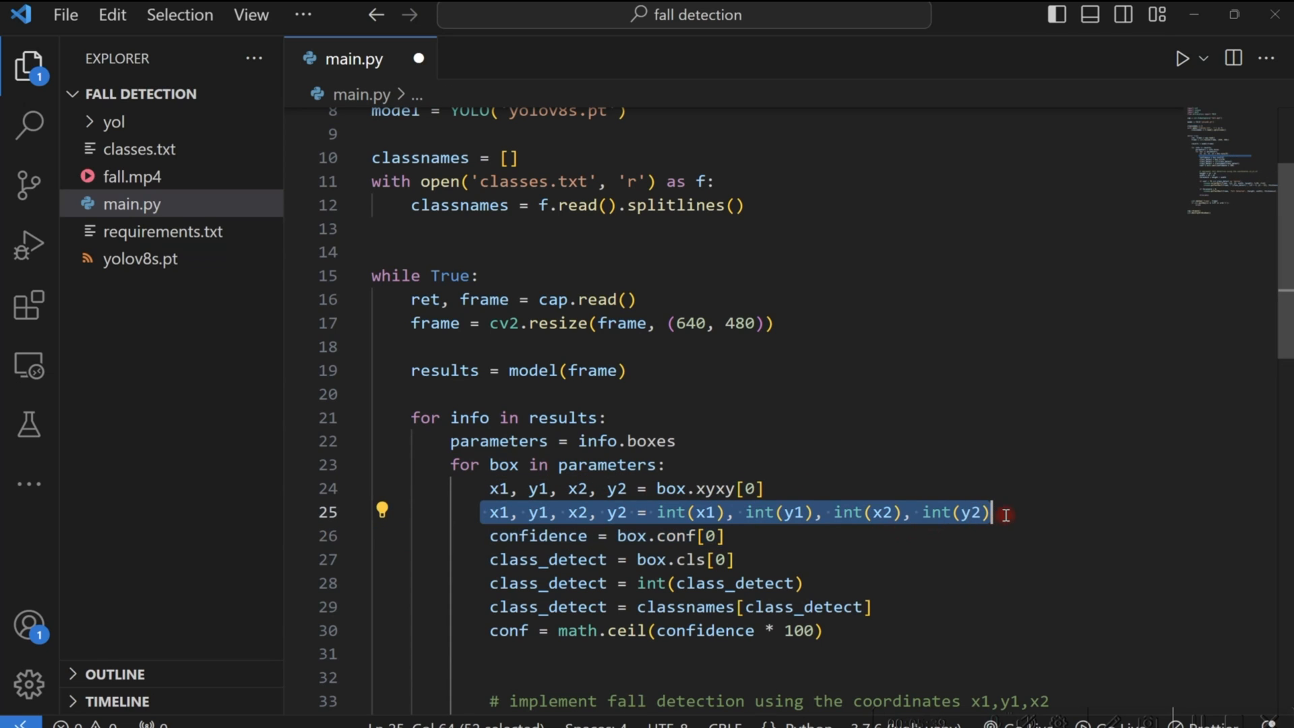
mouse_move(752, 543)
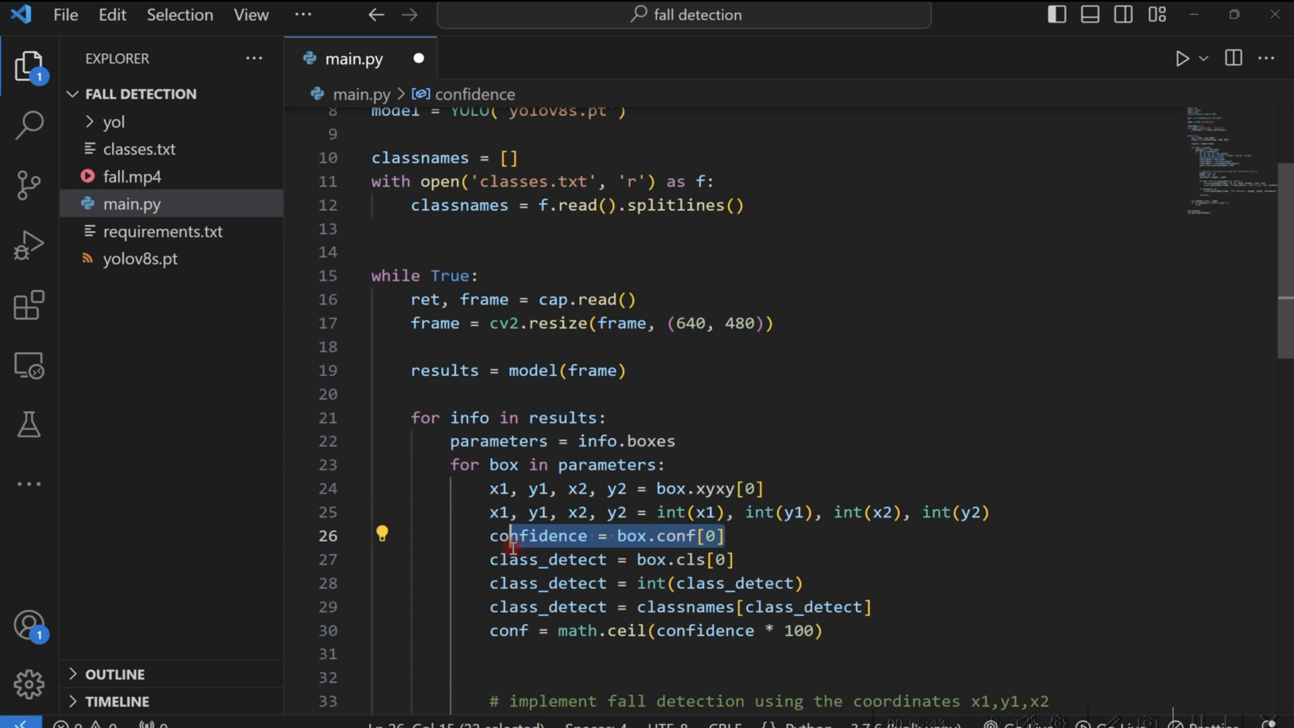
mouse_move(516, 564)
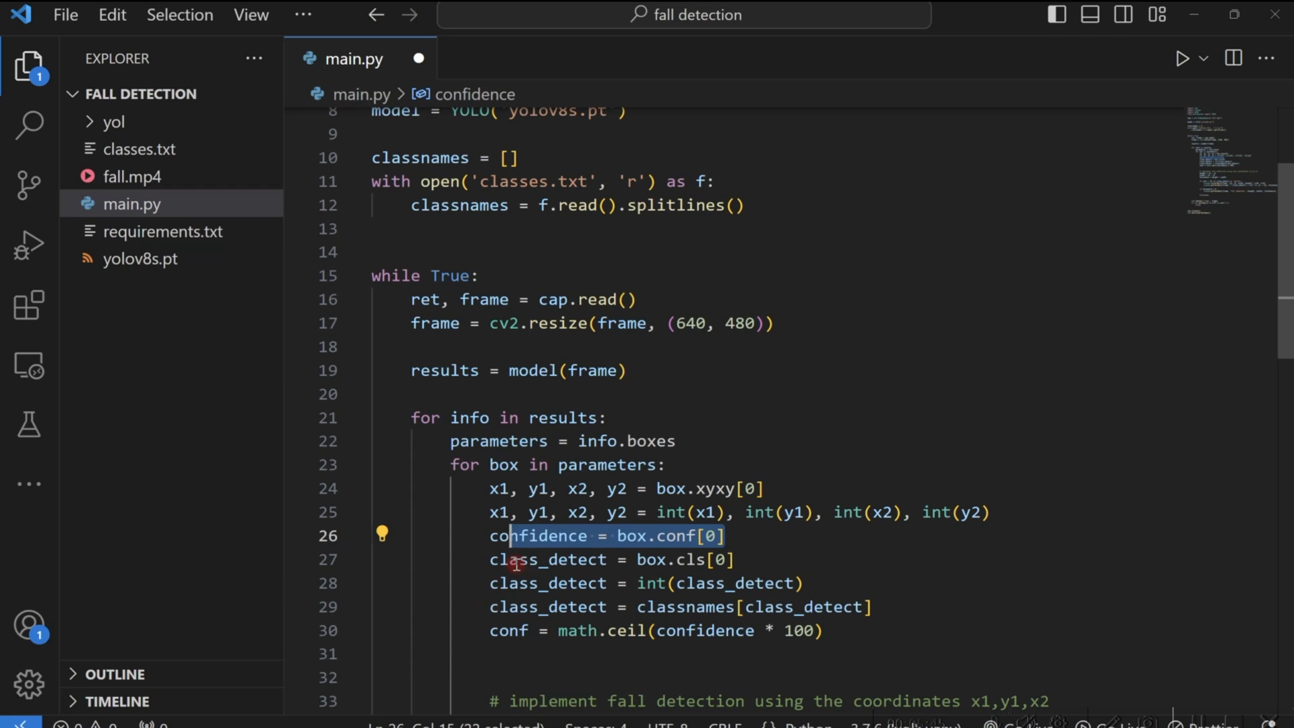
mouse_move(799, 643)
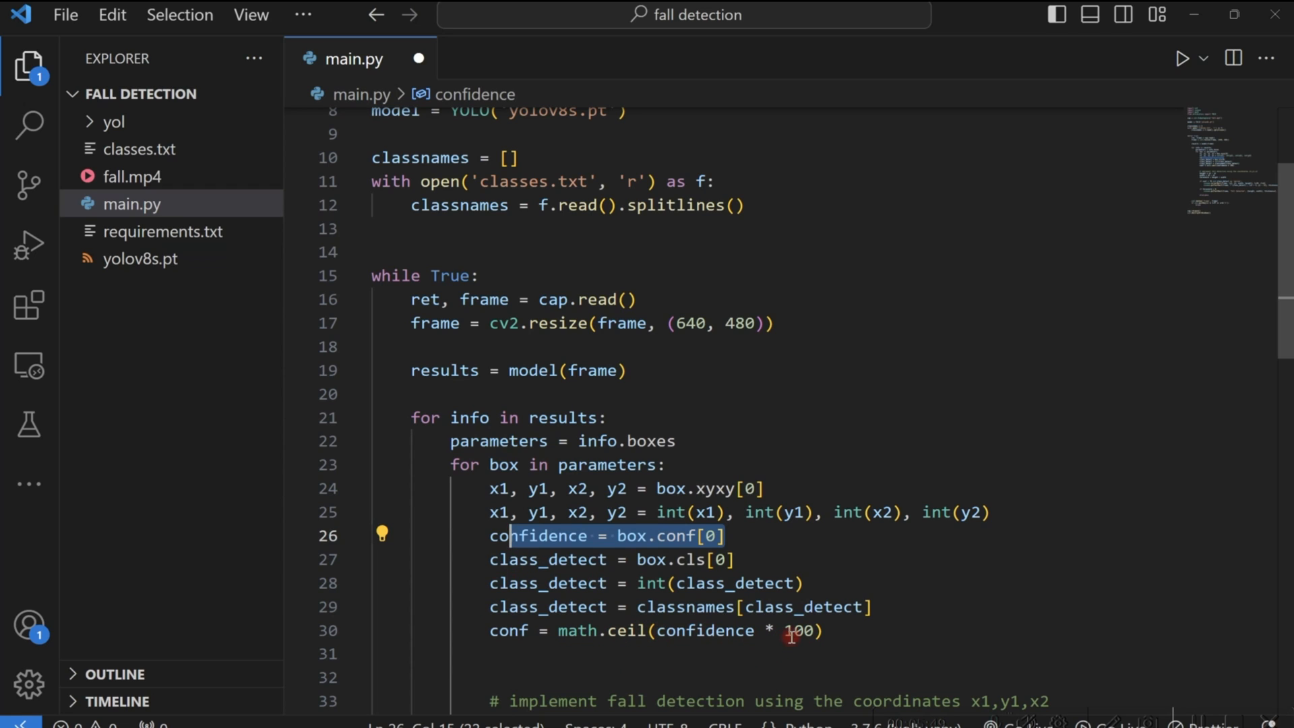
mouse_move(850, 630)
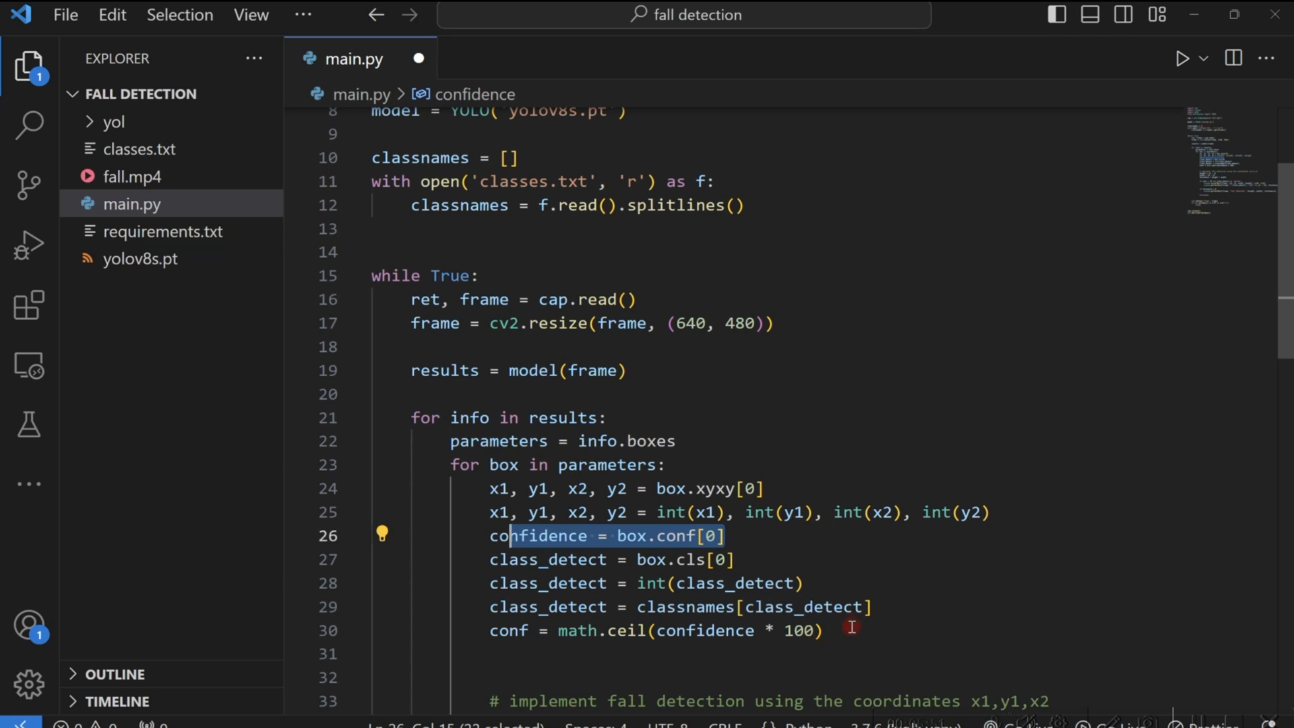
left_click(833, 630)
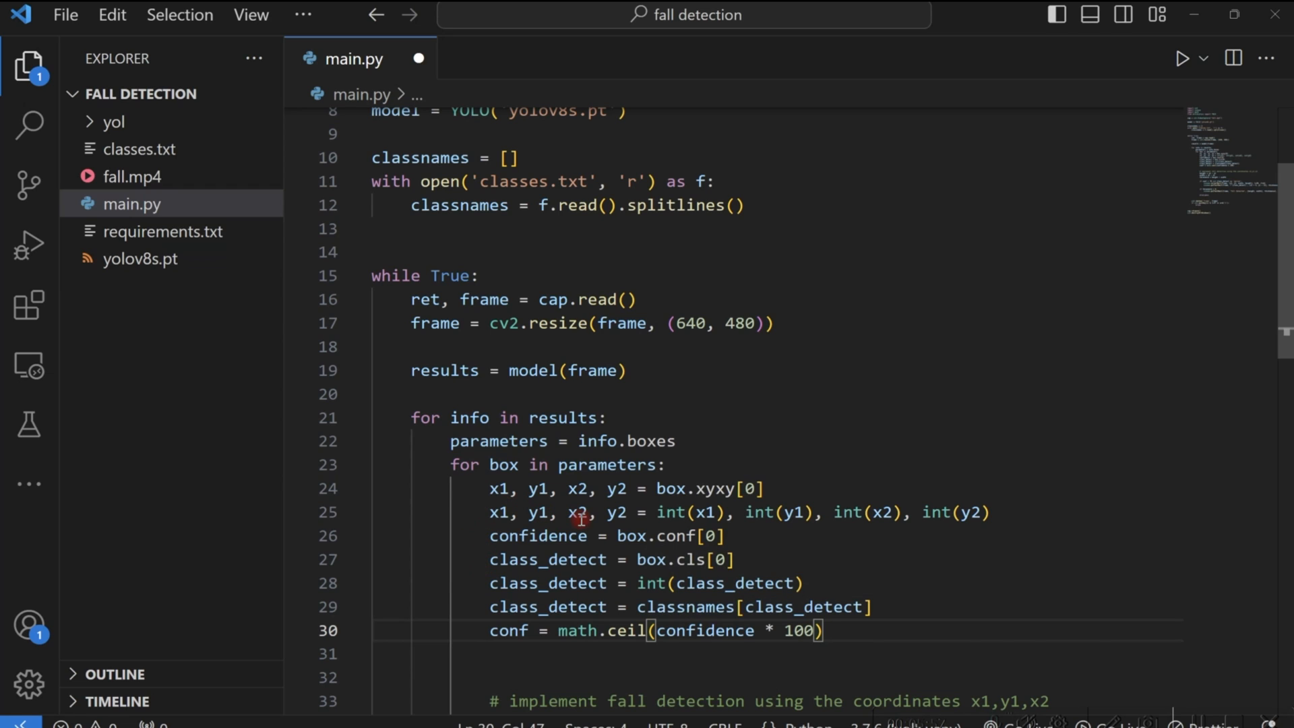
mouse_move(582, 396)
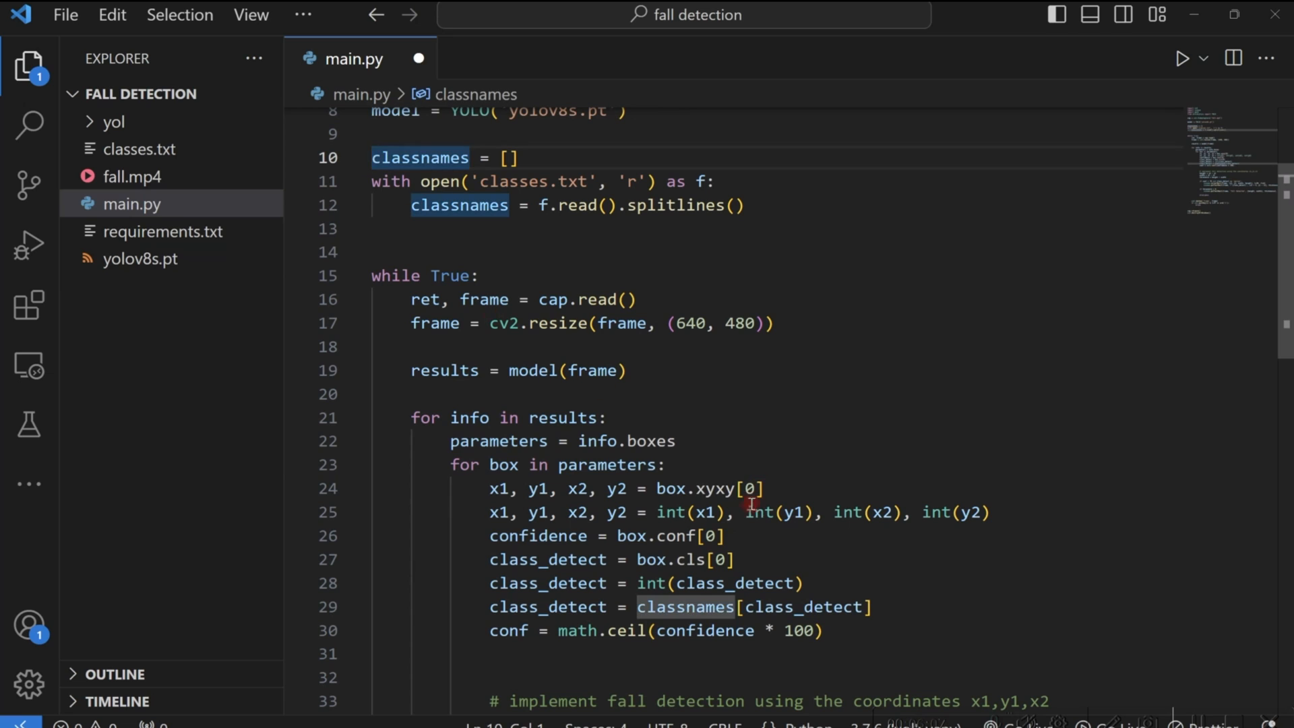
mouse_move(748, 537)
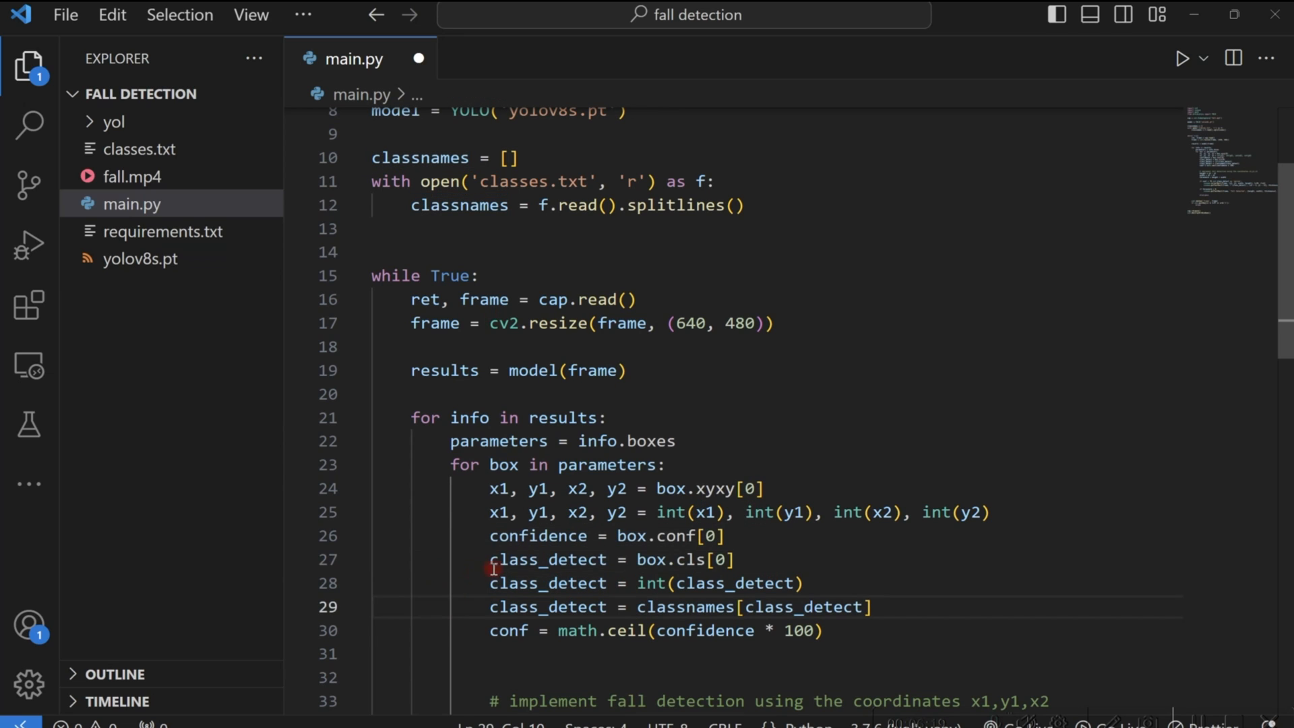
mouse_move(490, 583)
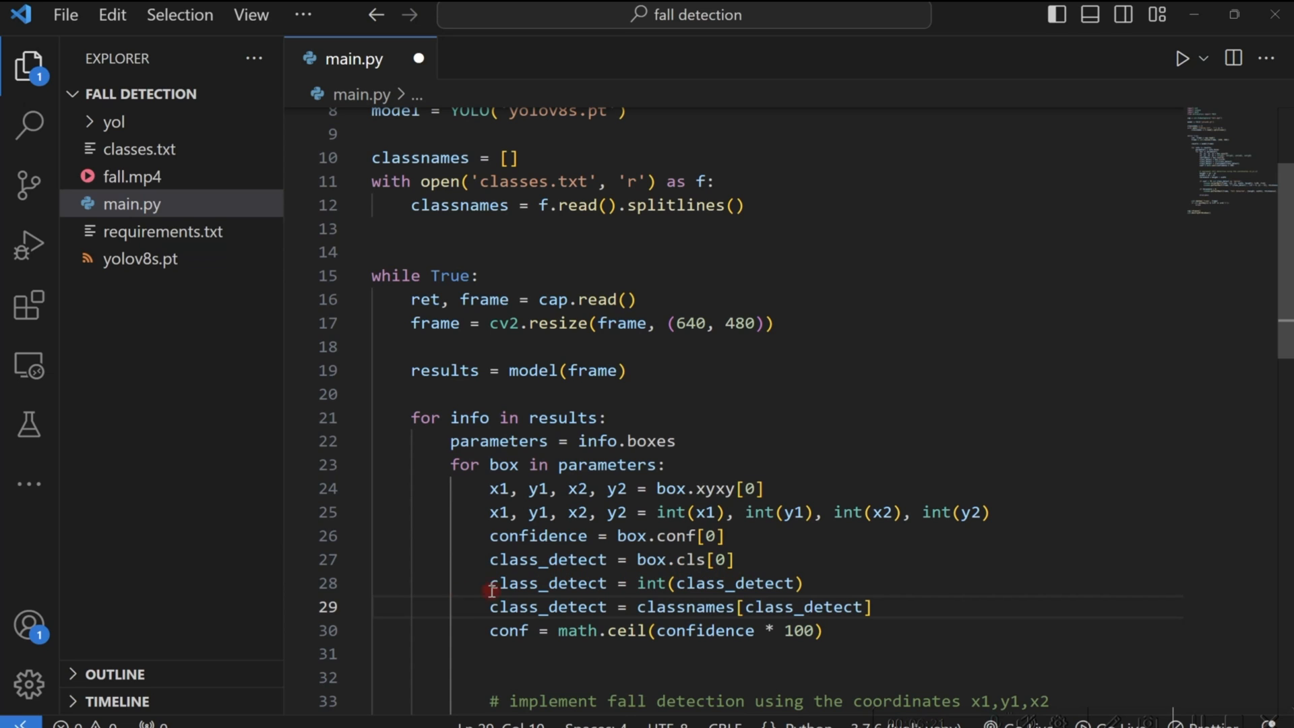
left_click(739, 558)
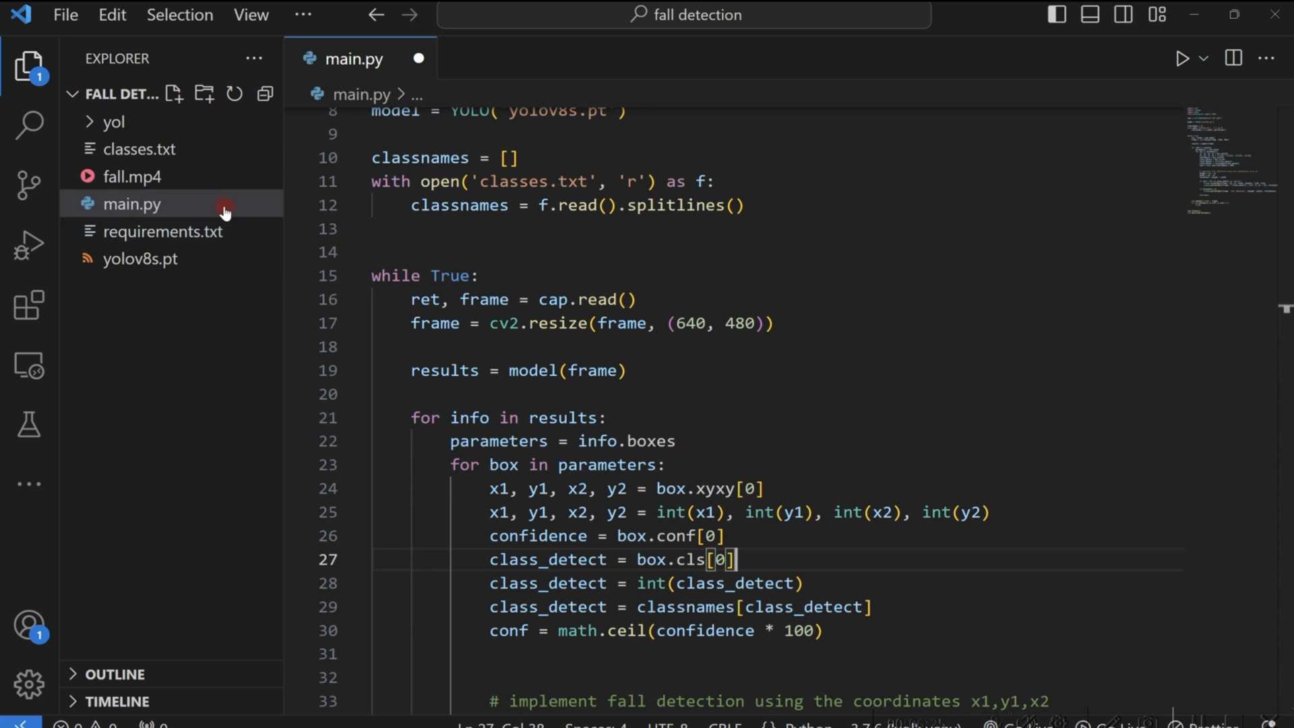
mouse_move(203, 234)
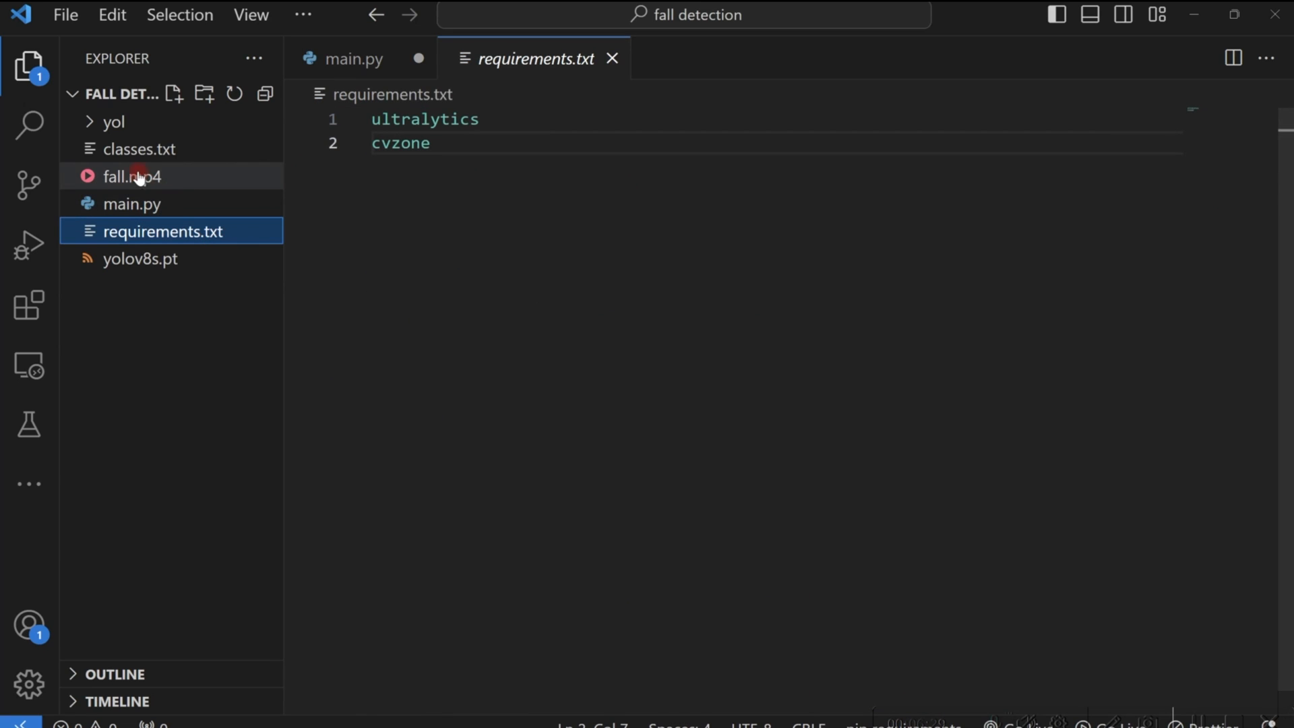
Show classes.txt and highlight the person and bicycle entries.
left_click(140, 148)
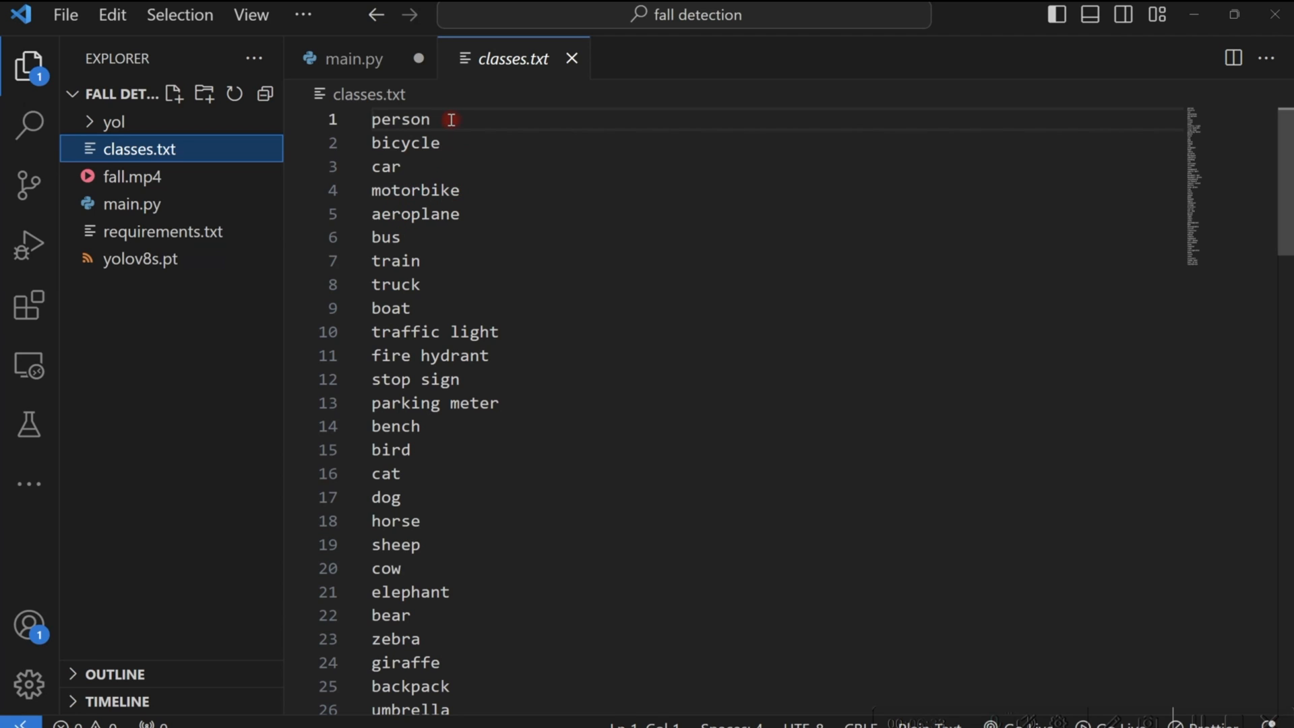
double_click(400, 120)
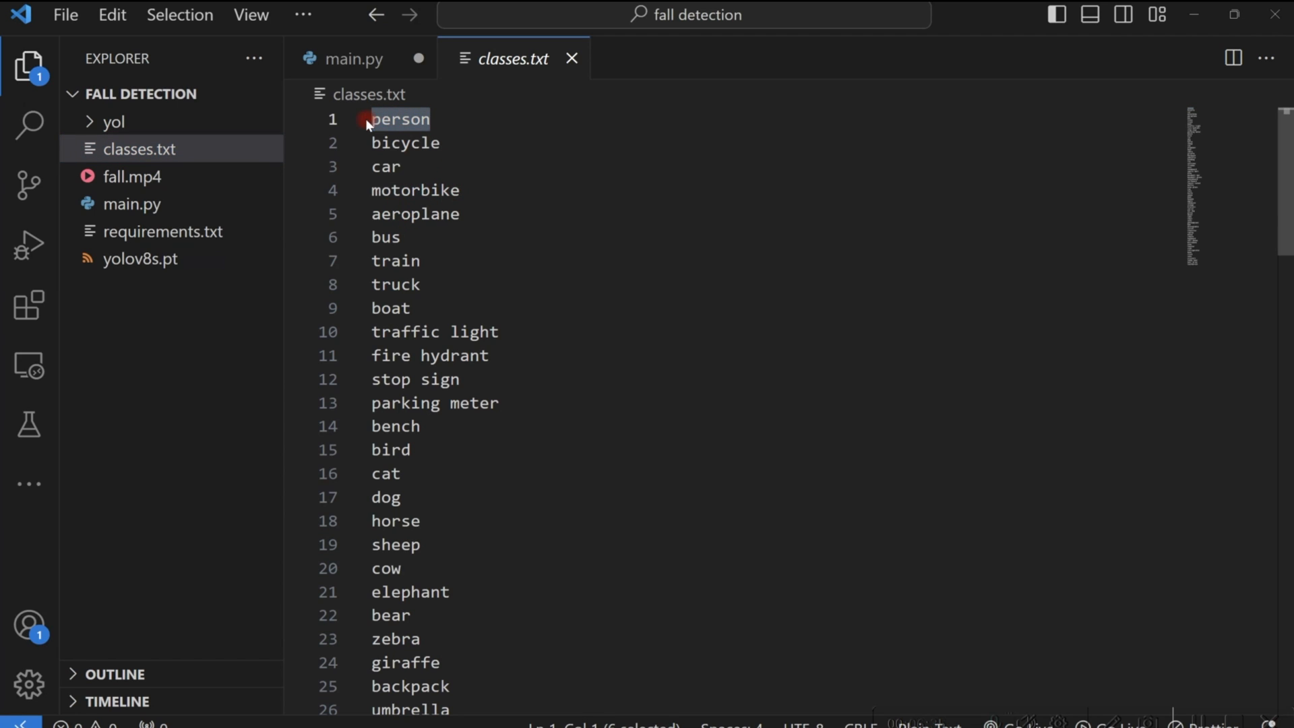
left_click(438, 141)
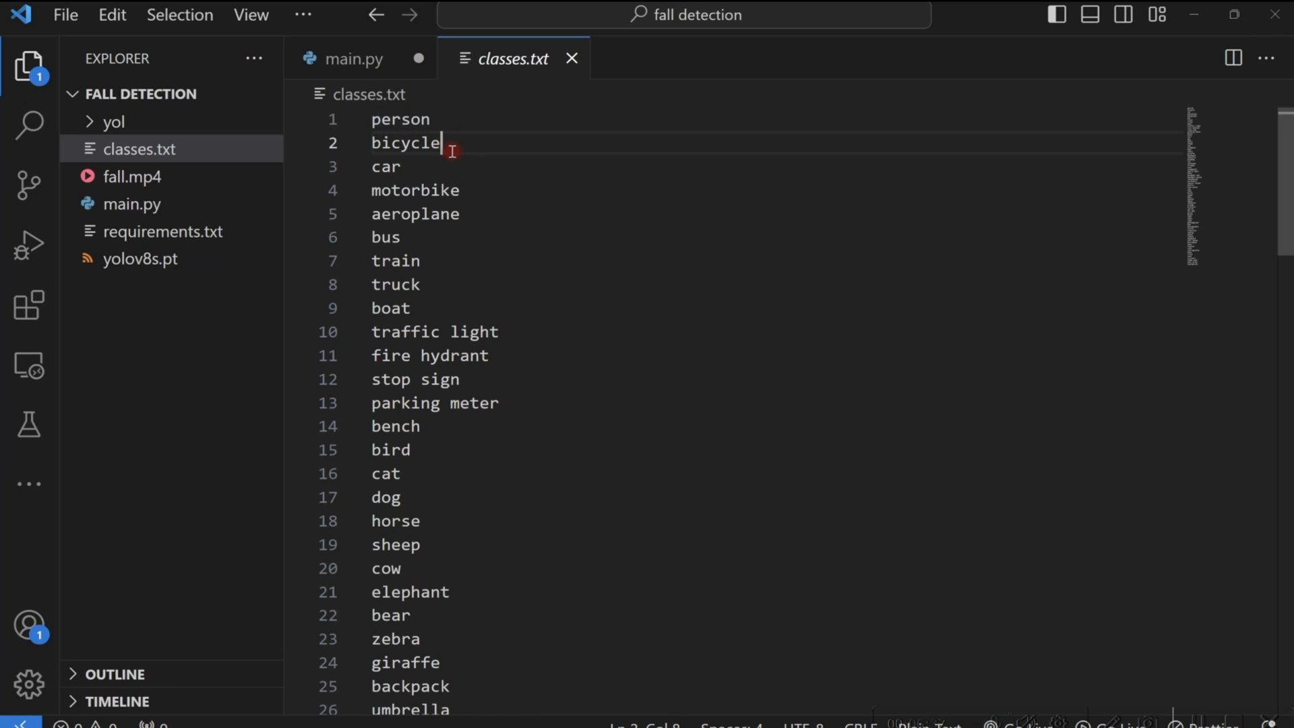
double_click(403, 142)
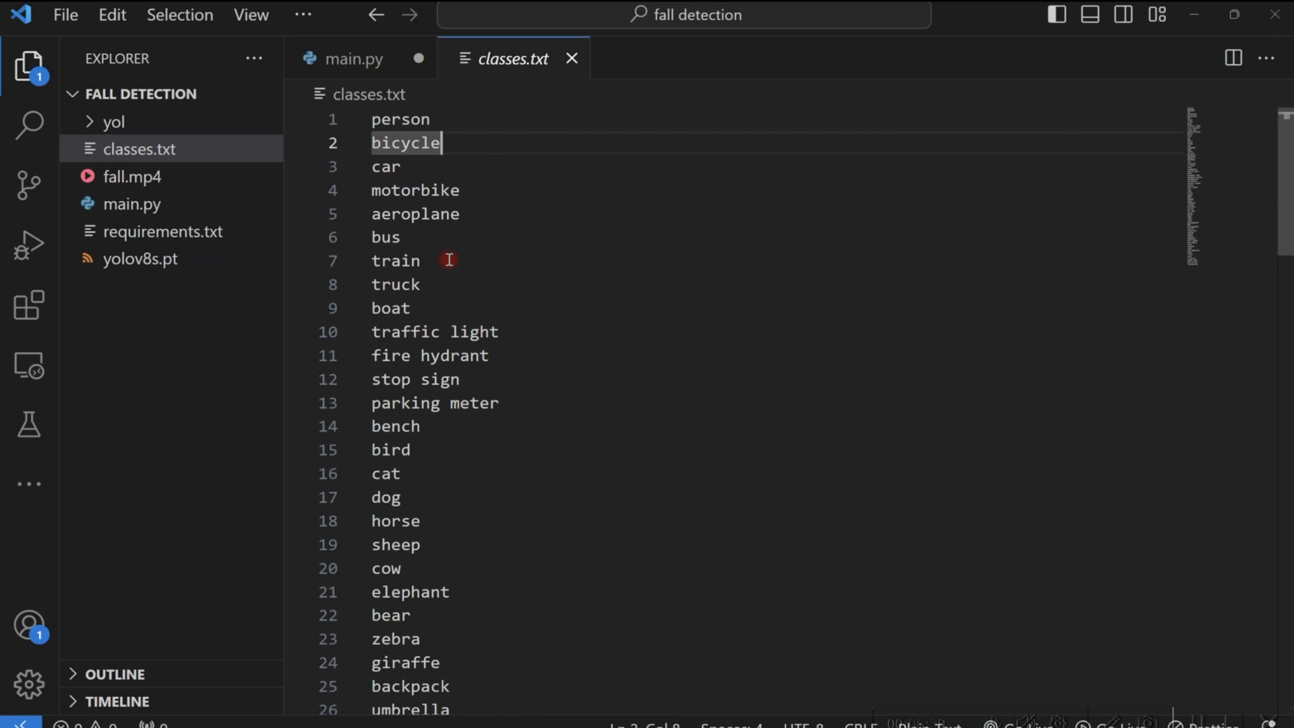
mouse_move(458, 119)
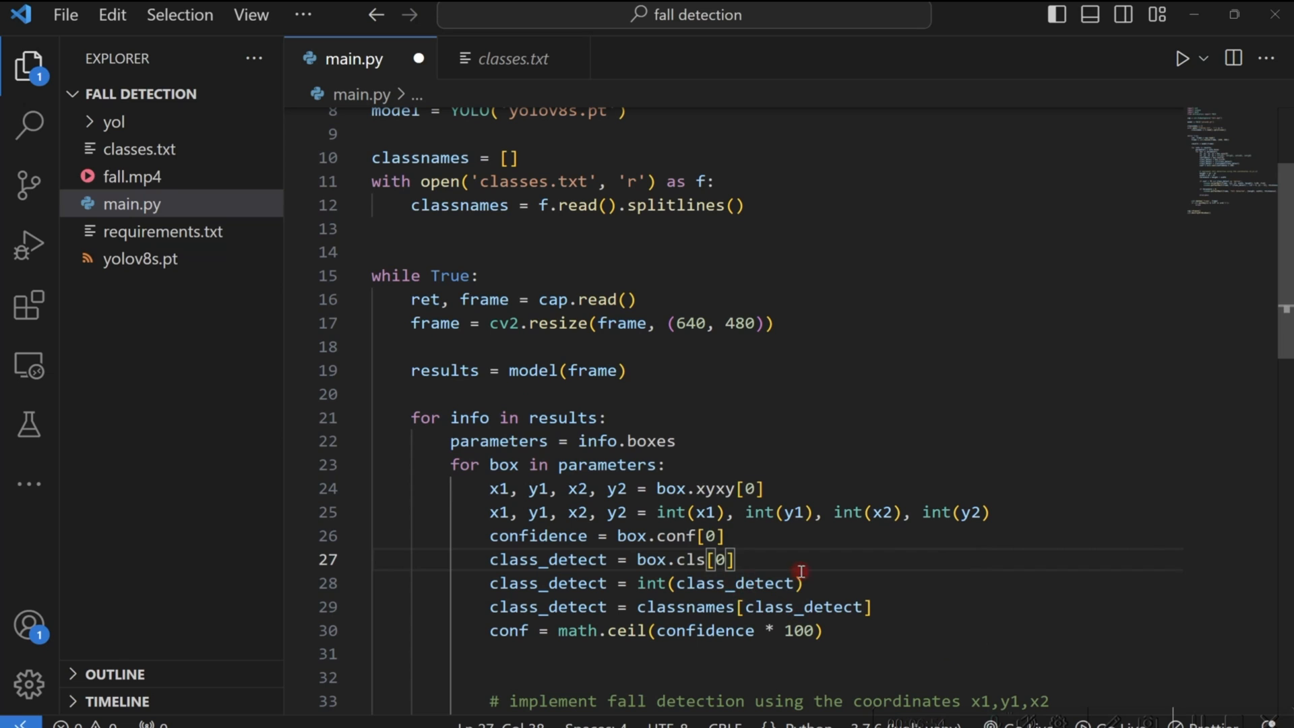
mouse_move(639, 582)
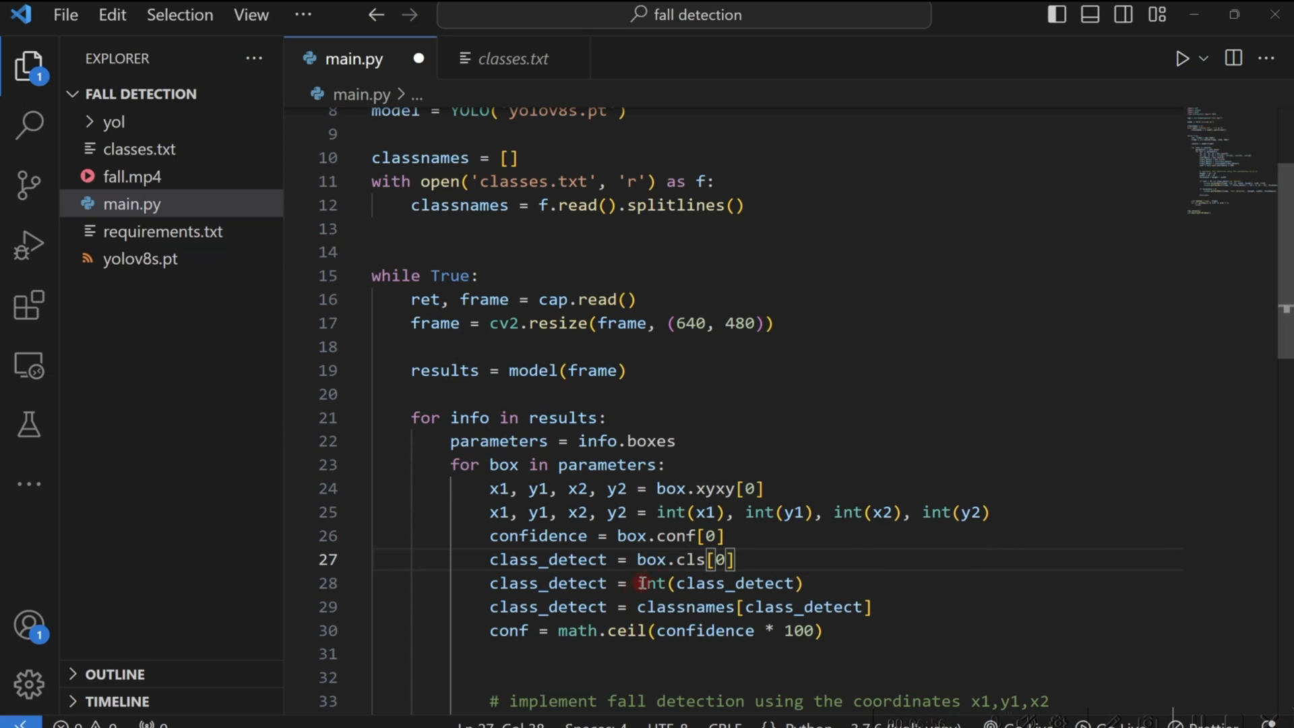
scroll("down", 3)
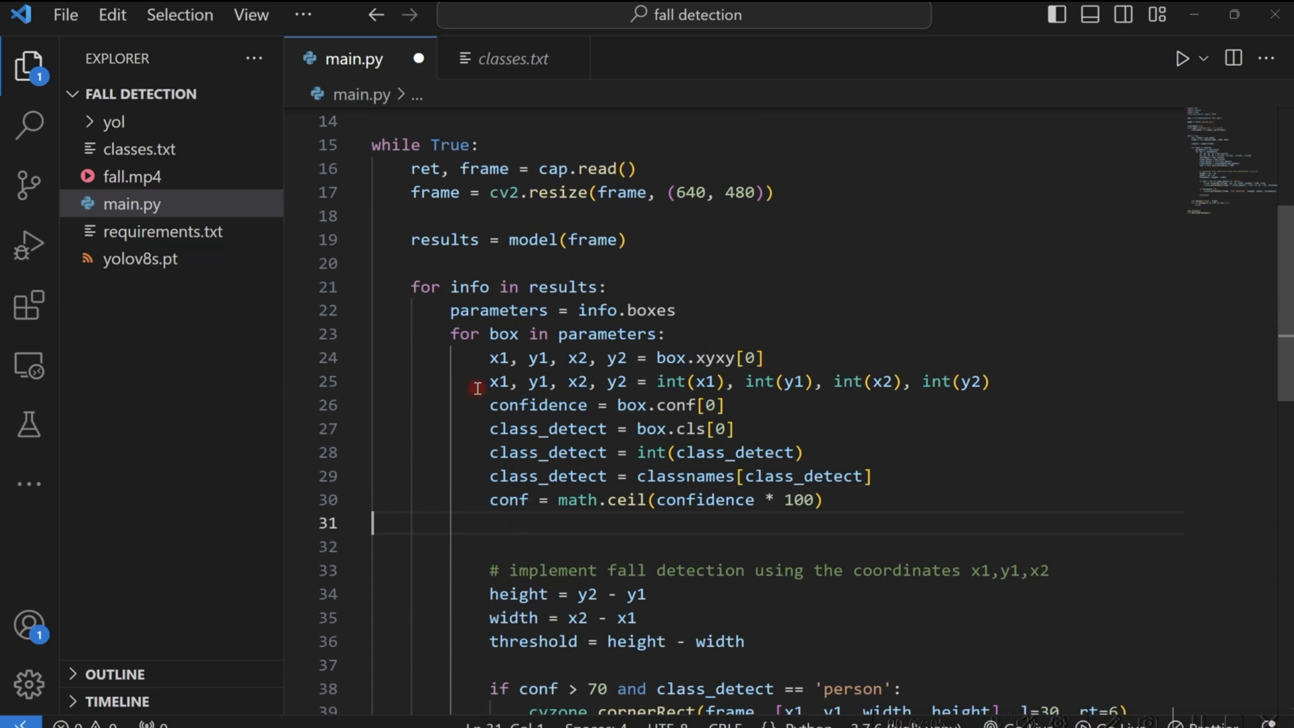
scroll("down", 3)
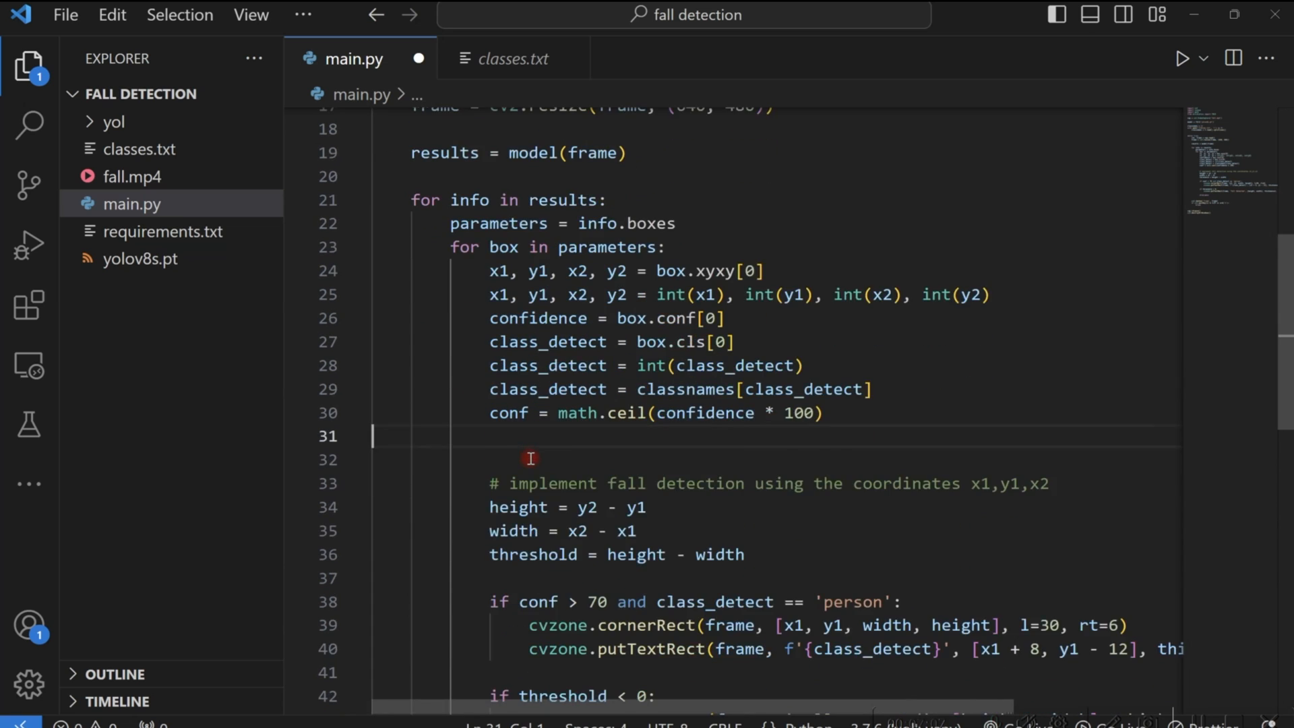
scroll("down", 3)
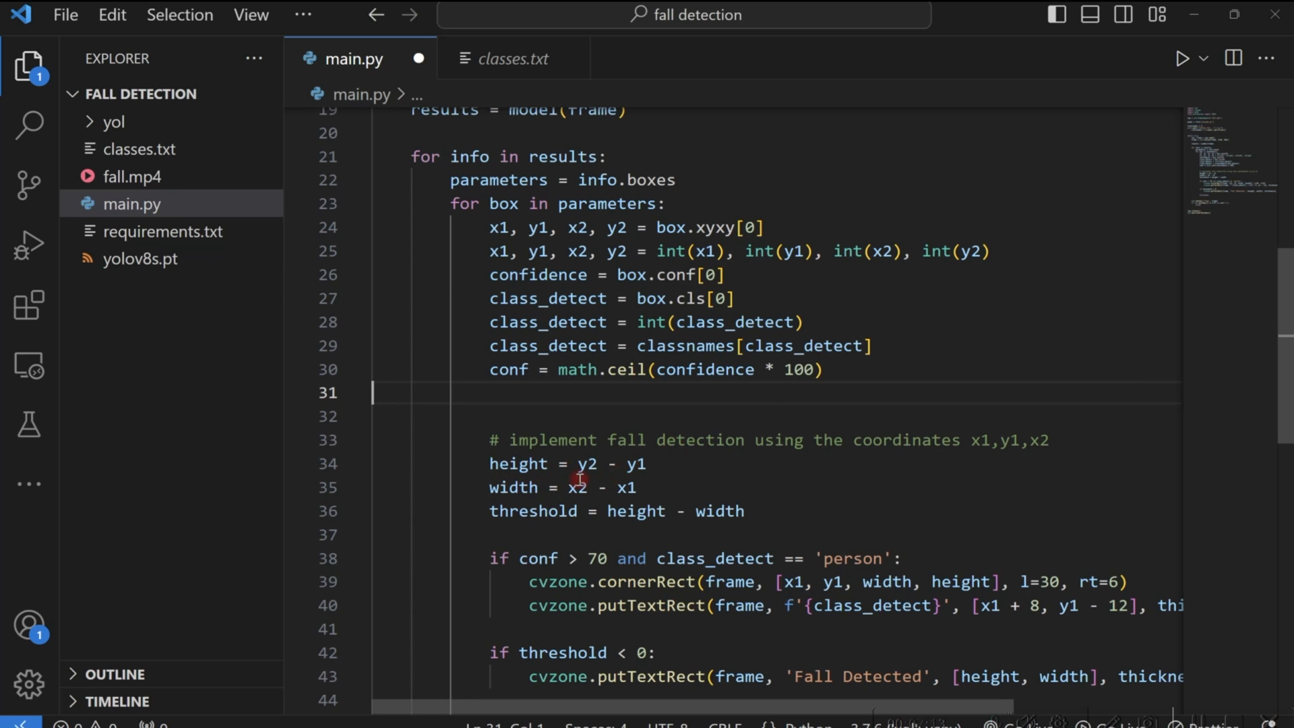
left_click(588, 462)
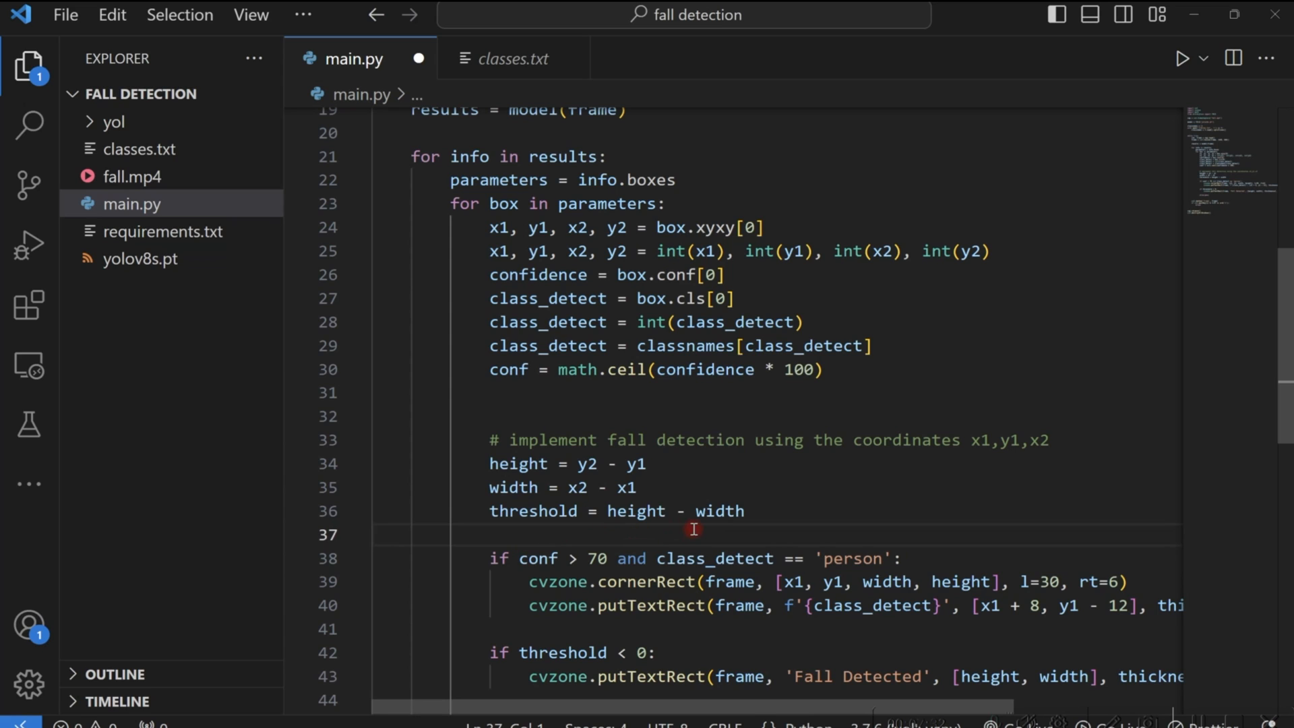
mouse_move(634, 511)
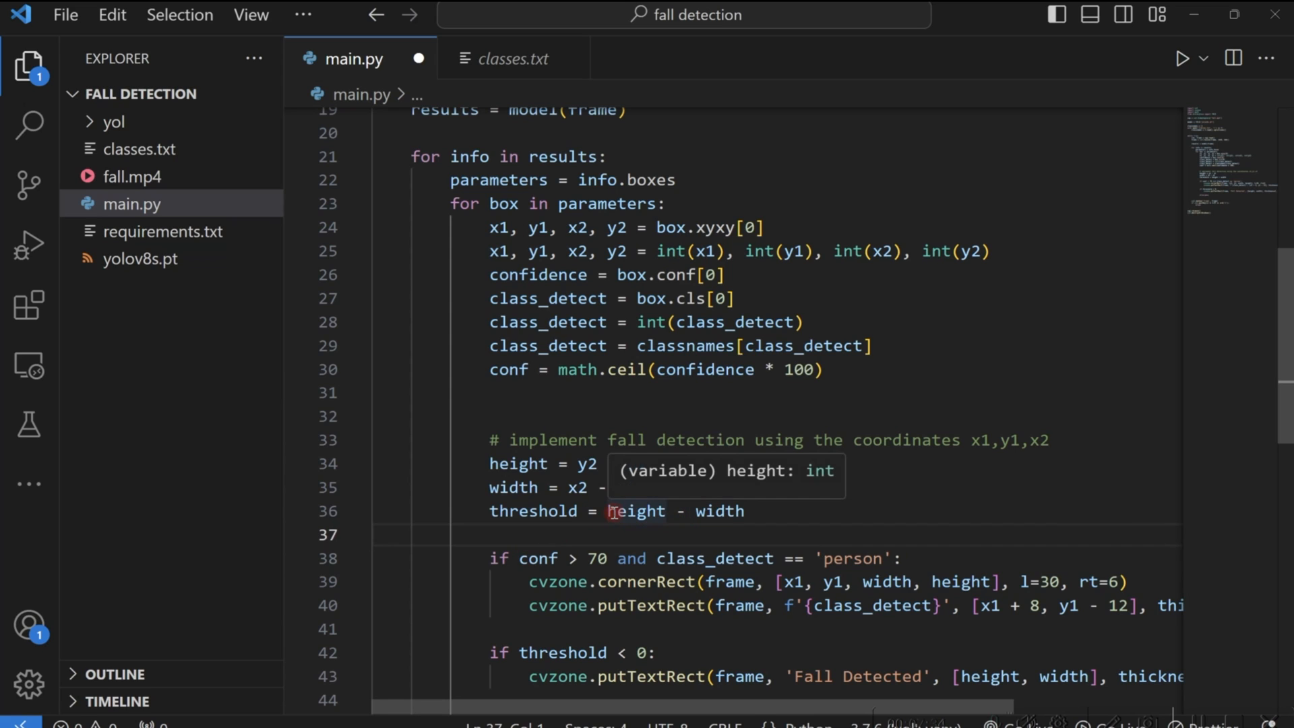
double_click(536, 511)
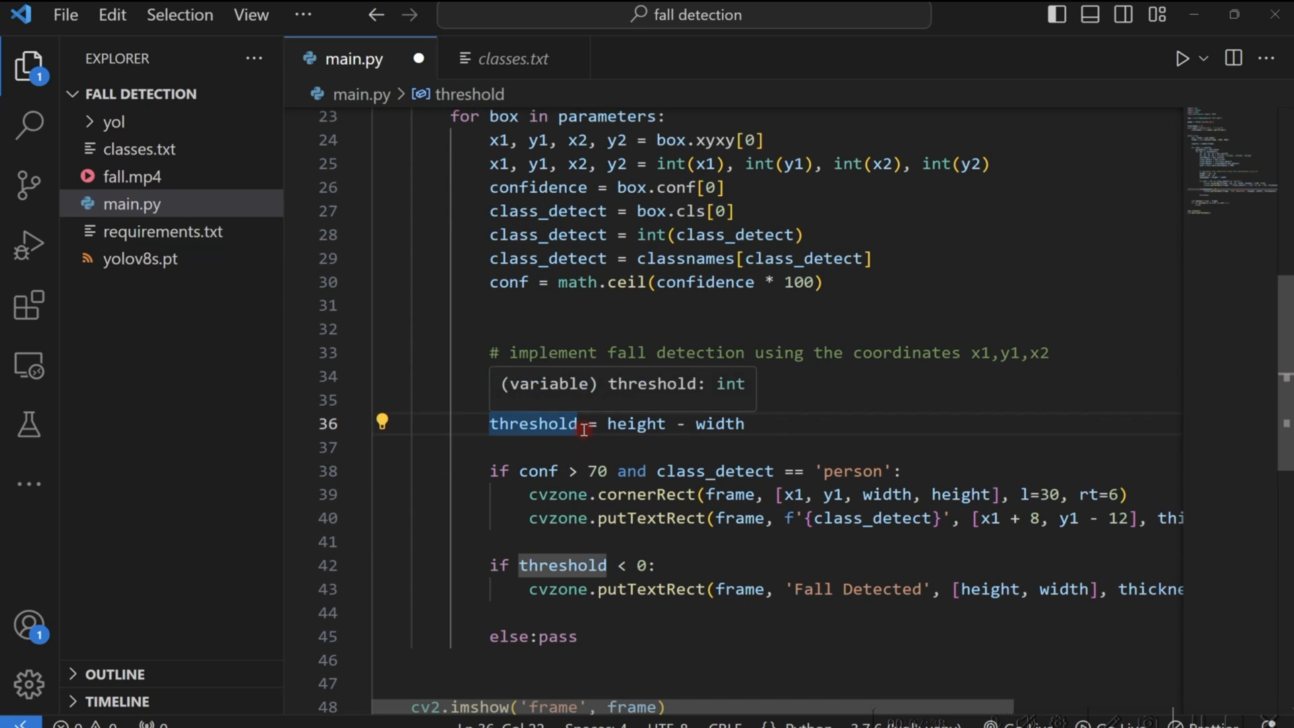
type("height = y2 - y1")
left_click(834, 399)
type("width = x2 - x1")
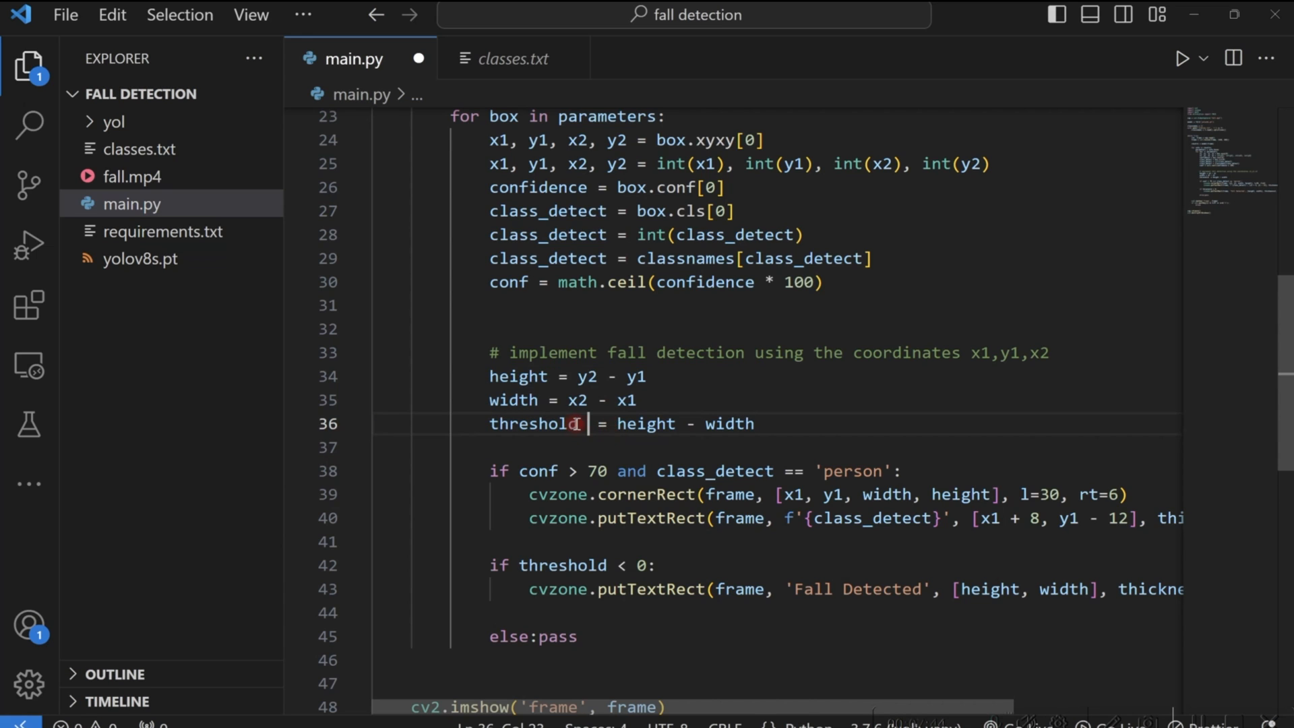
double_click(534, 423)
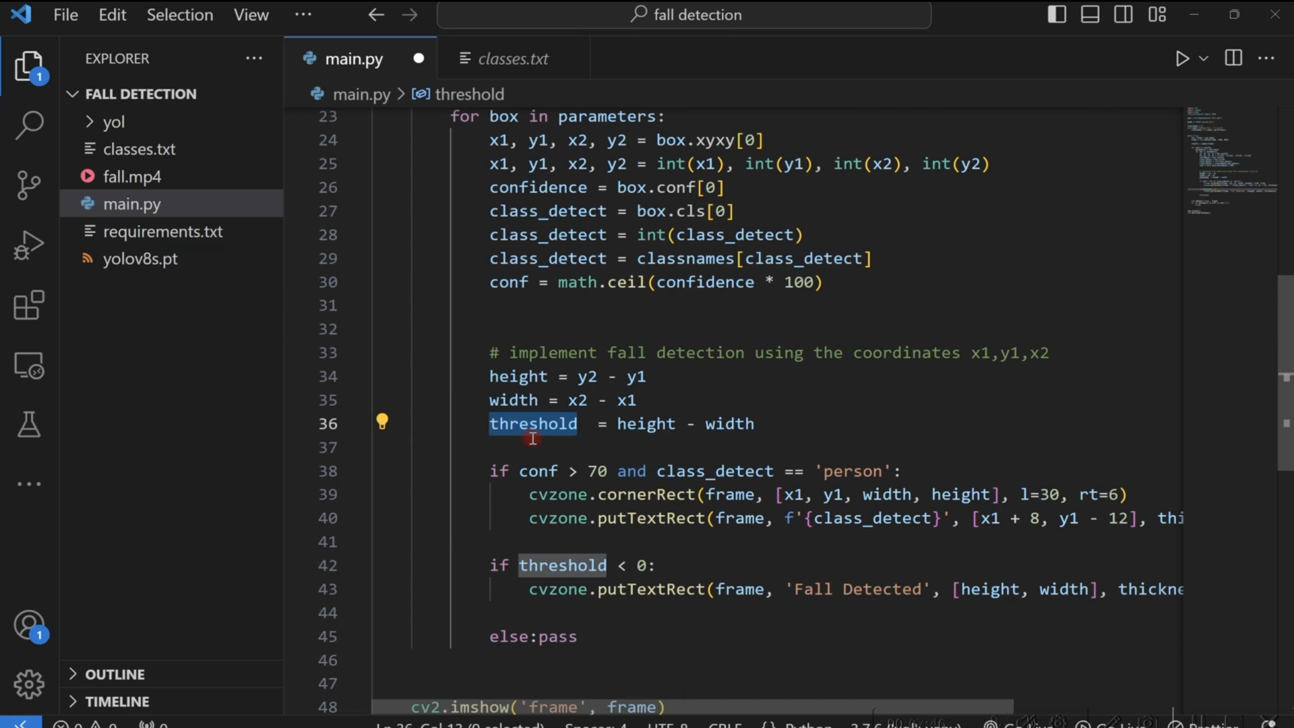
mouse_move(729, 436)
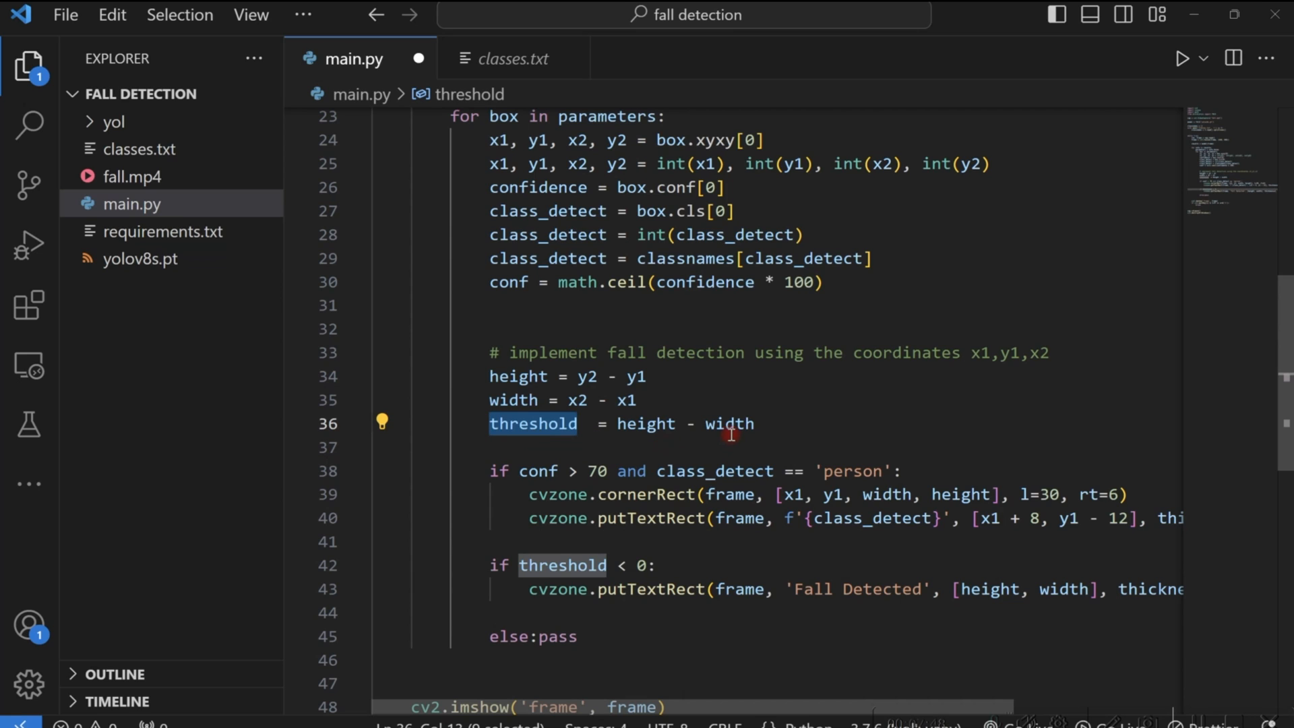
mouse_move(646, 423)
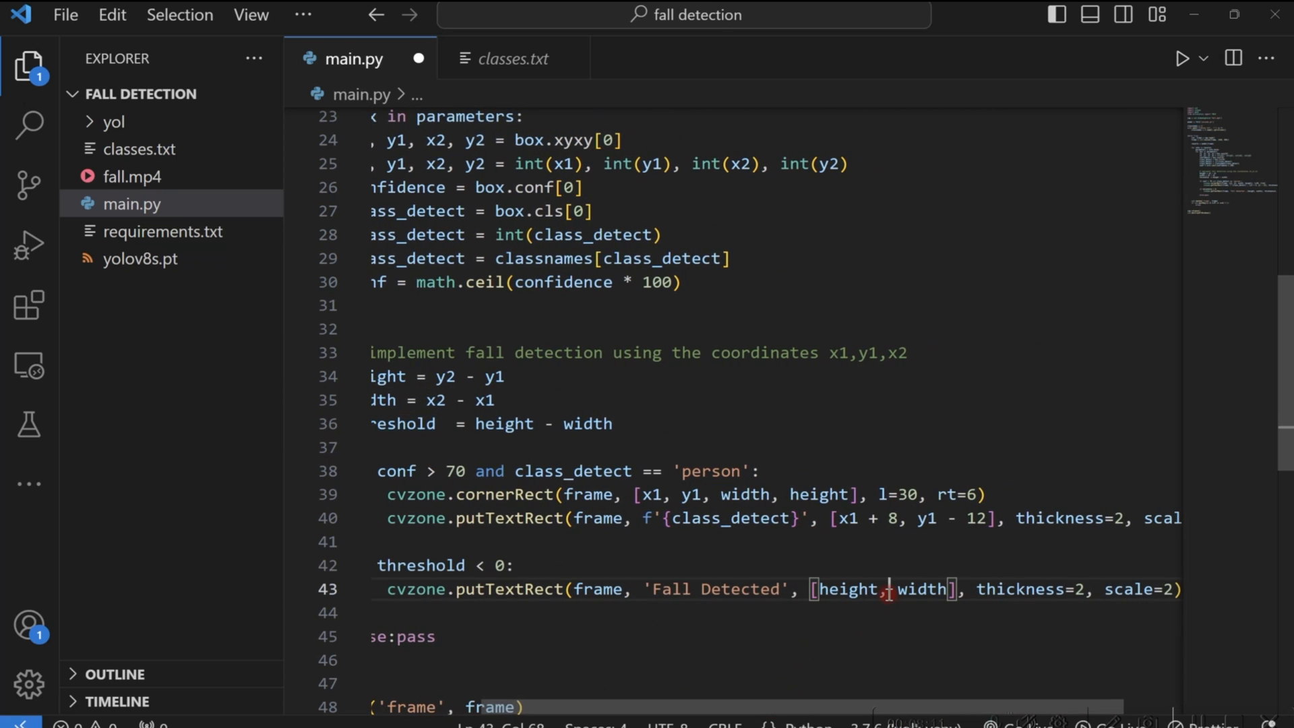
scroll("right", 3)
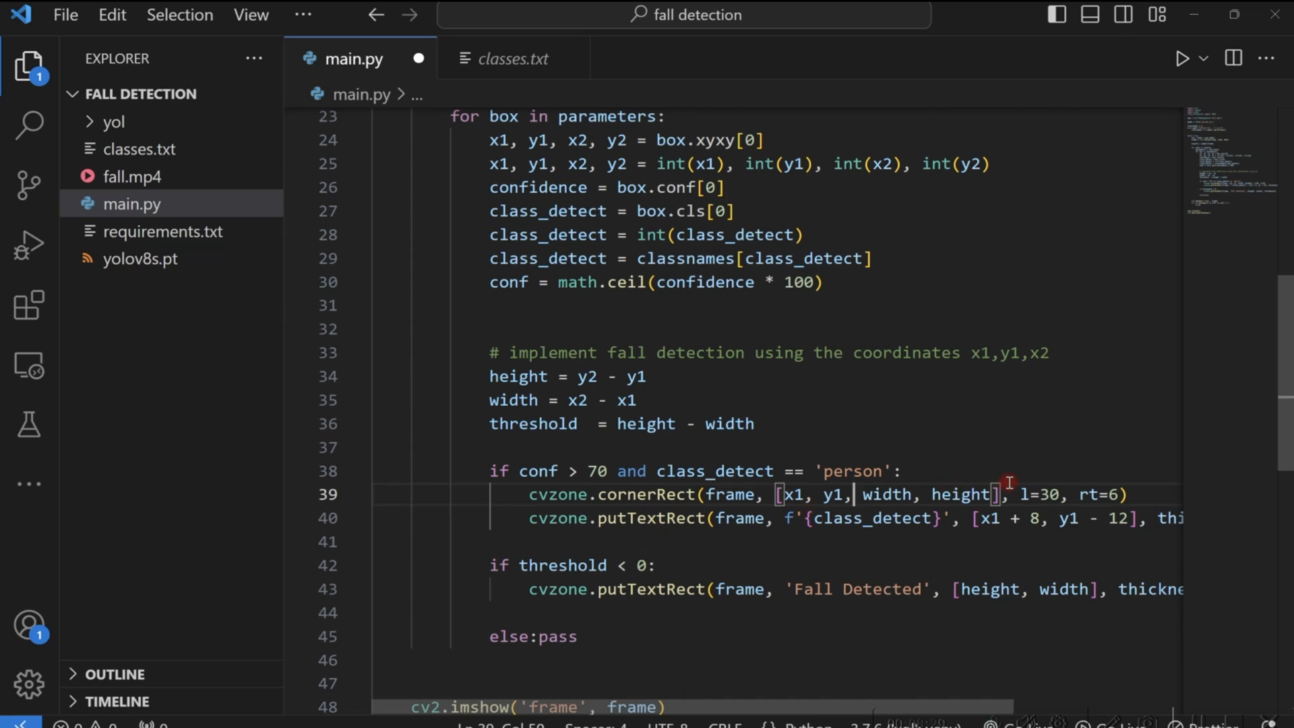
mouse_move(536, 514)
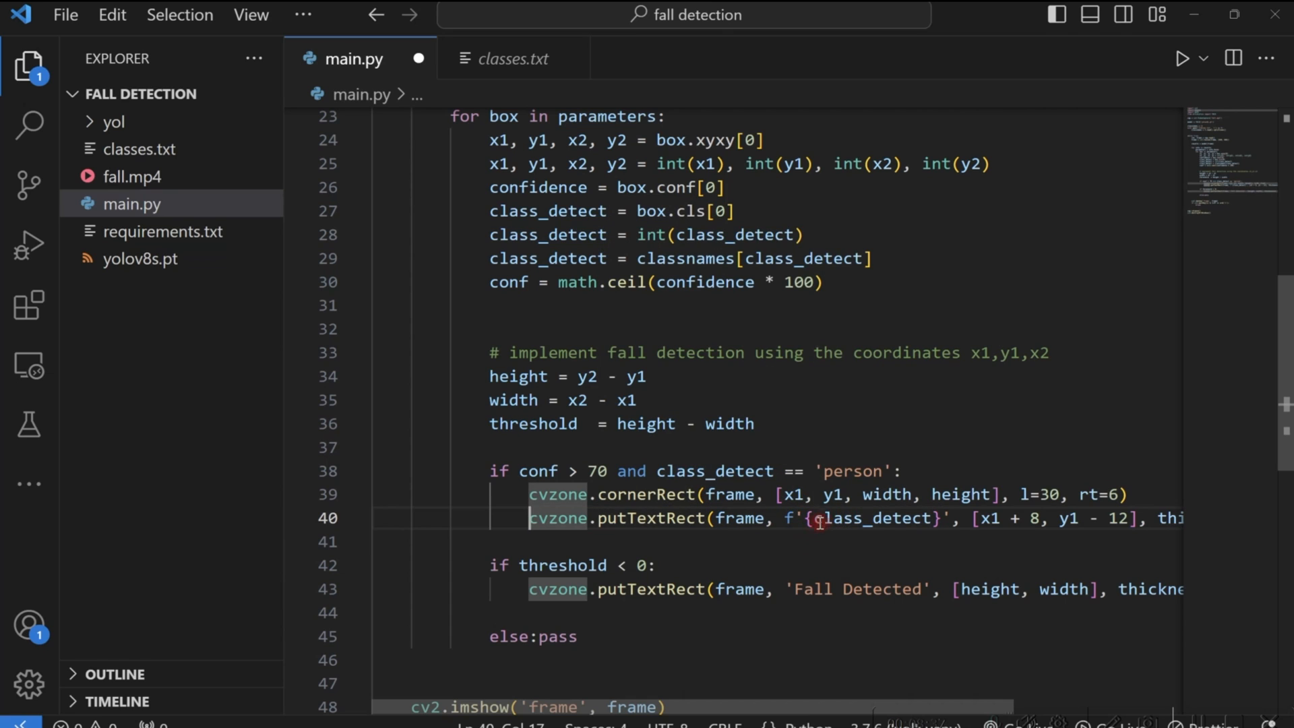
double_click(863, 518)
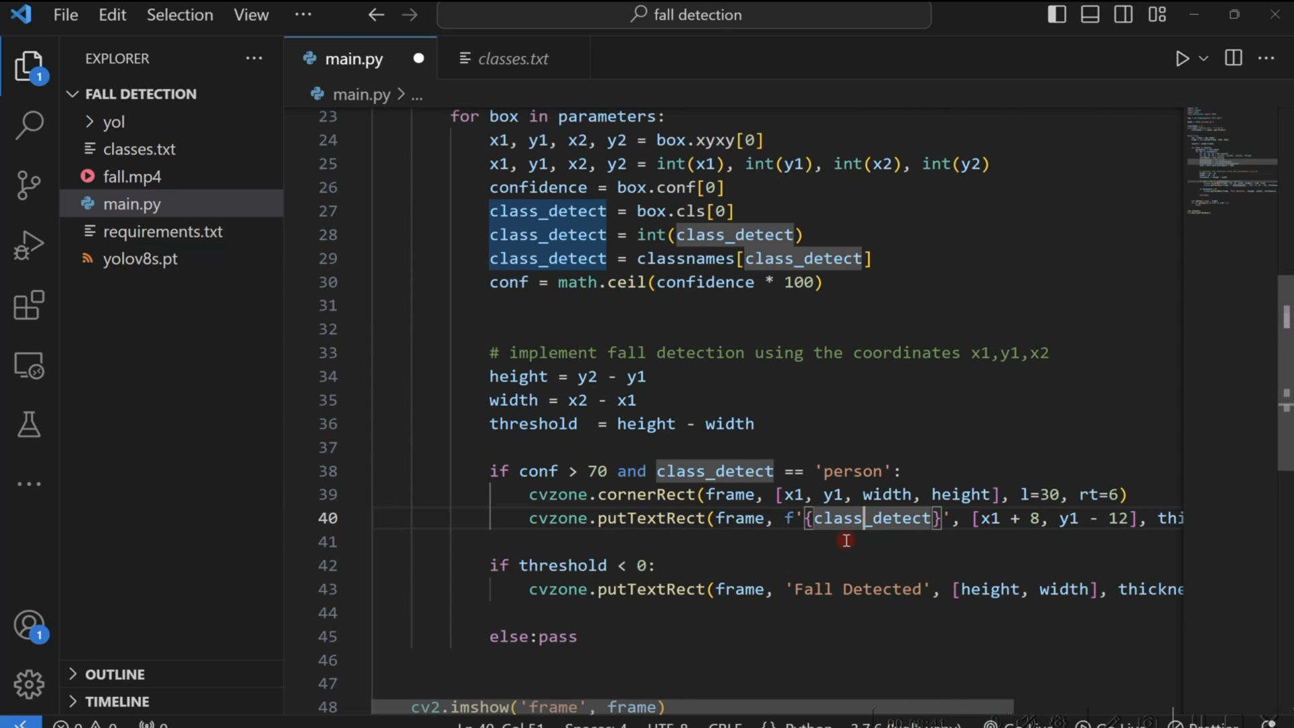
scroll("down", 3)
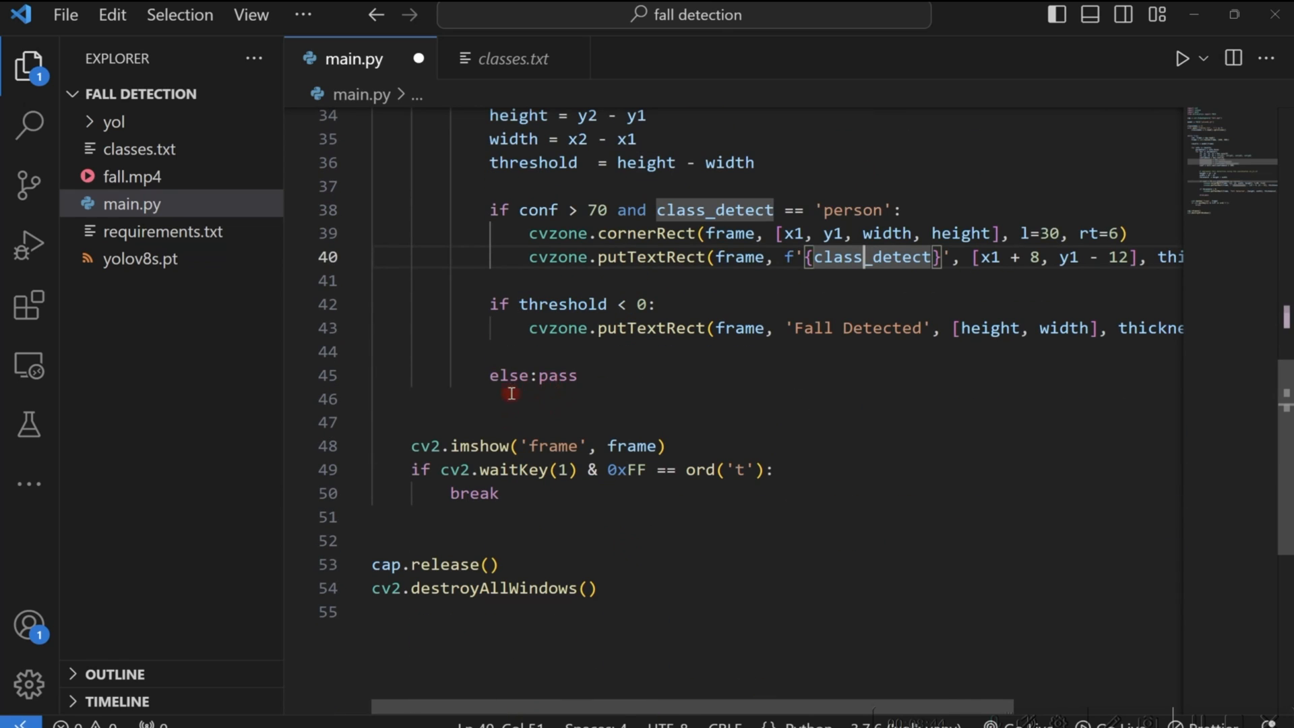
left_click_drag(410, 447, 580, 446)
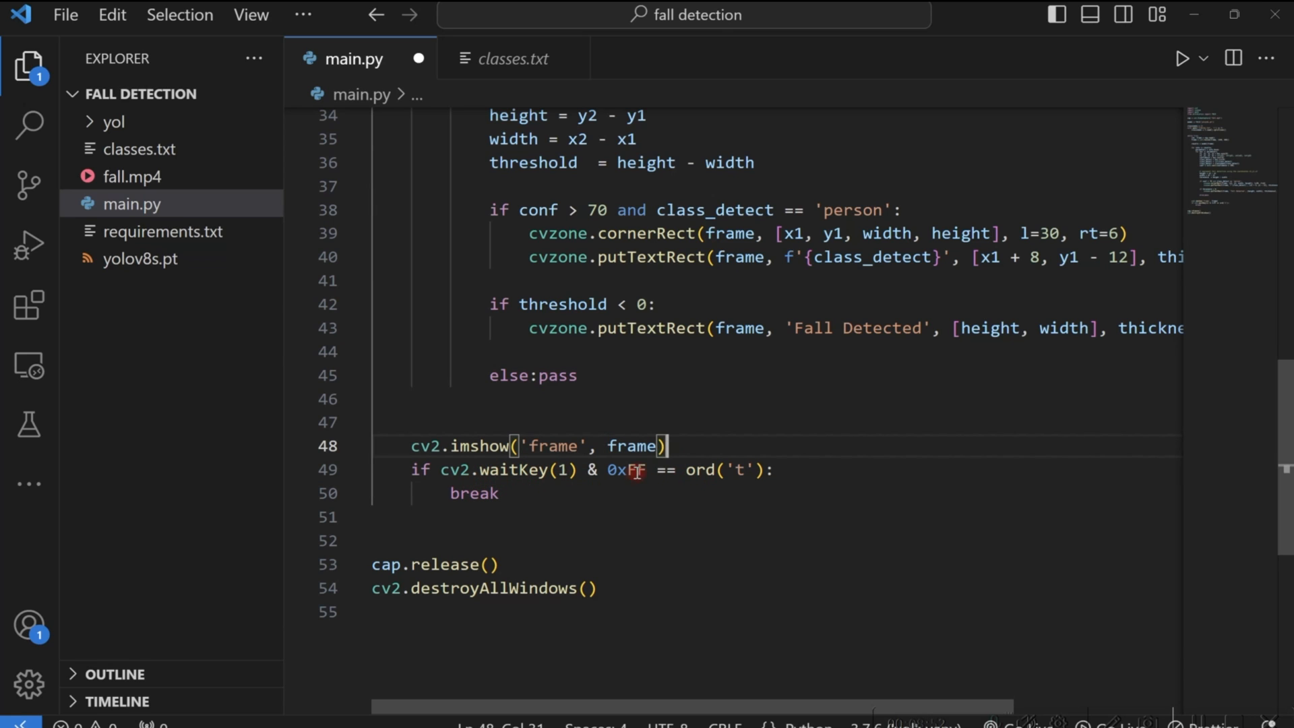
mouse_move(741, 481)
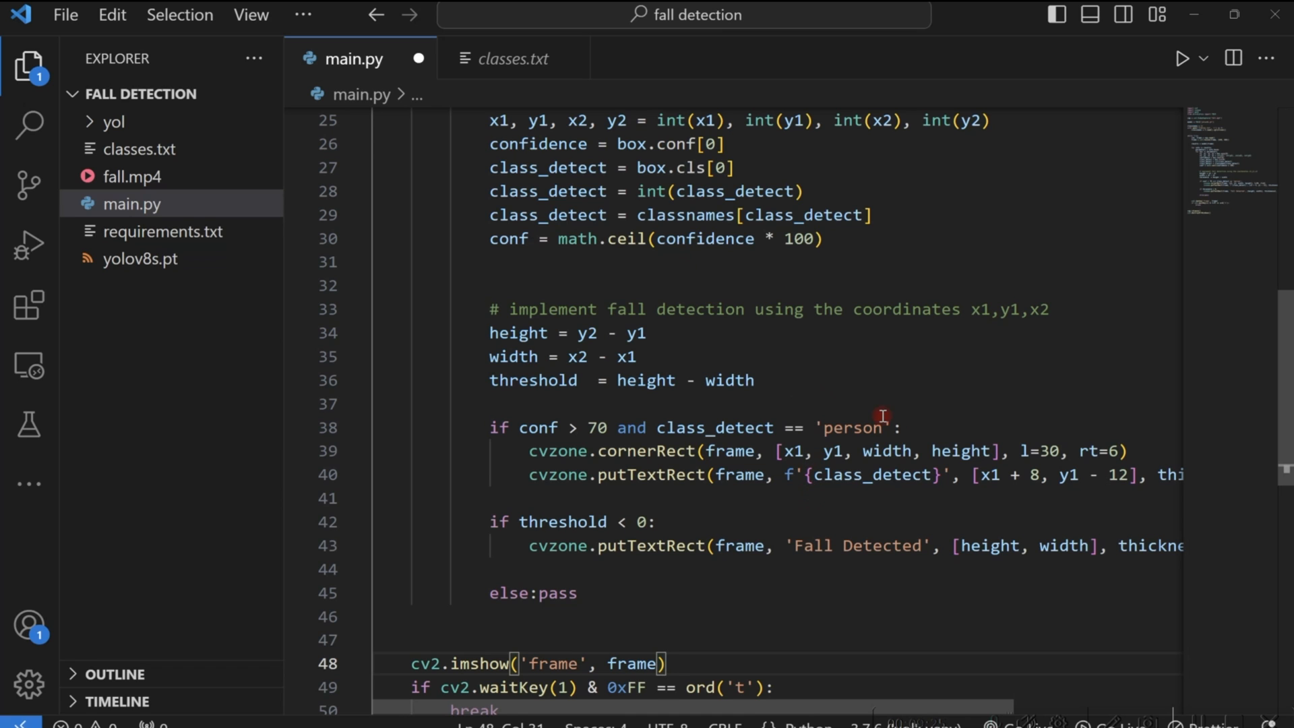
mouse_move(850, 233)
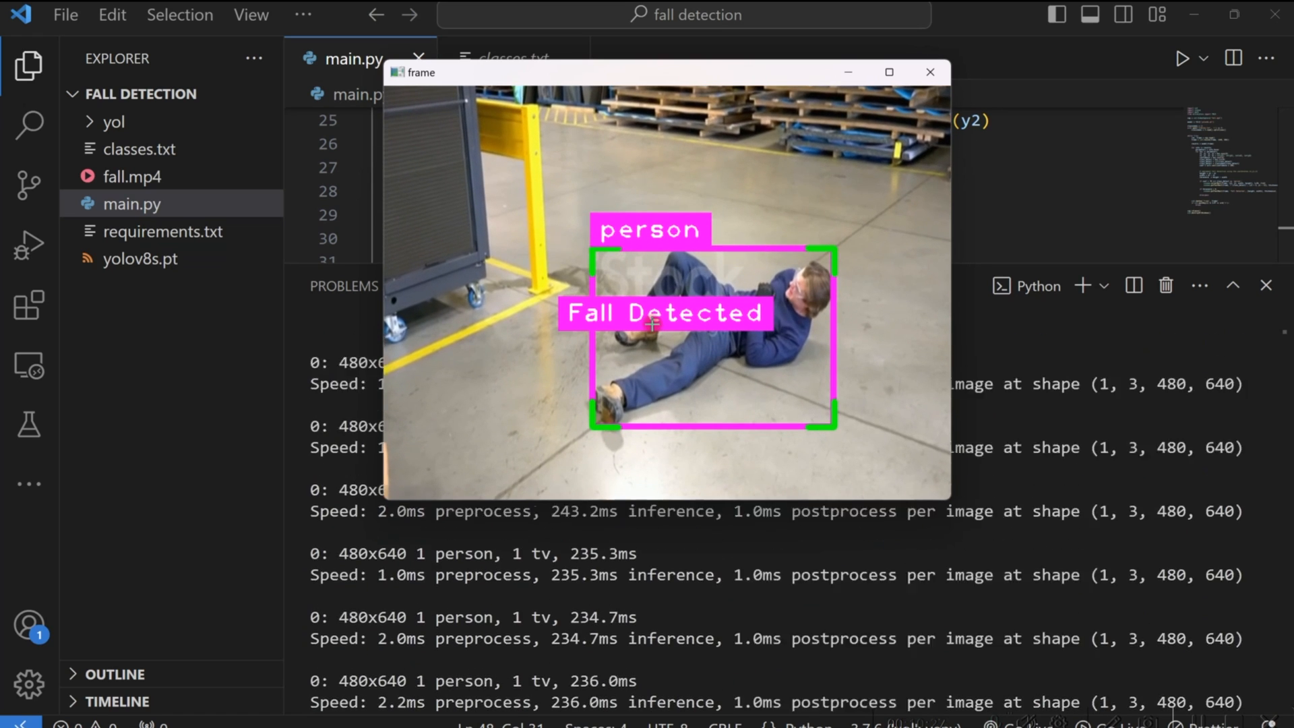
Run main.py so the fall video shows a person box labelled Fall Detected.
left_click(930, 72)
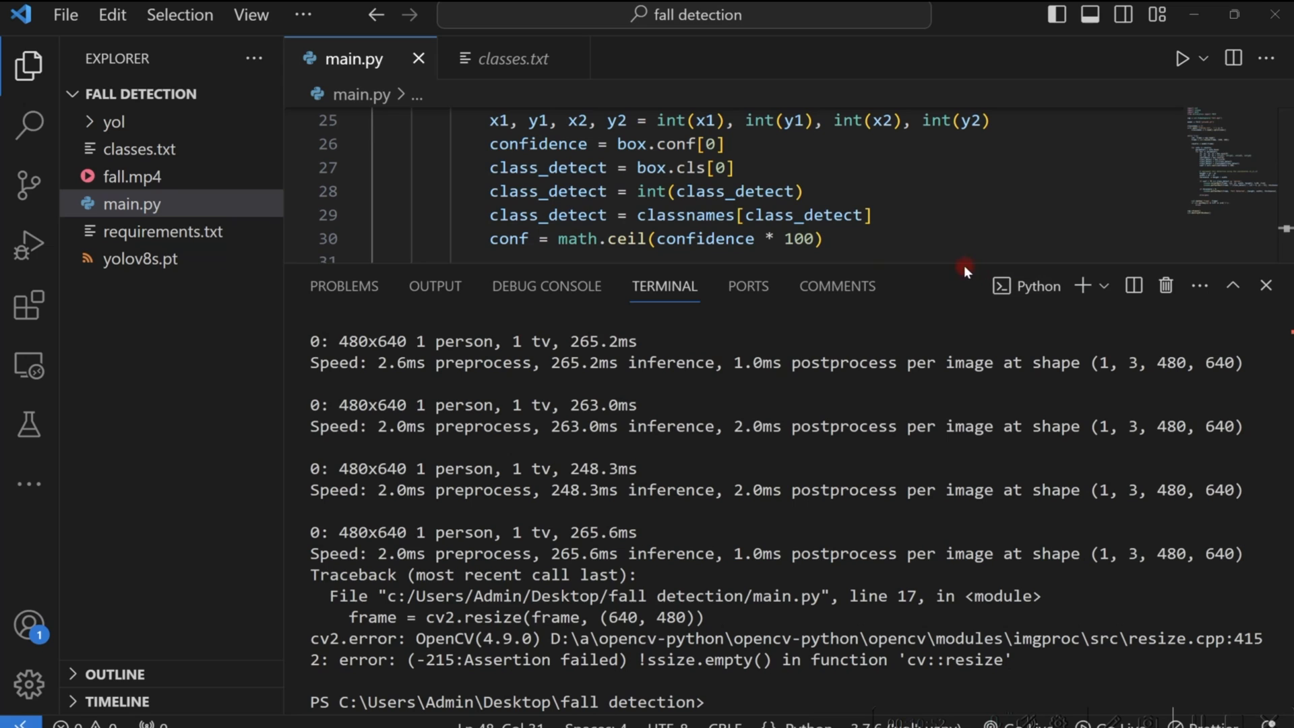